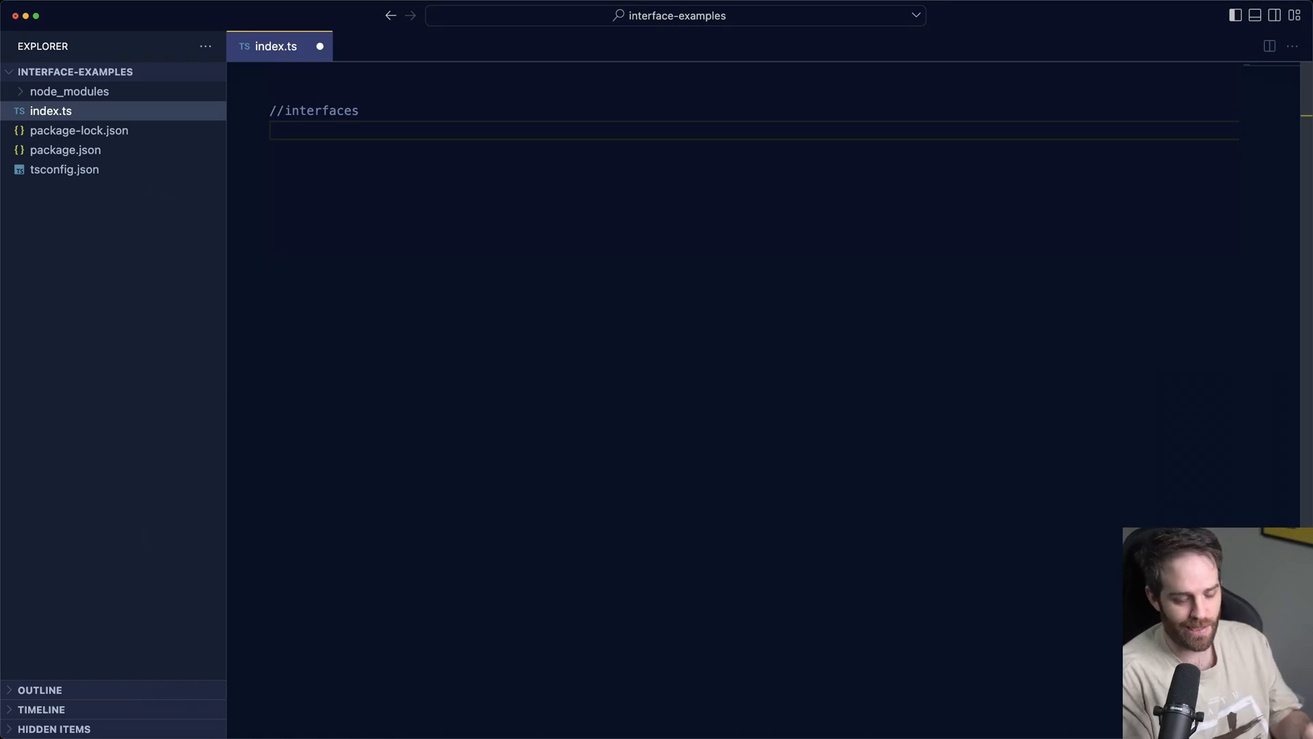
# Step: Declare 'interface IUser {' below //interfaces, correcting the misspelled 'interface' keyword
pyautogui.write('intereface')
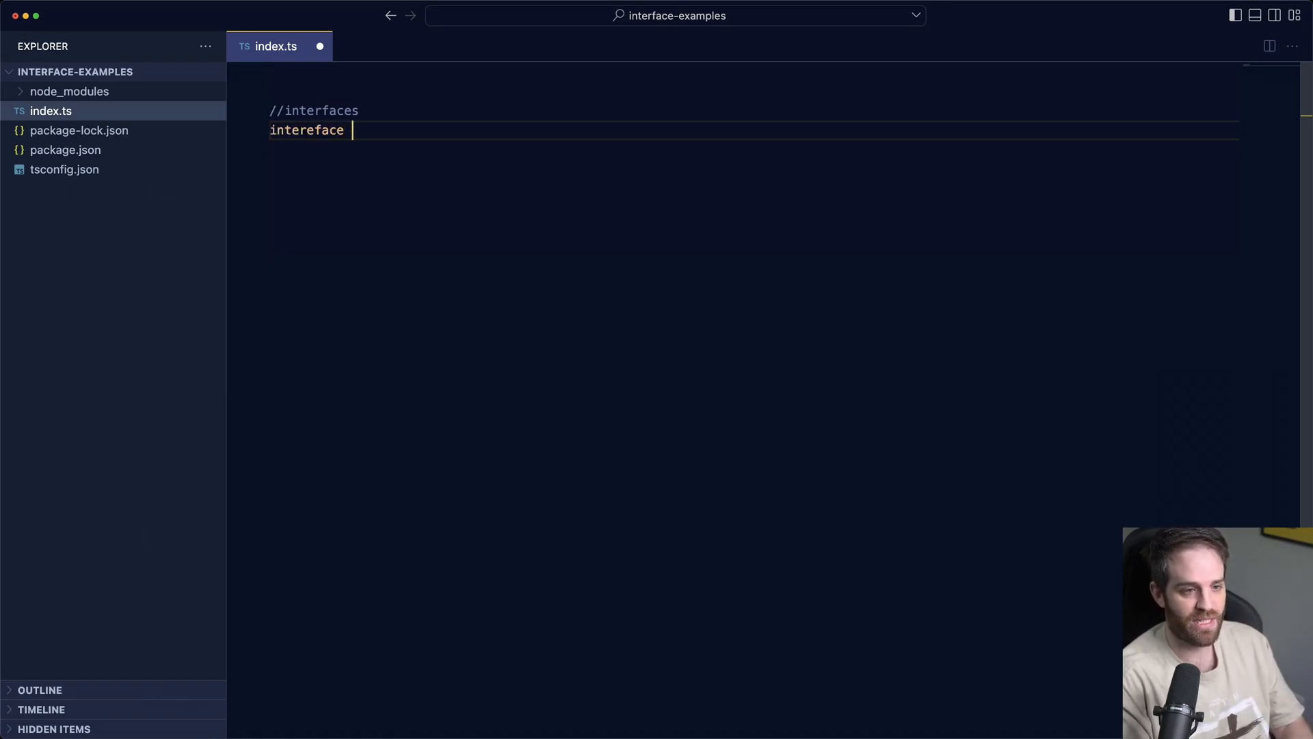
pyautogui.press('Backspace')
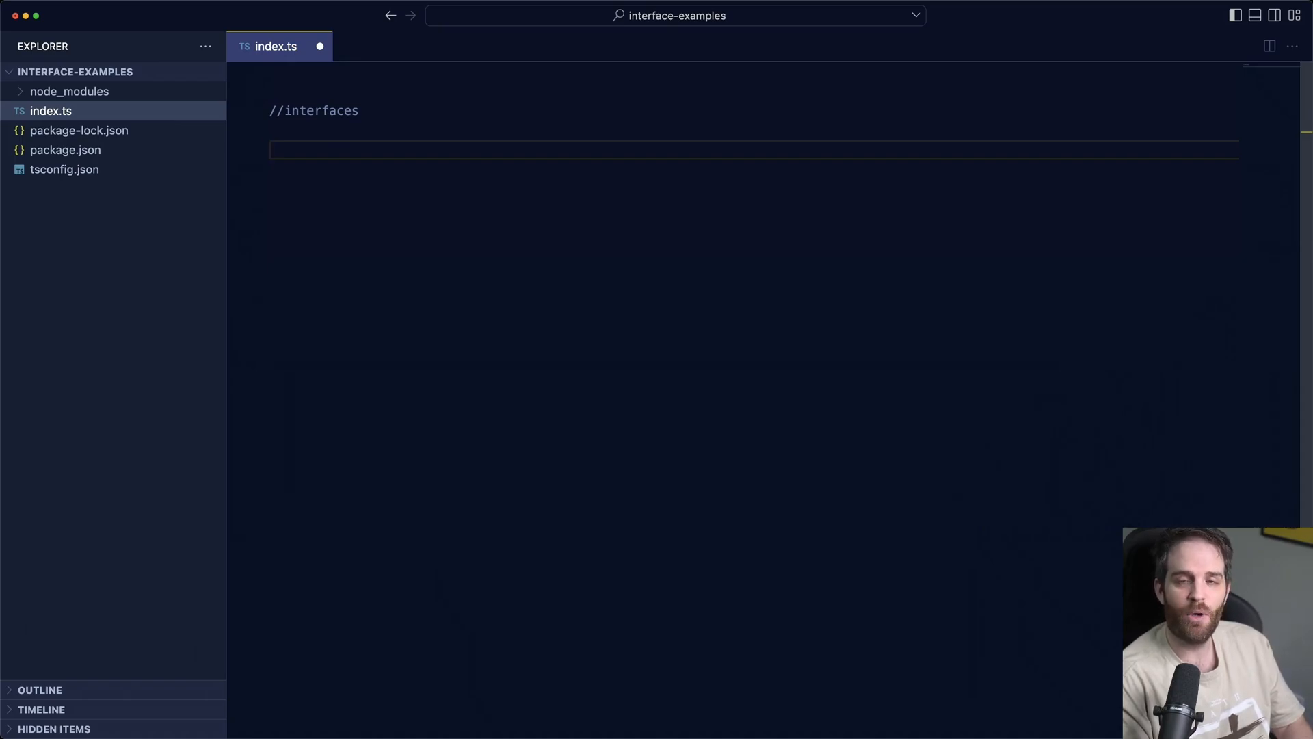
pyautogui.write('interfeac')
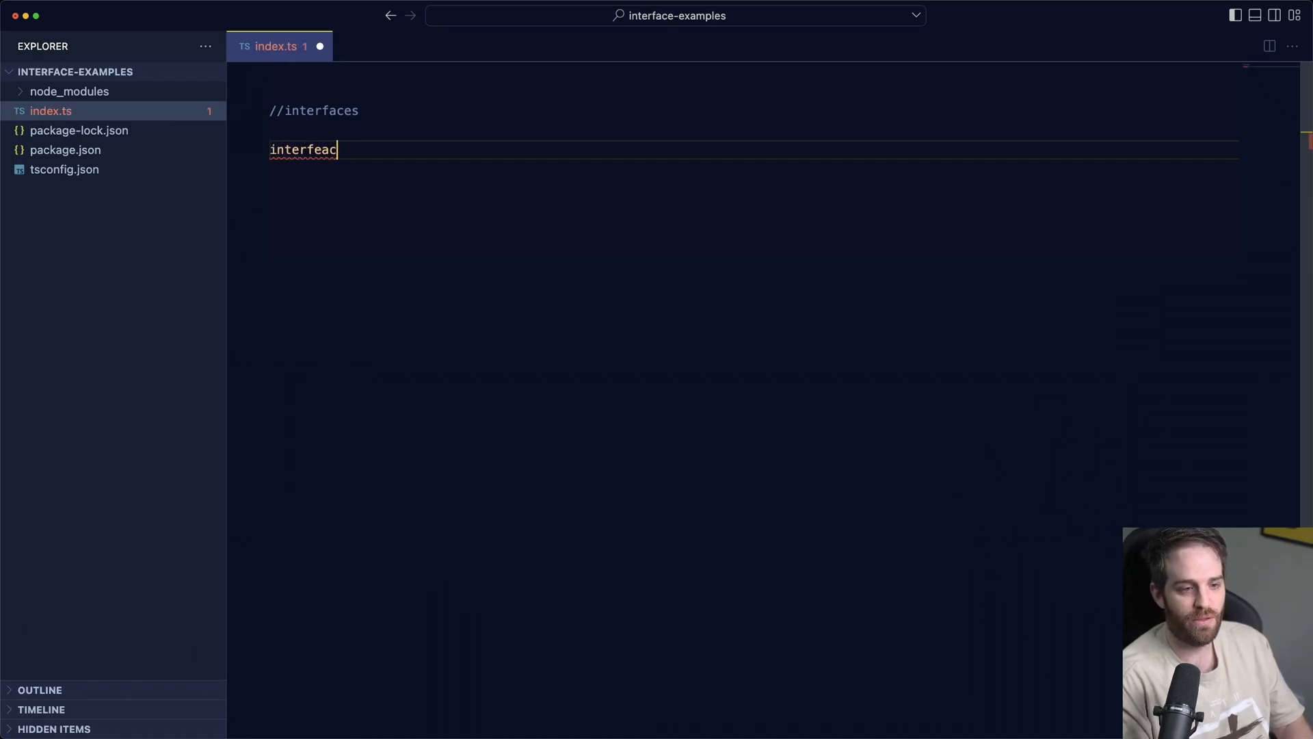
pyautogui.write('interface')
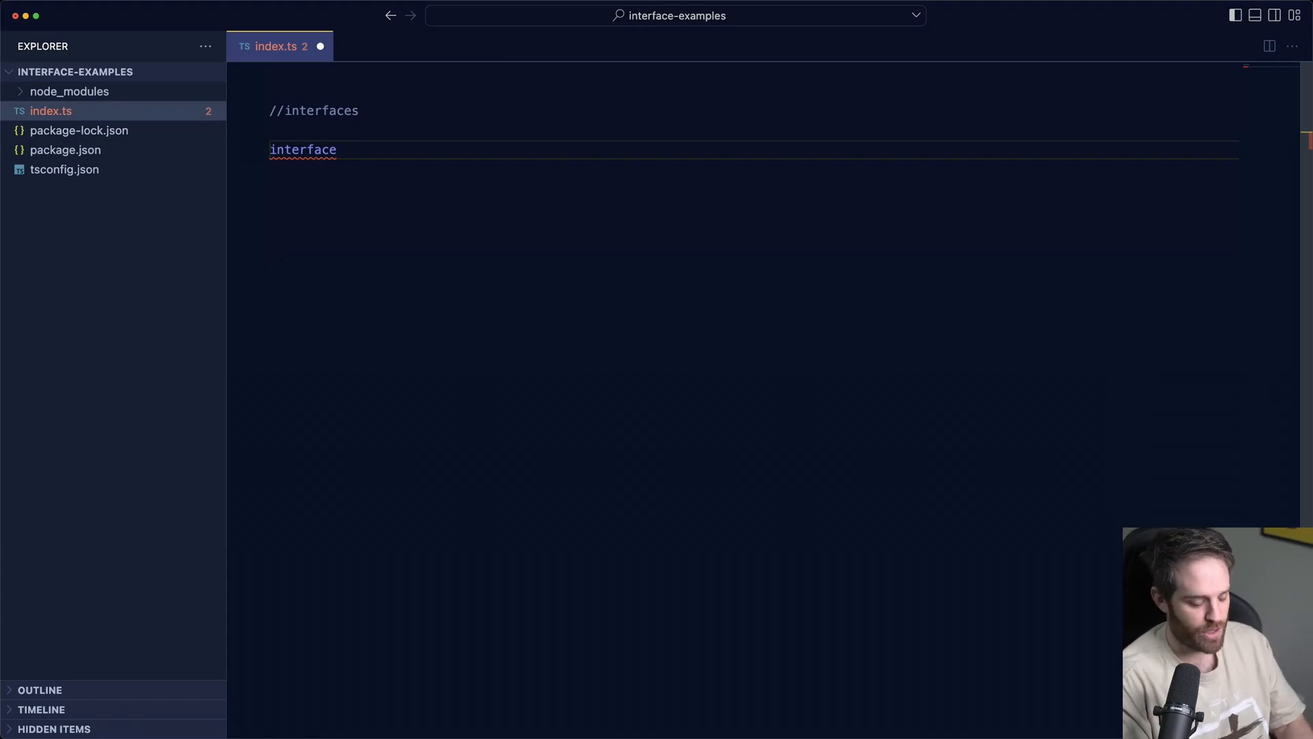
pyautogui.write('I')
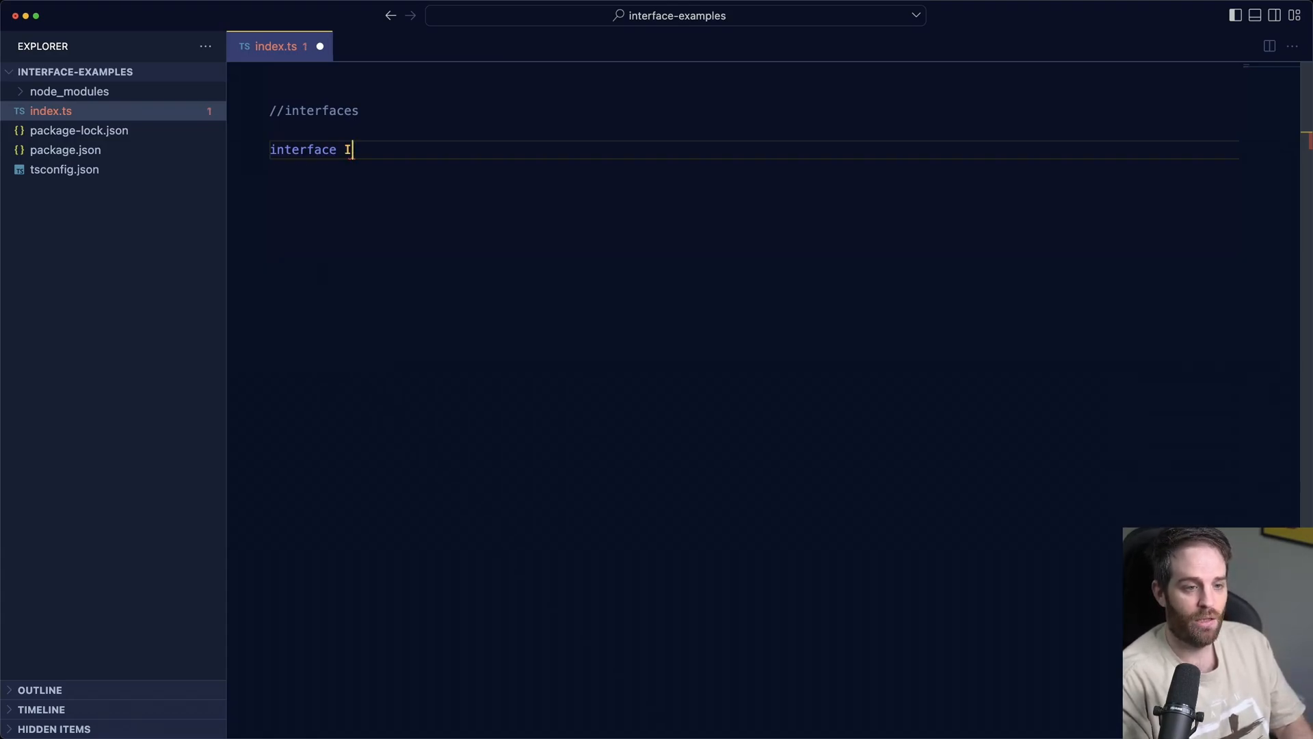
pyautogui.write('User')
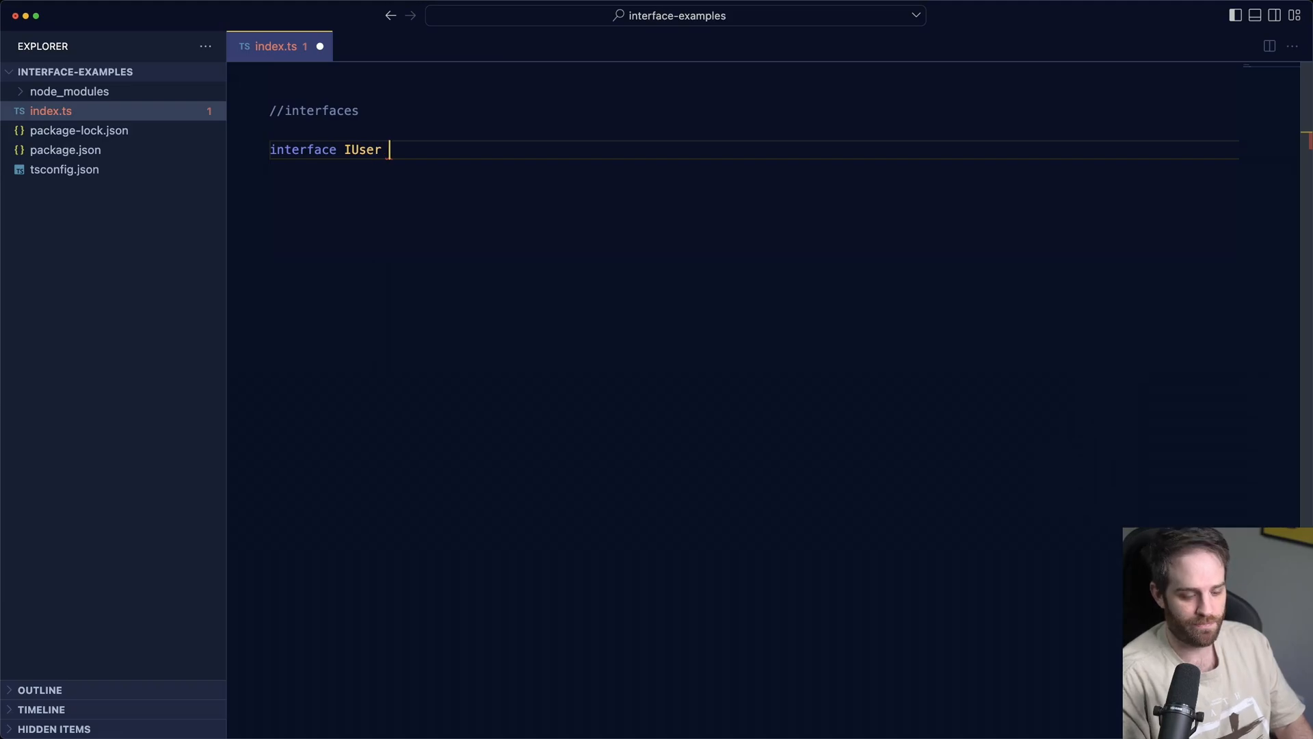
pyautogui.write('{')
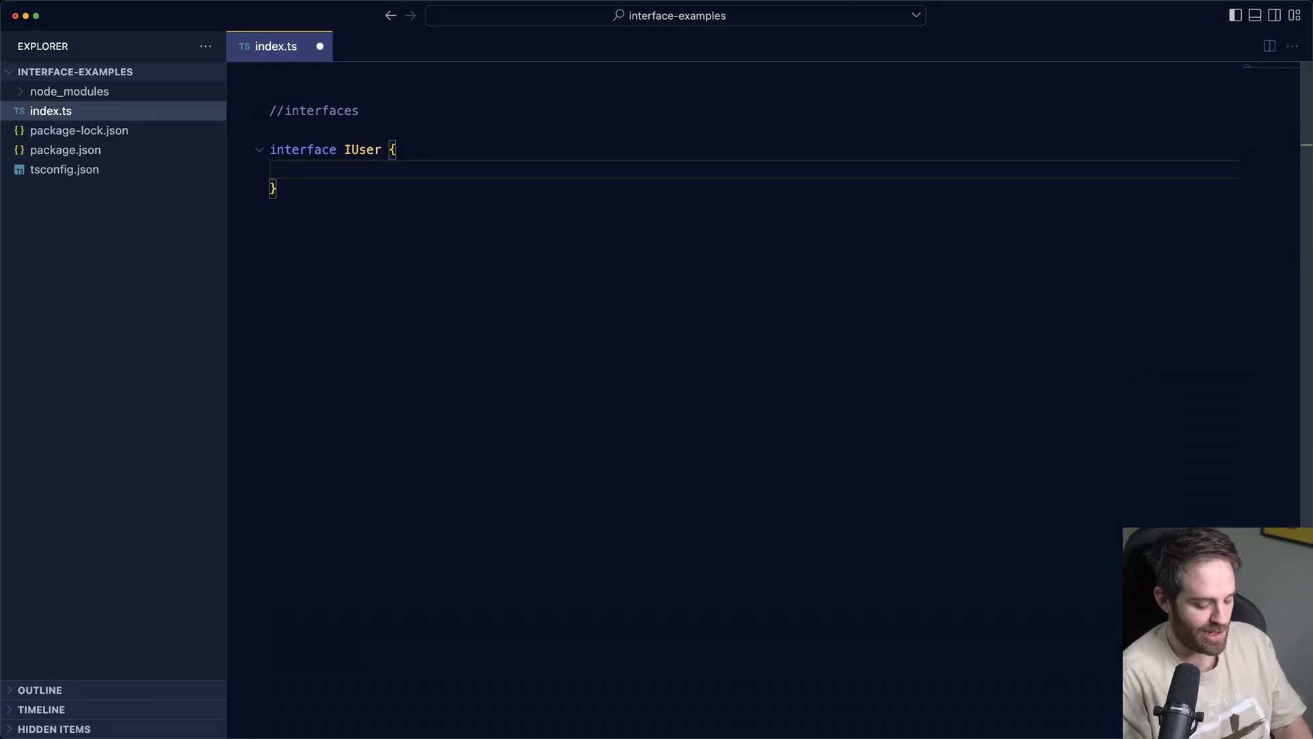
# Step: Add IUser members name, age, isActive, creditCard and hello(a:string): void
pyautogui.write('name: string,')
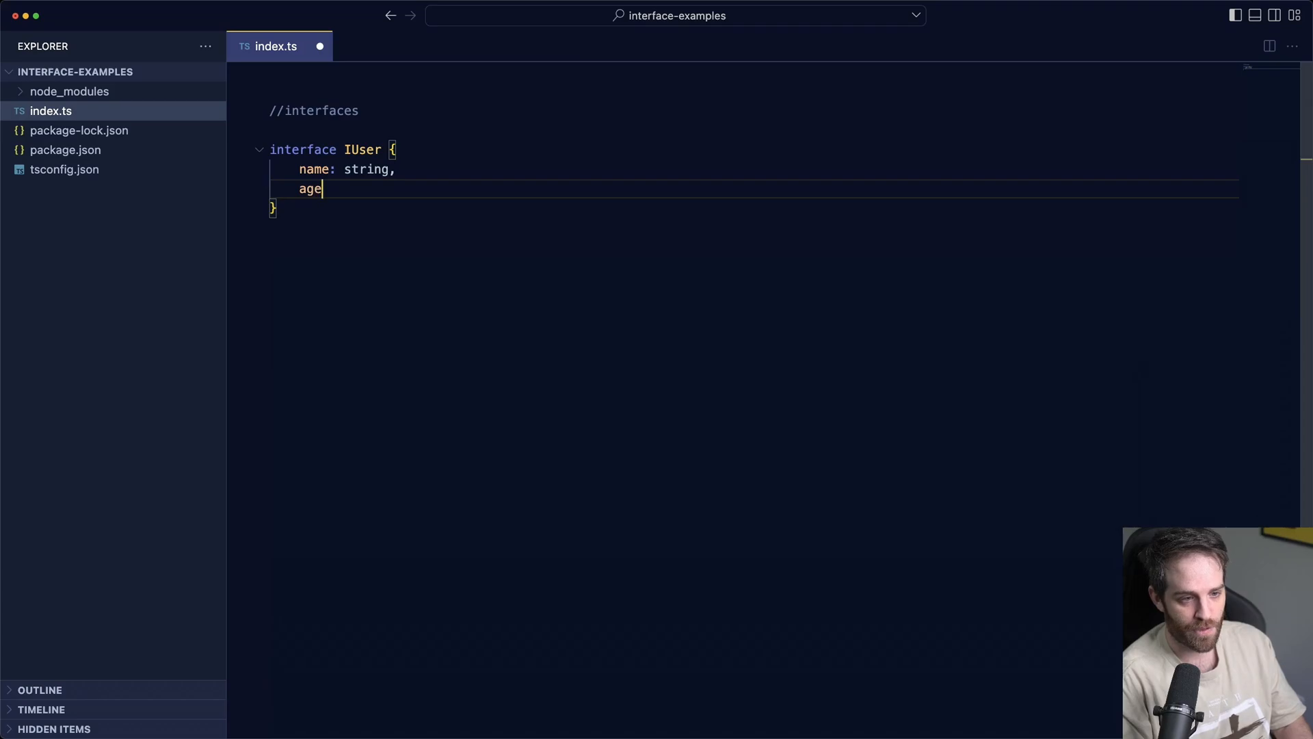
pyautogui.write(':')
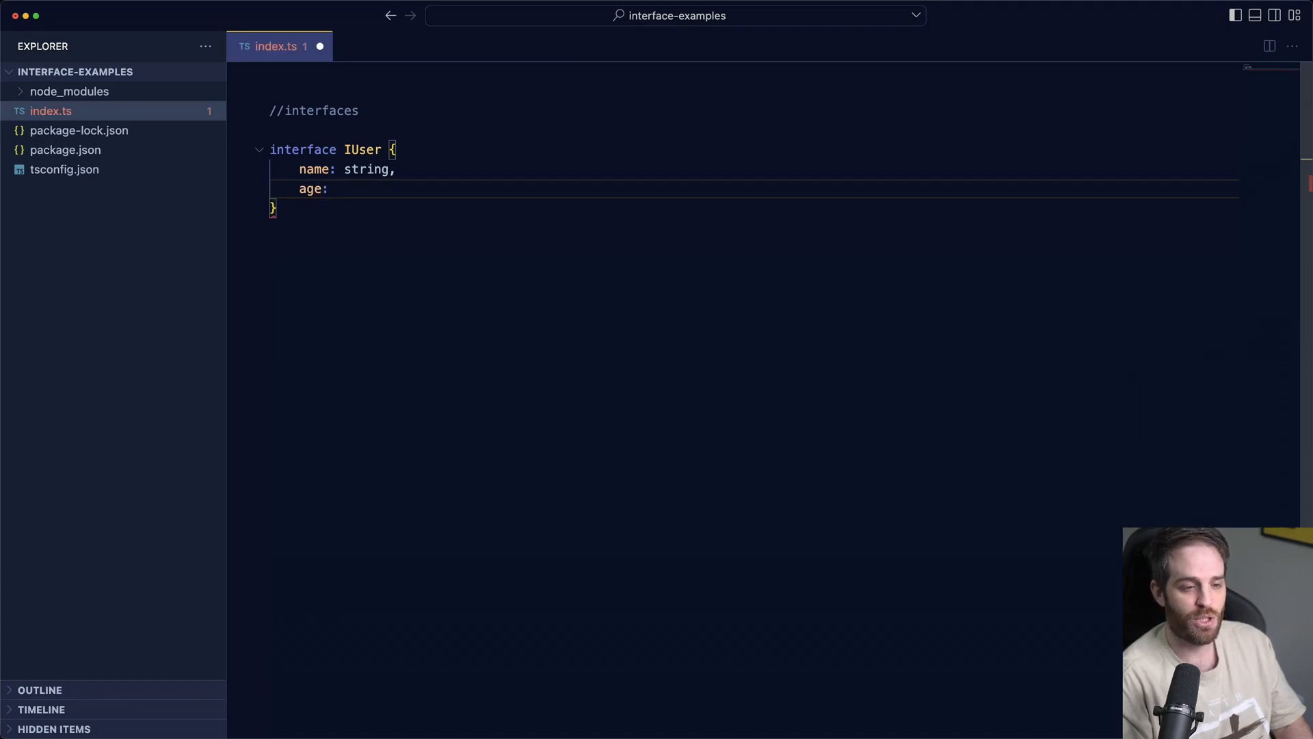
pyautogui.write('number,')
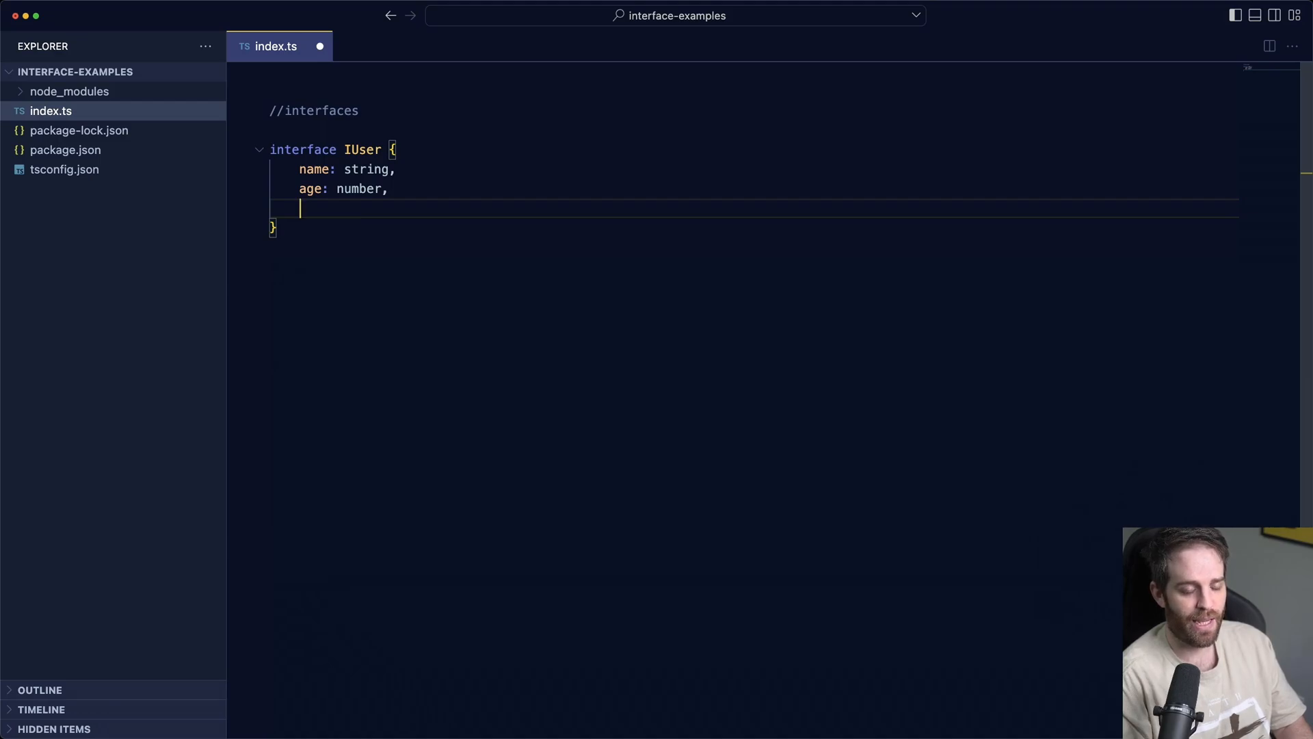
pyautogui.write('isActive:')
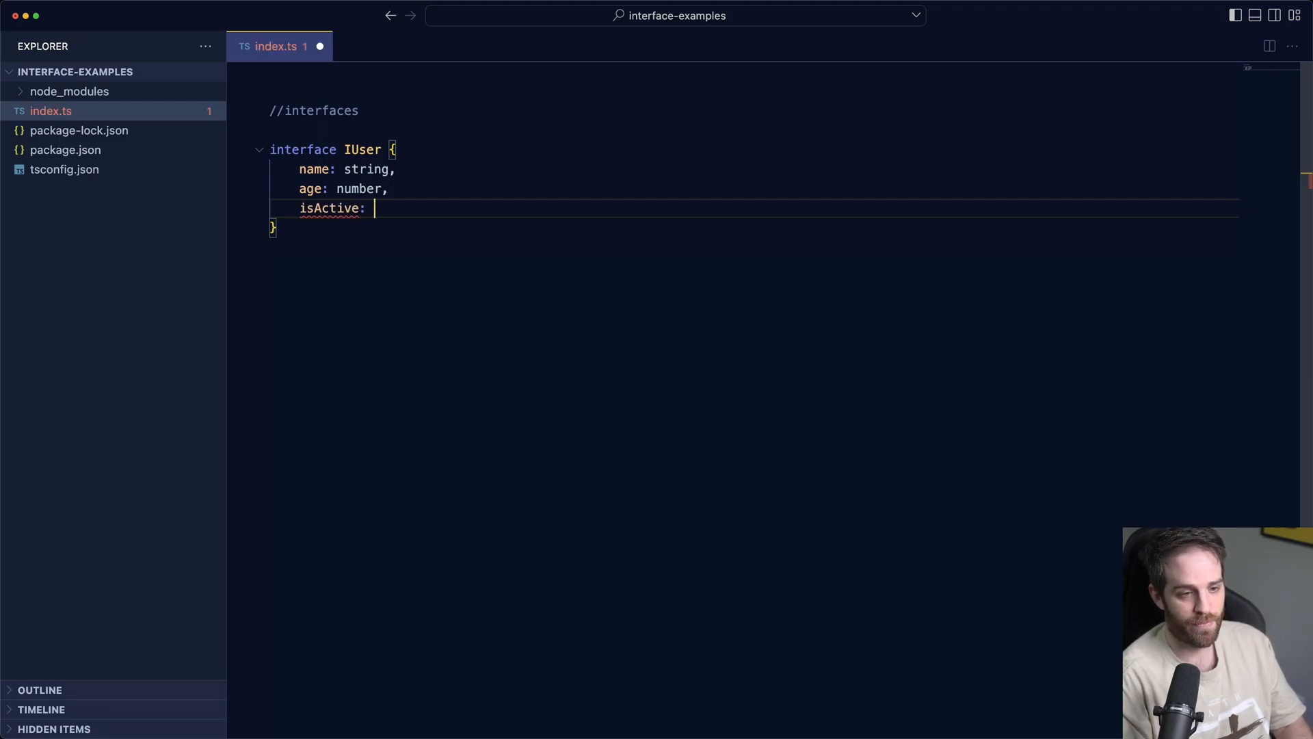
pyautogui.write('boolean,')
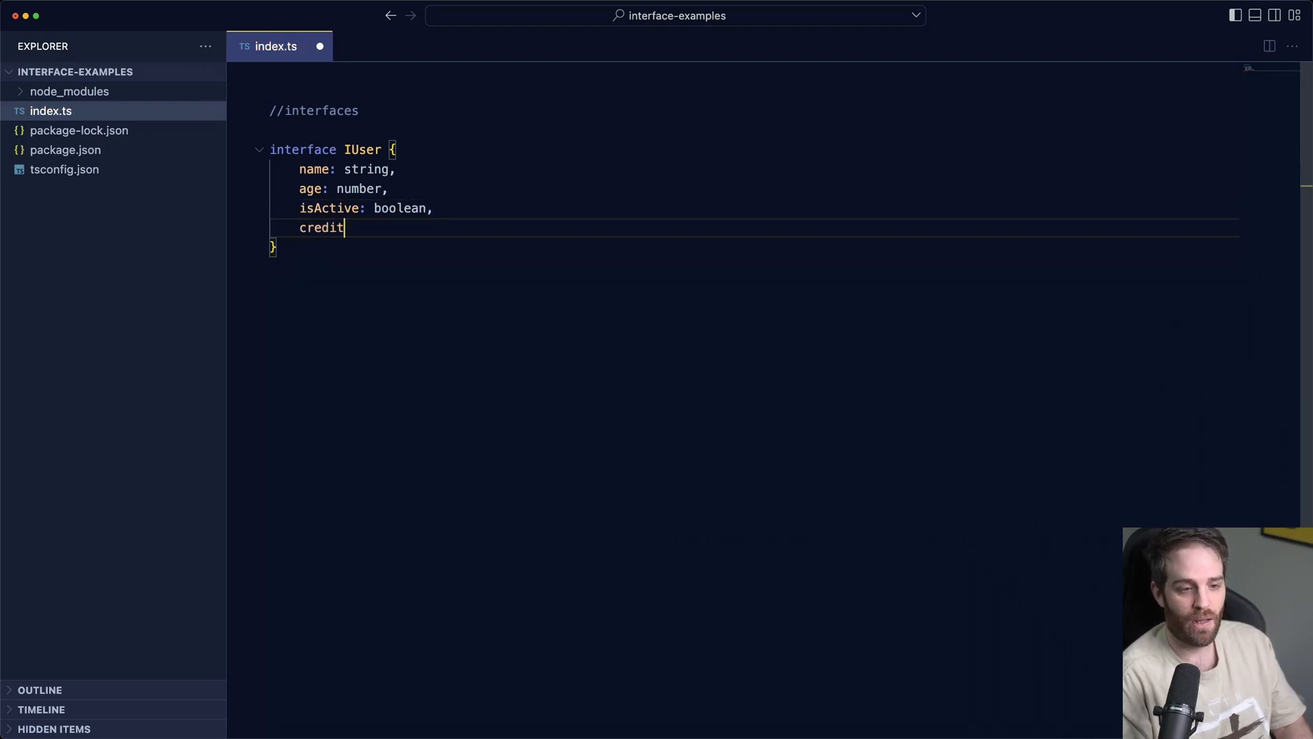
pyautogui.write('Card: string')
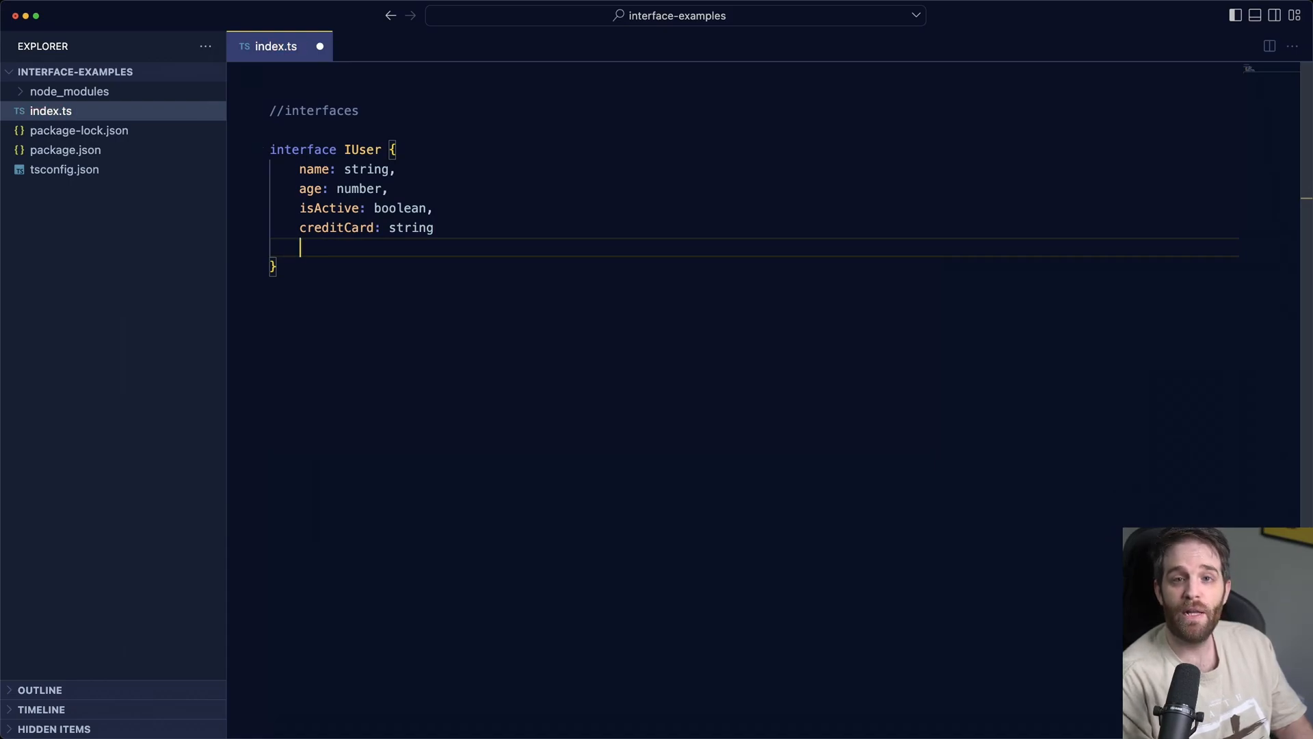
pyautogui.write('hello')
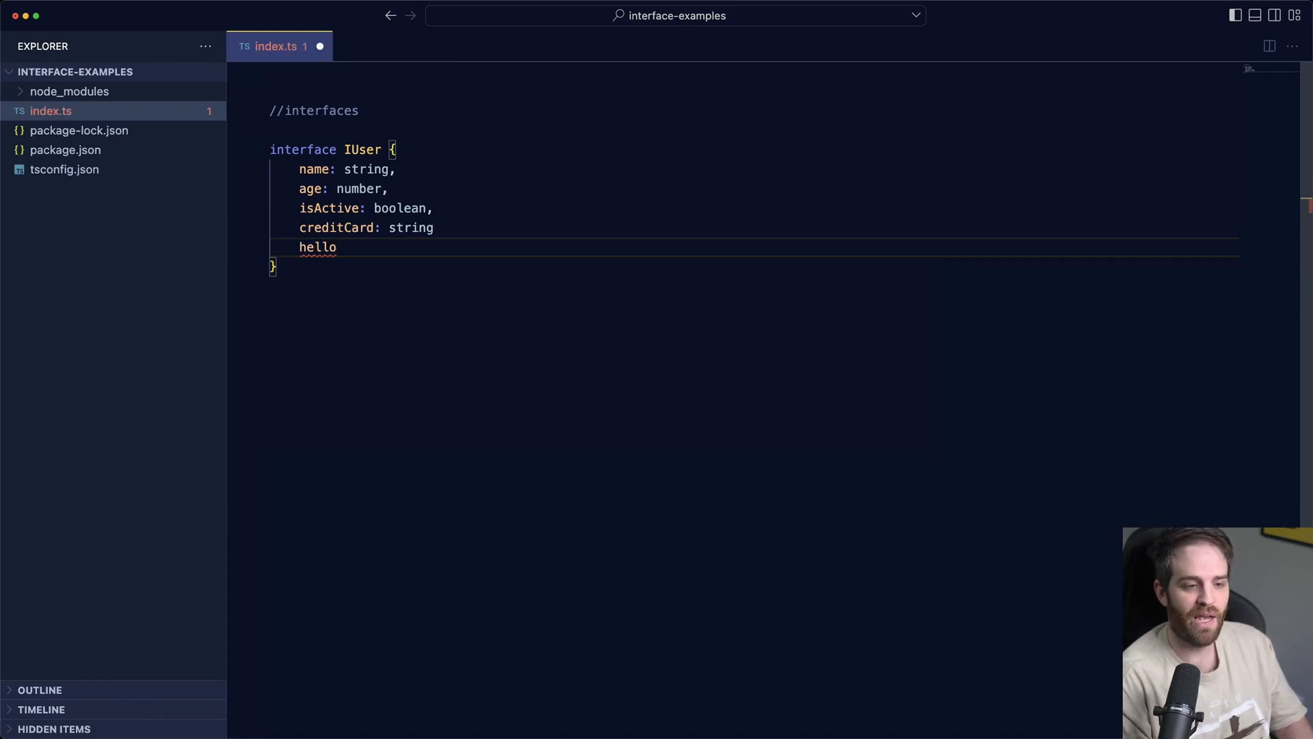
pyautogui.write('(a:string)')
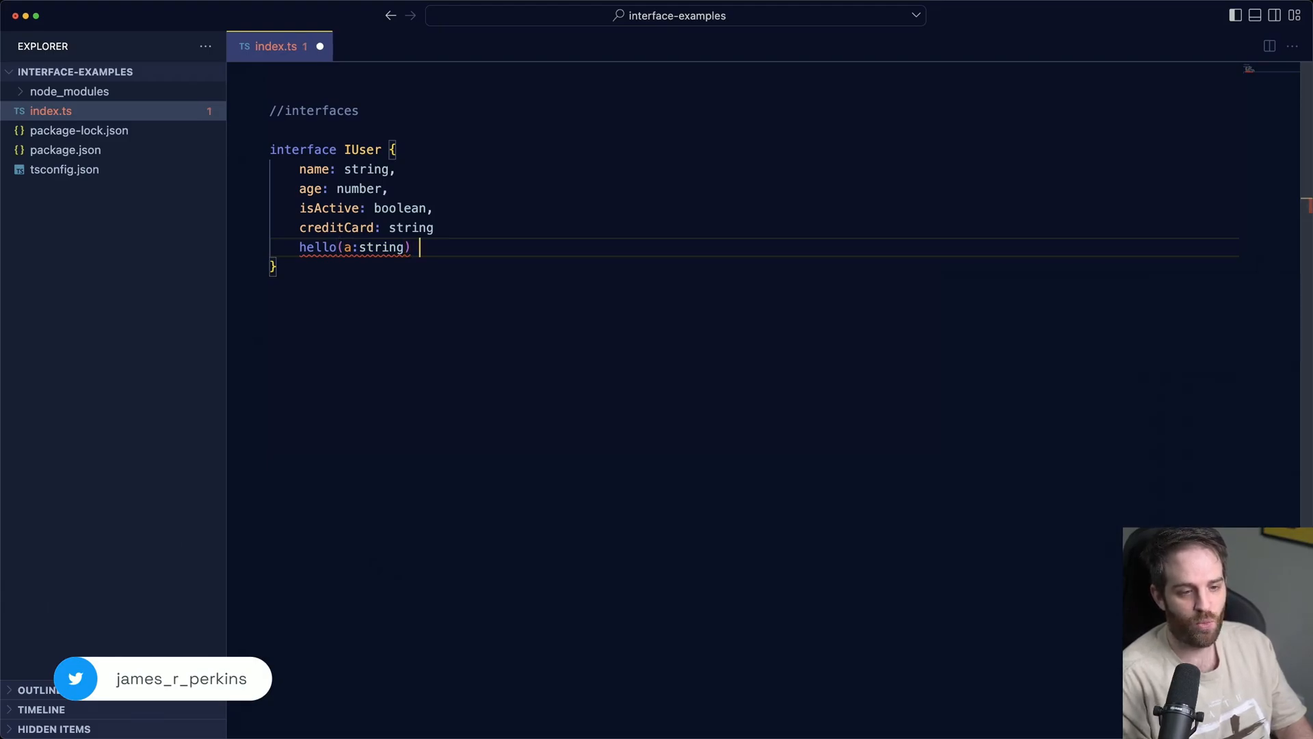
pyautogui.write(': v')
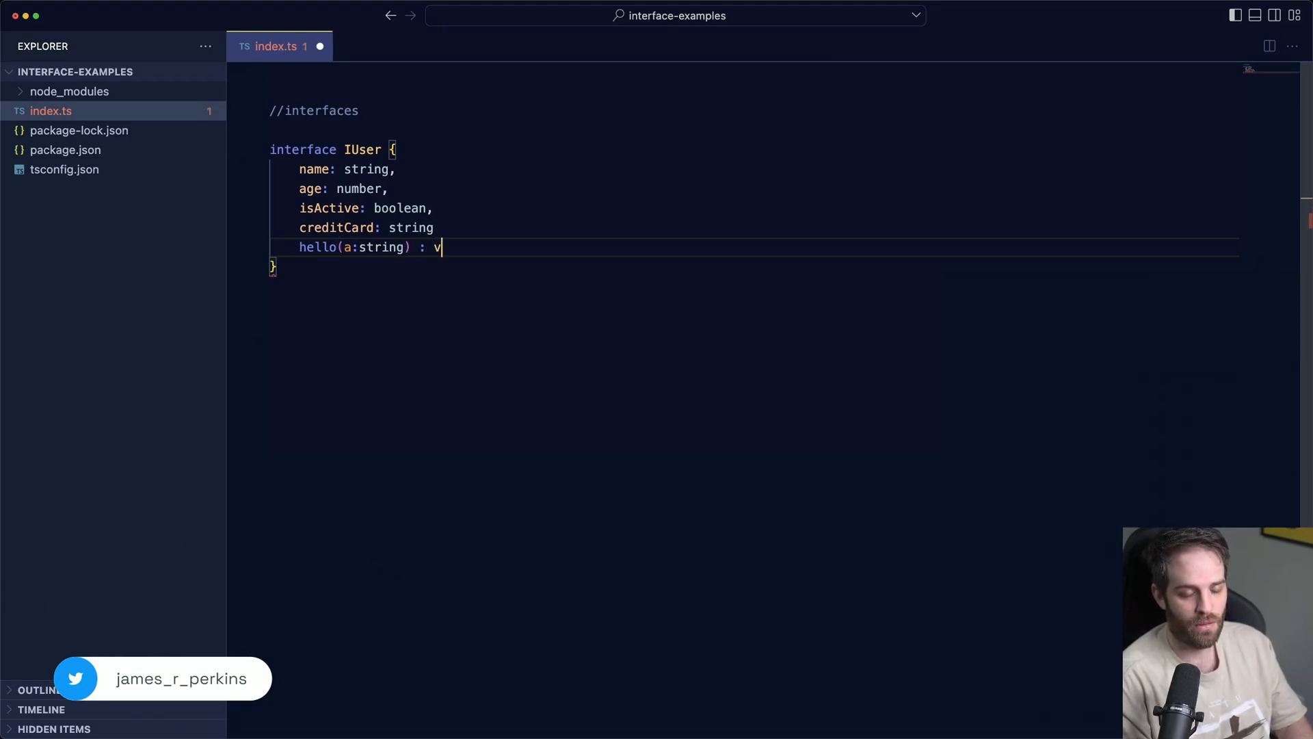
pyautogui.write('oid;')
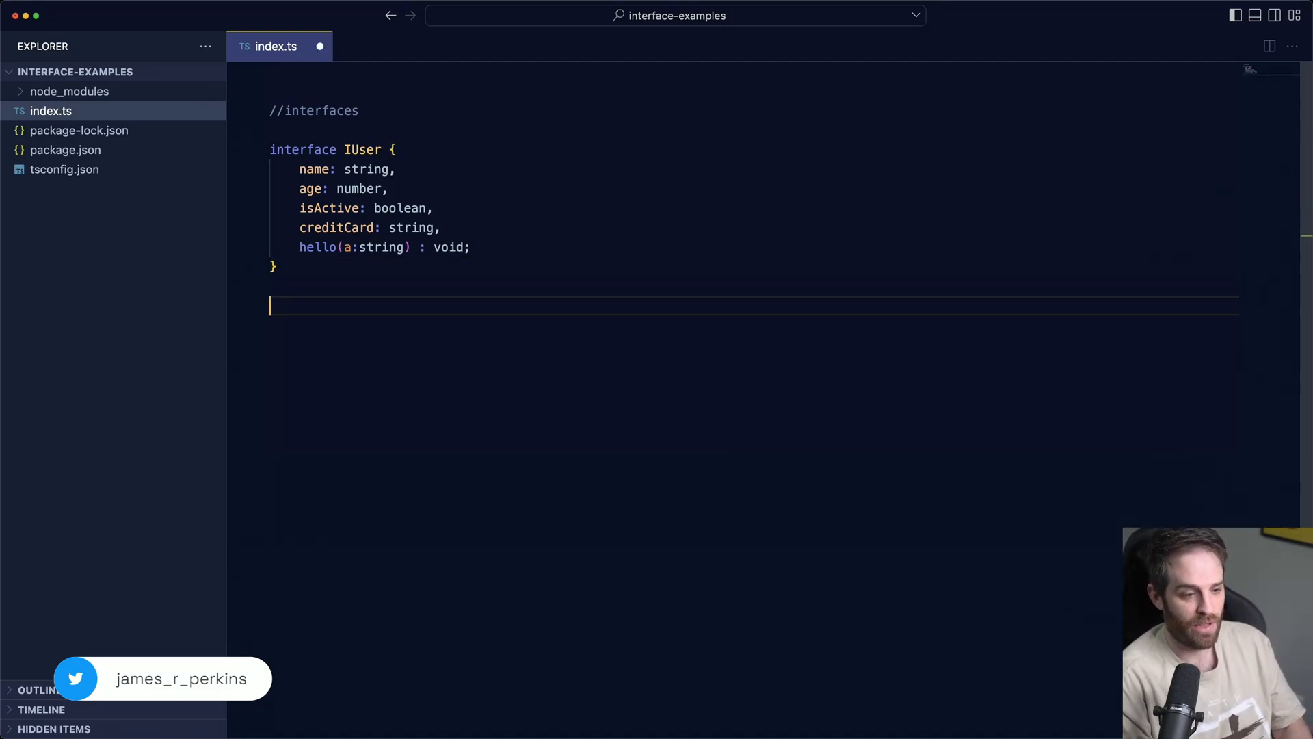
# Step: Start a const user object typed IUser with age 54
pyautogui.write('const user :')
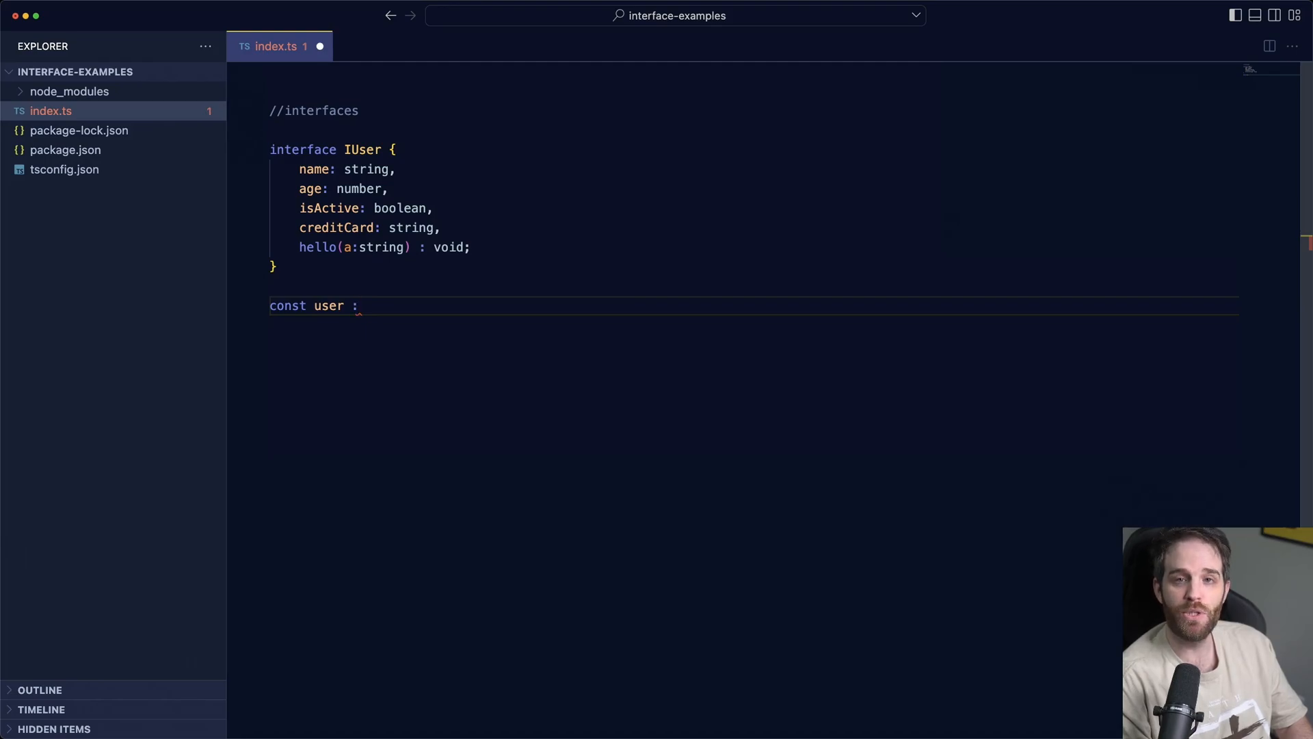
pyautogui.write('IU')
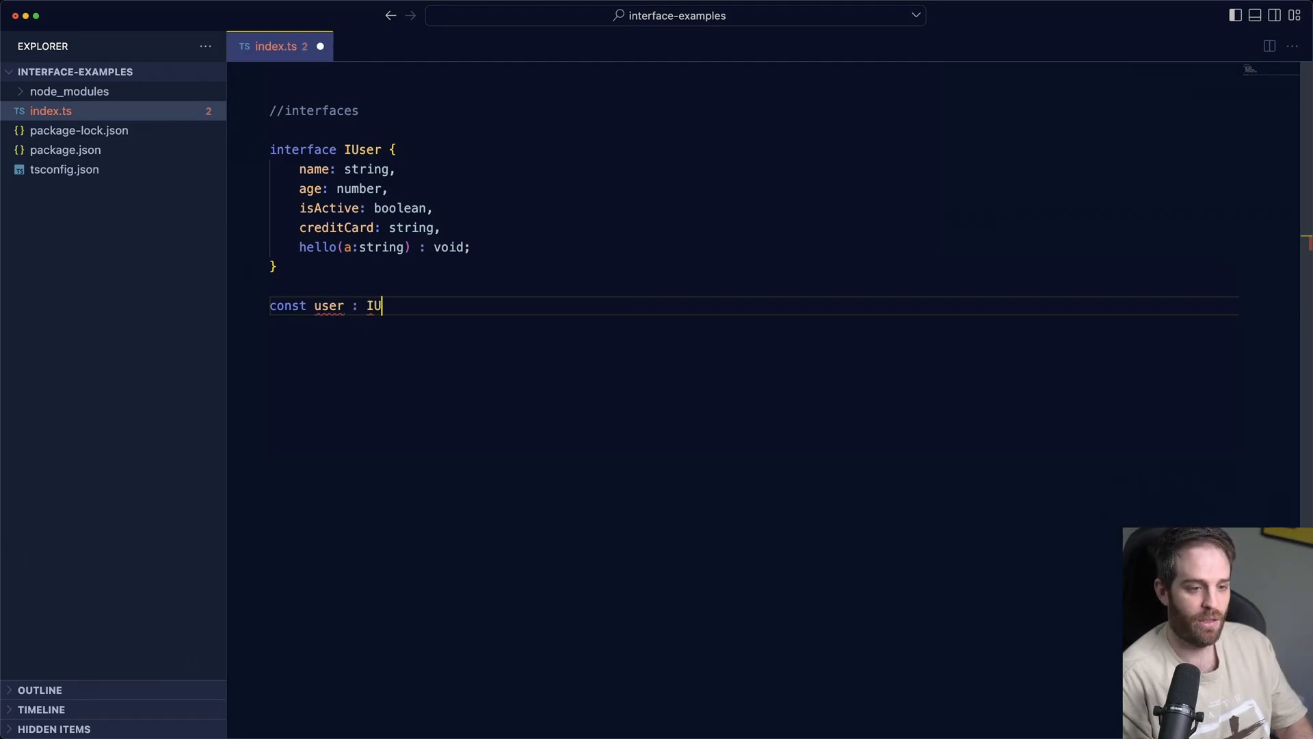
pyautogui.write('ser')
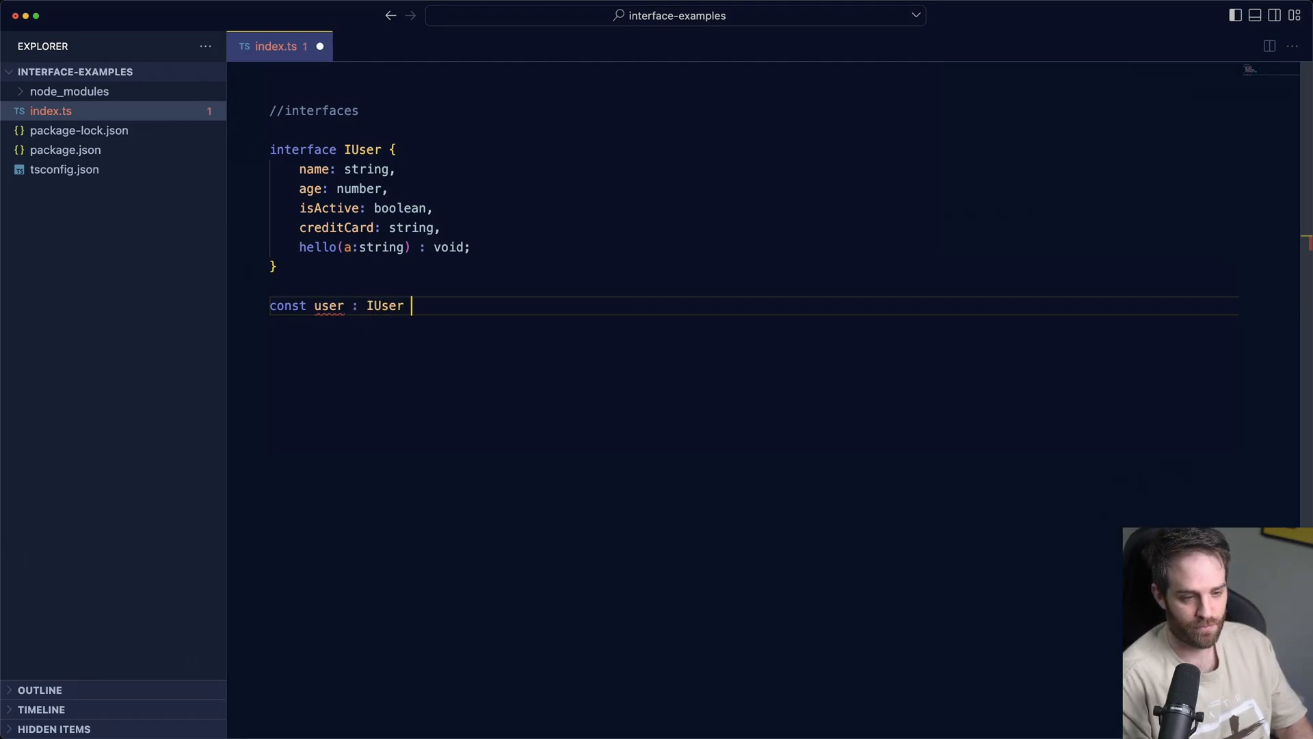
pyautogui.write('= {')
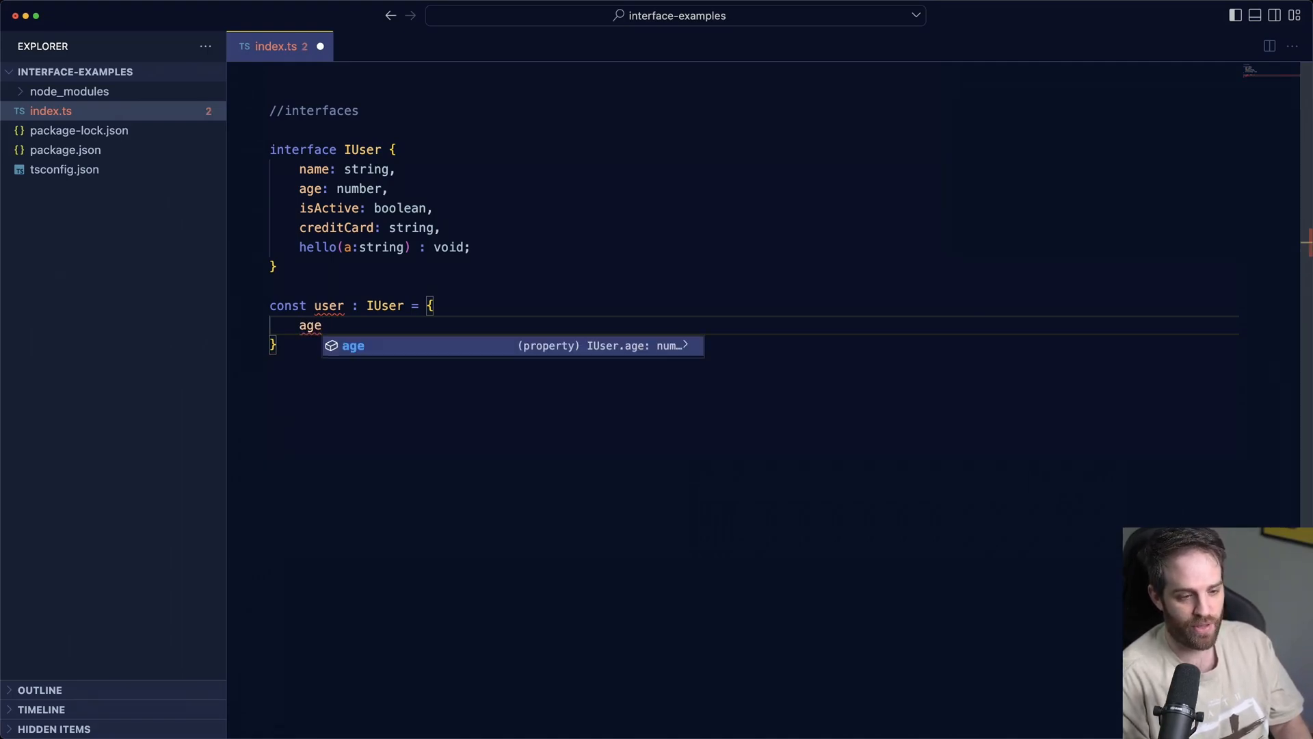
pyautogui.moveTo(670, 350)
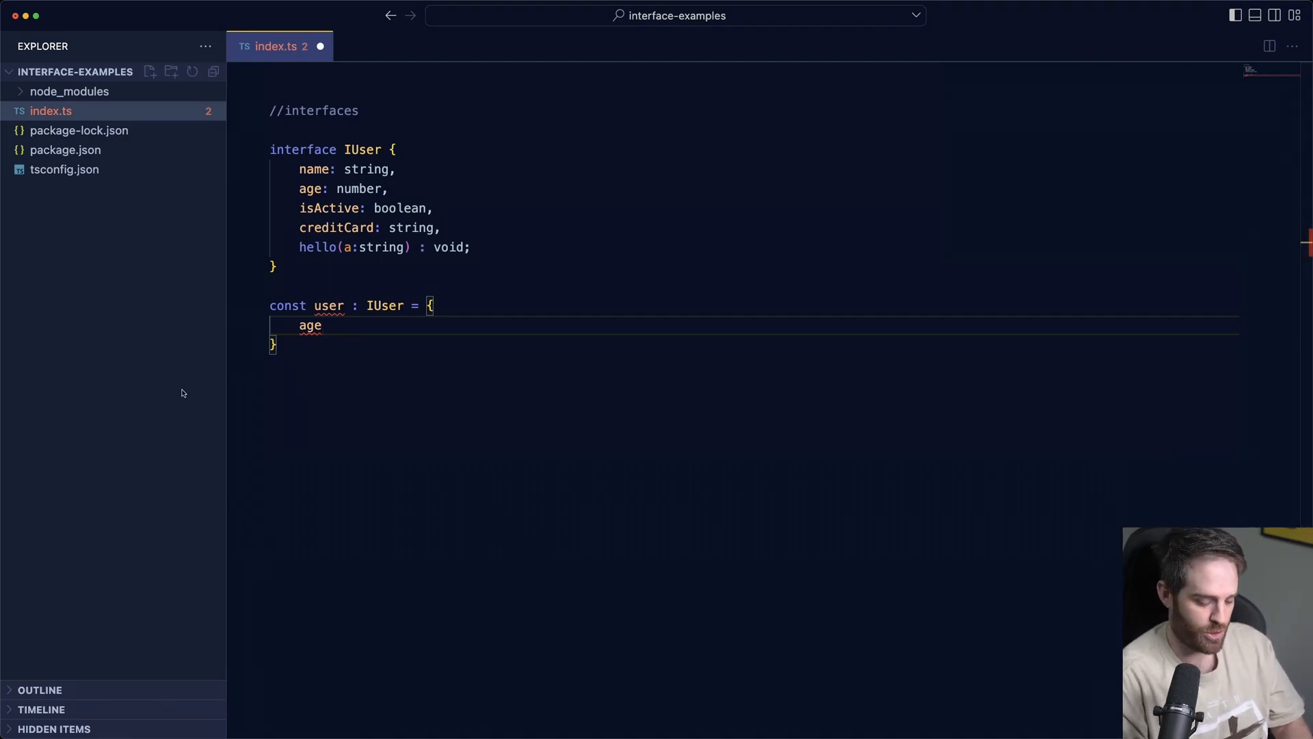
pyautogui.write(': 54')
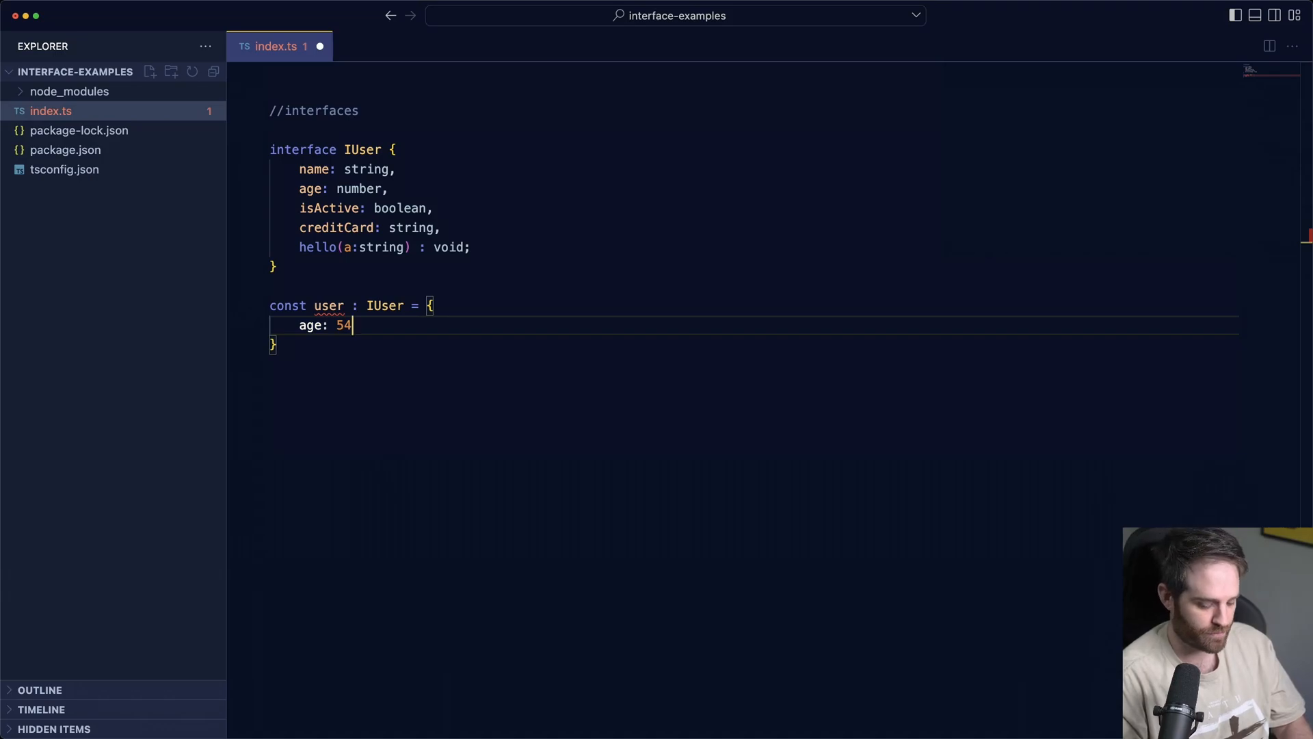
pyautogui.write(',')
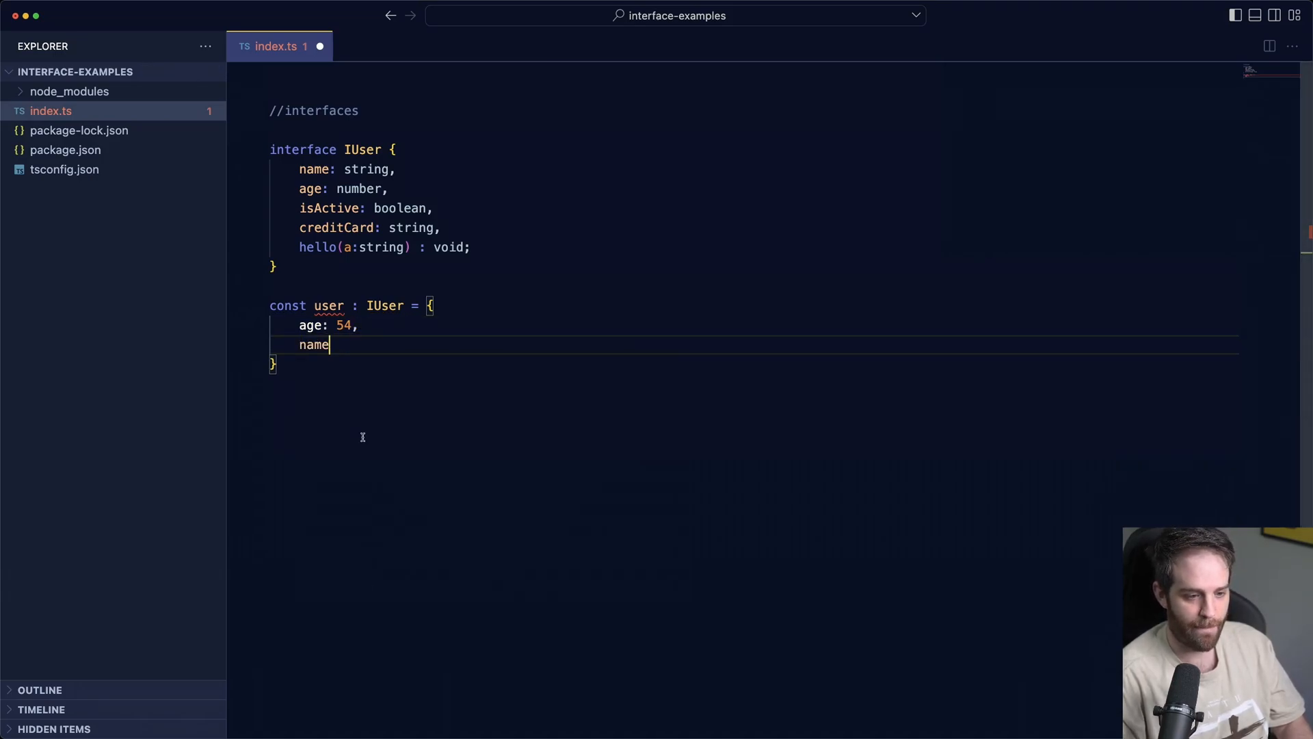
pyautogui.write(':')
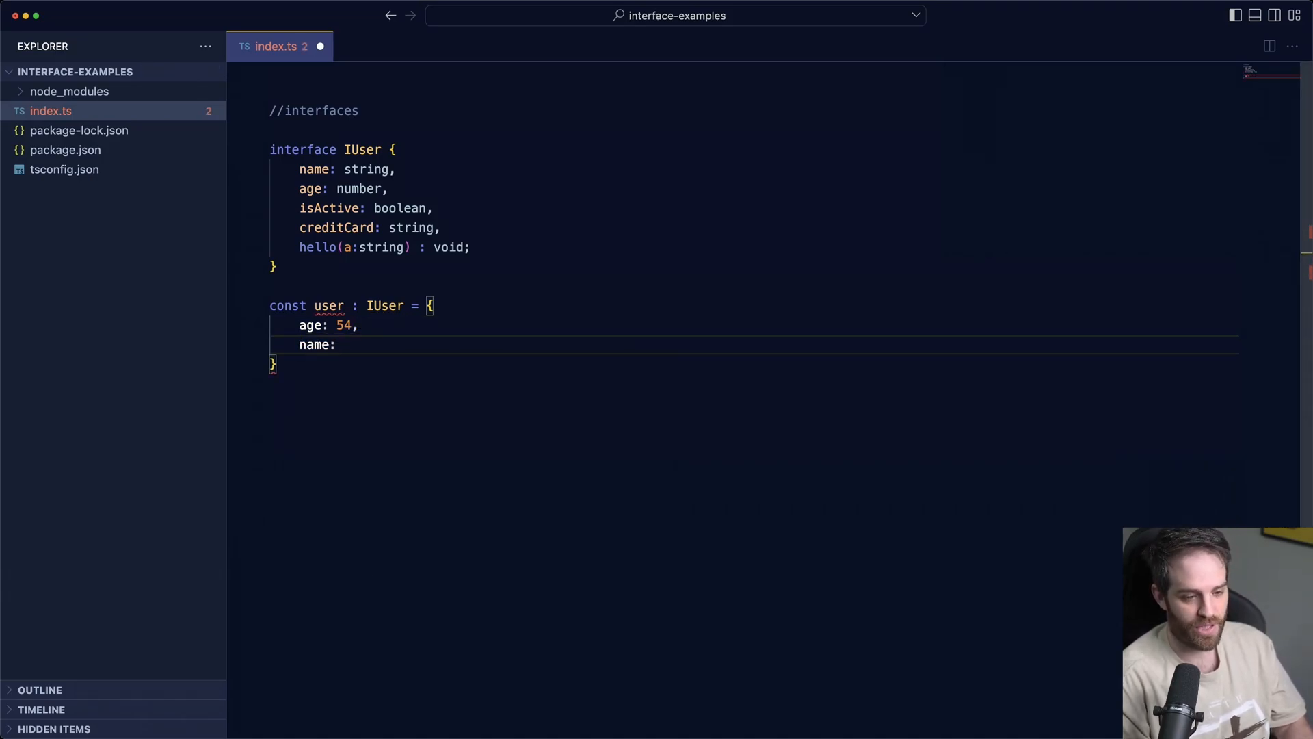
pyautogui.write('"Stre"')
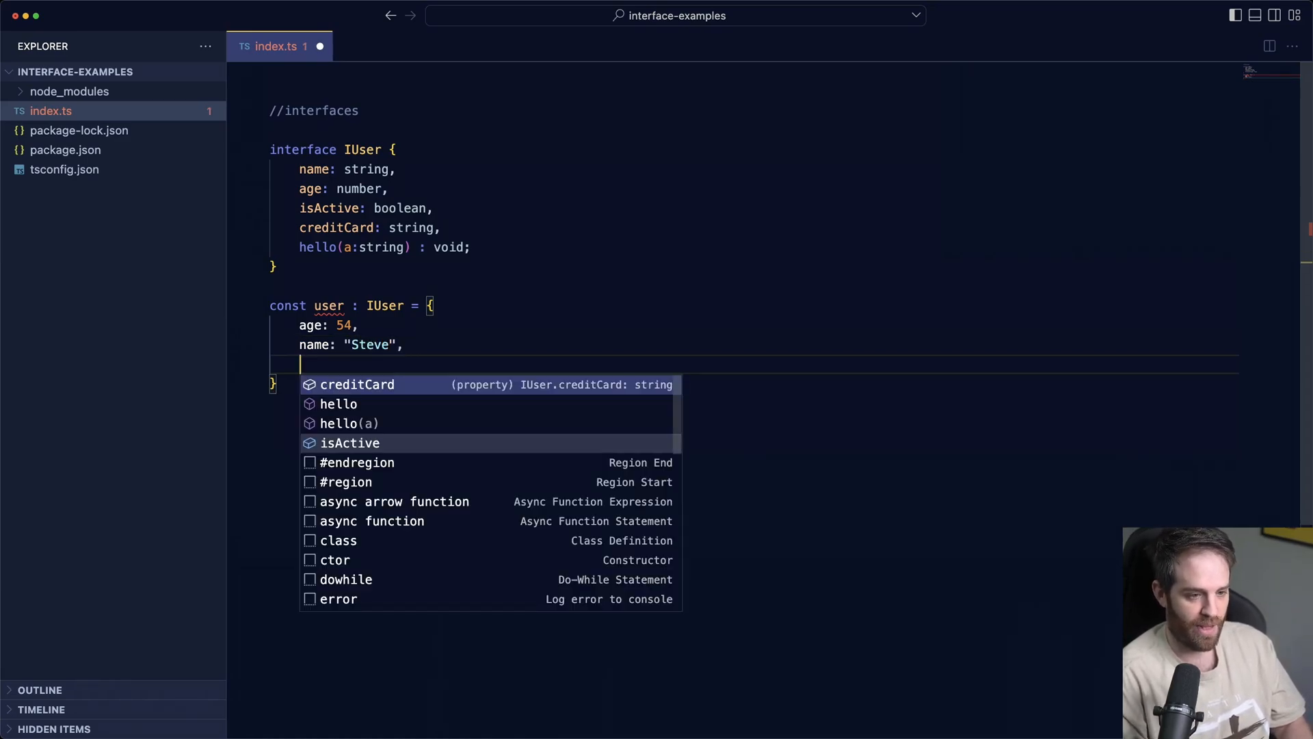
pyautogui.write('creditCard:')
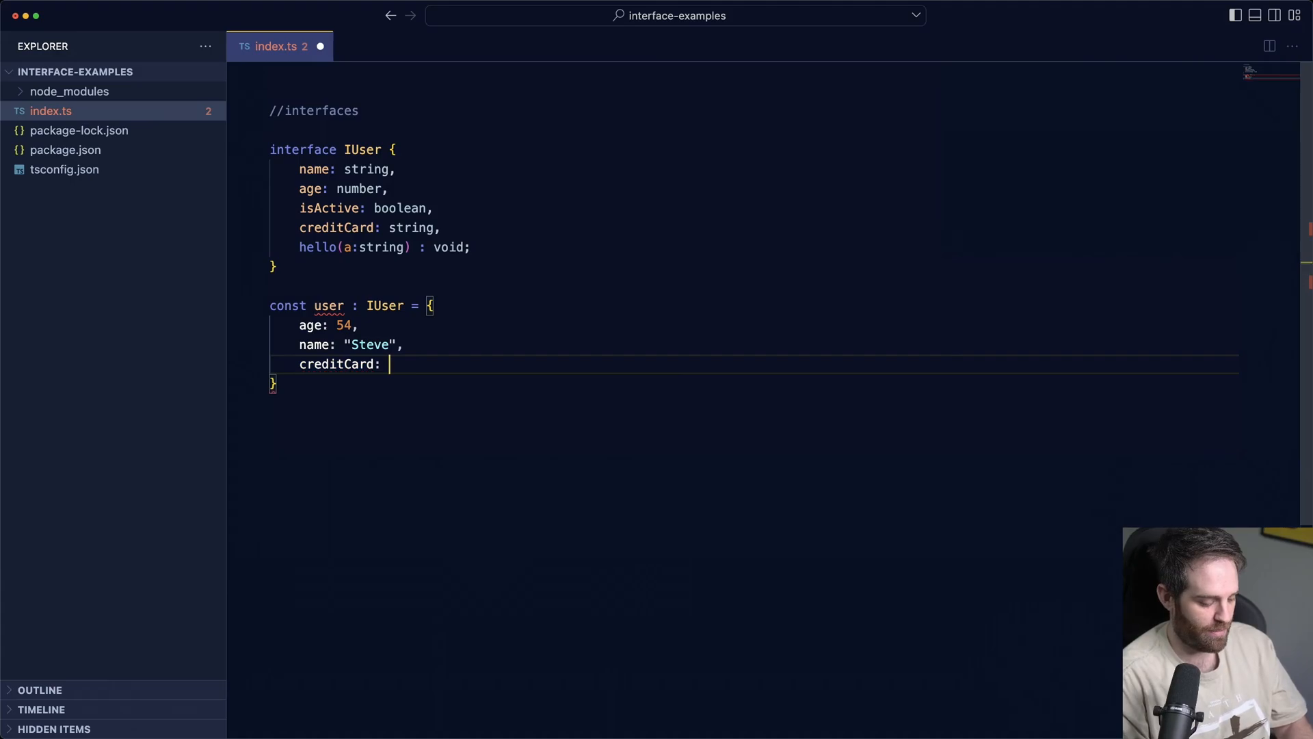
pyautogui.write('""')
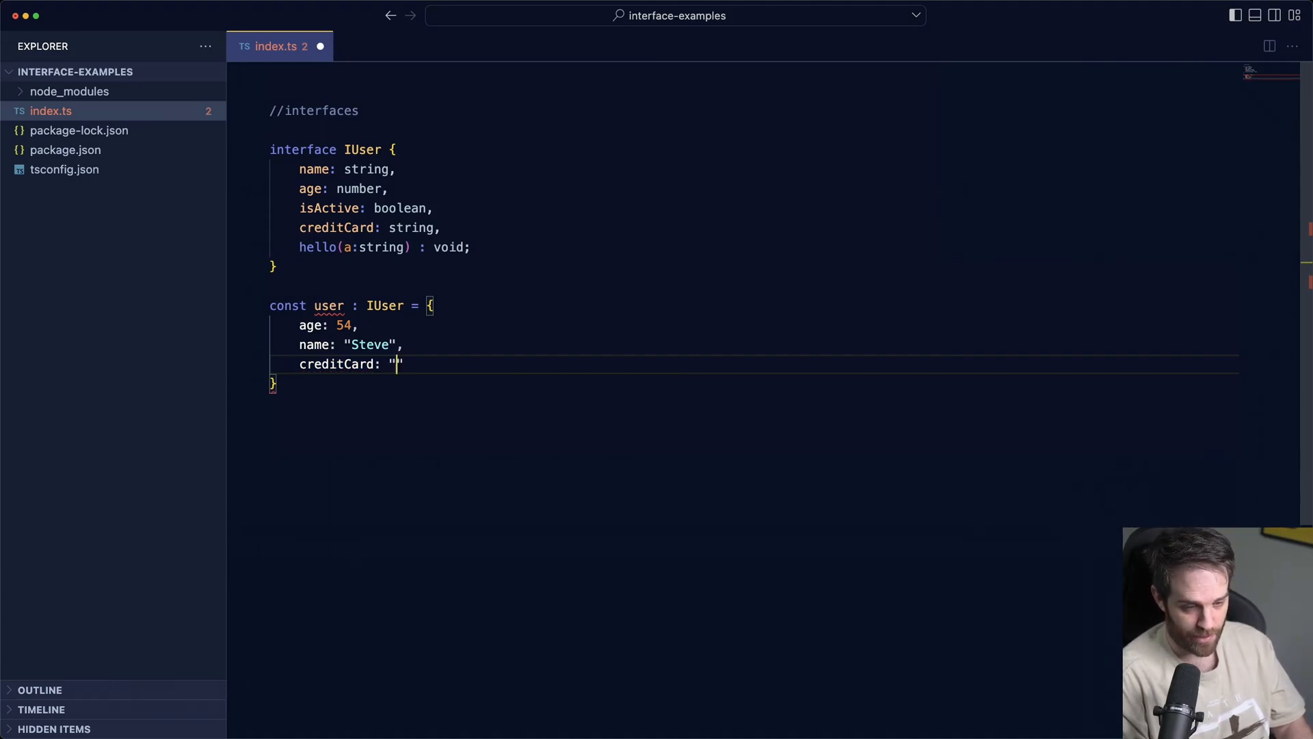
pyautogui.write('4242424242424242')
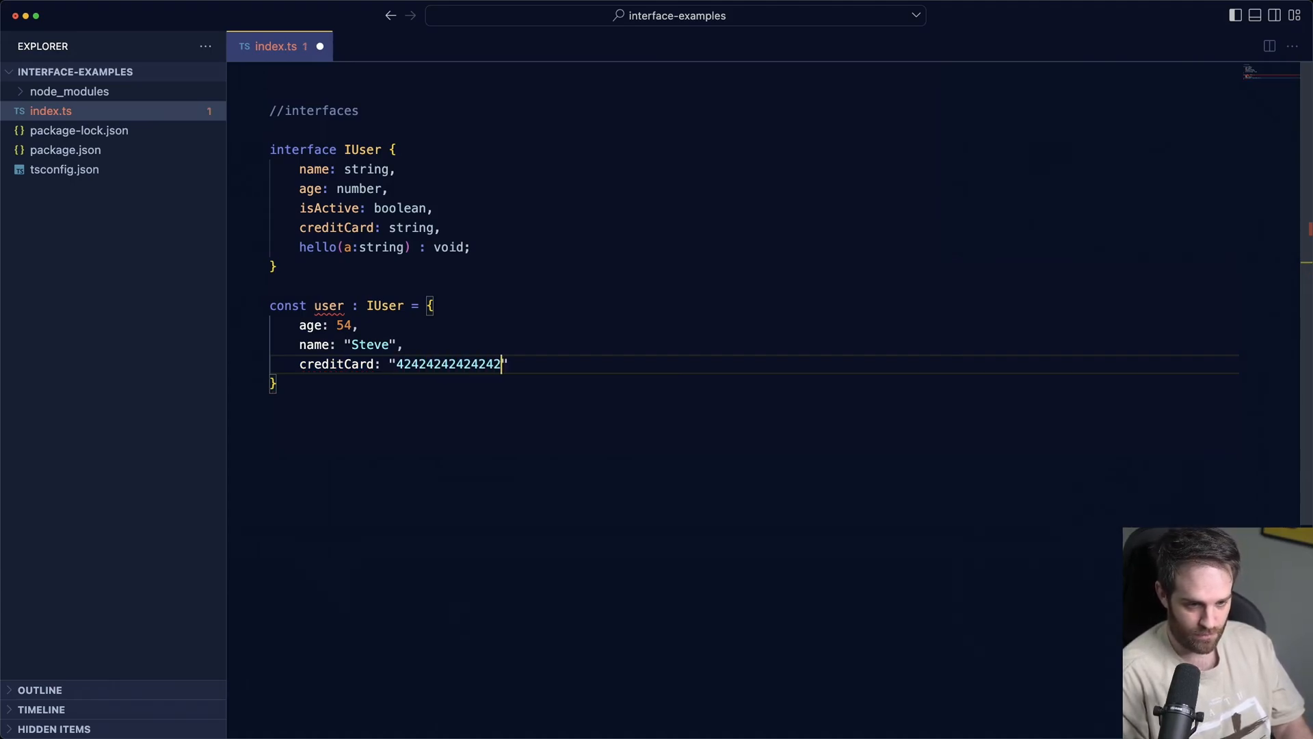
pyautogui.write('2')
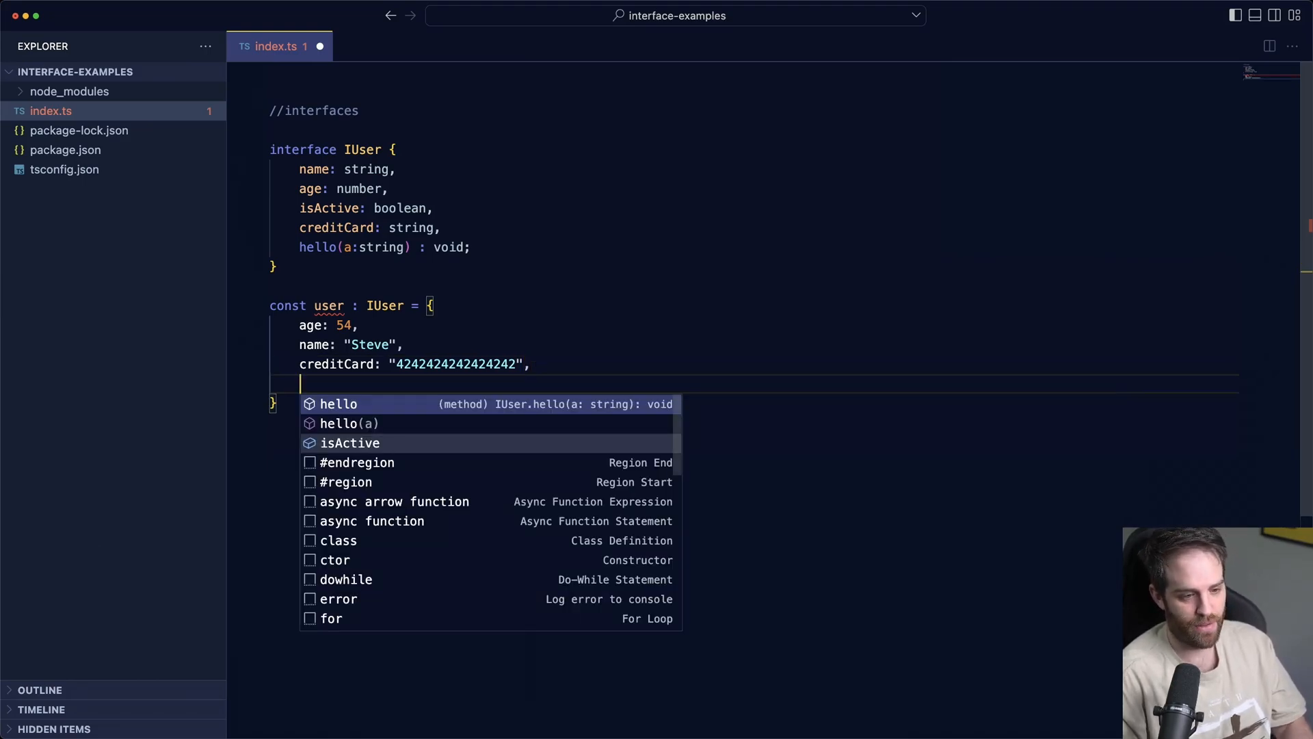
# Step: Add isActive: false and a hello(text: string): void method logging text
pyautogui.write('isActive')
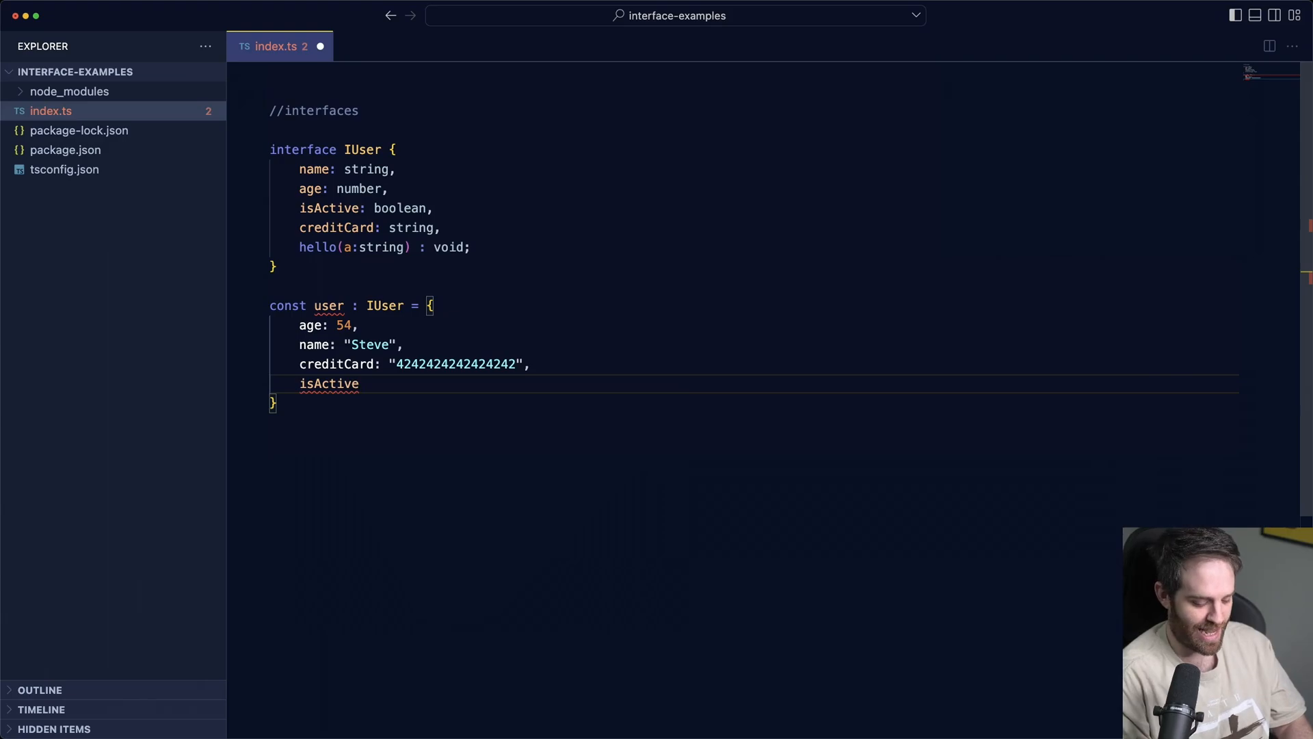
pyautogui.write(': false,')
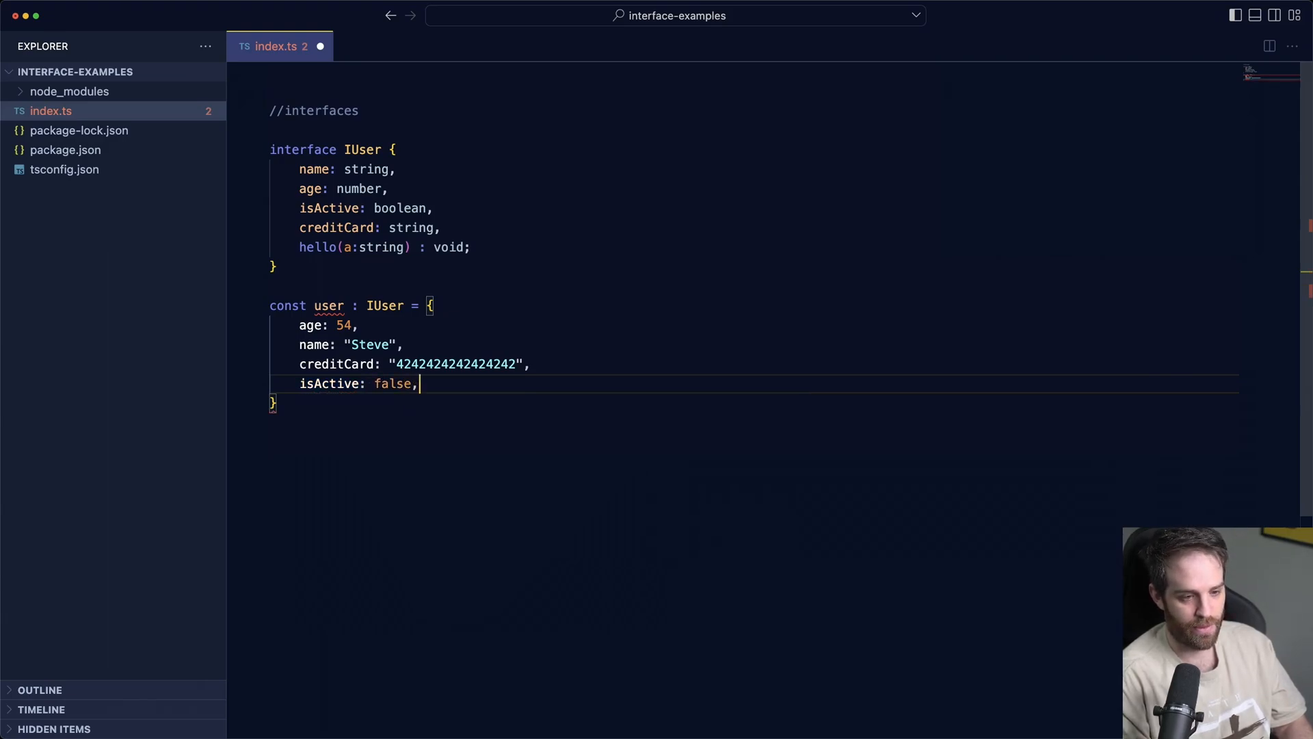
pyautogui.write('h')
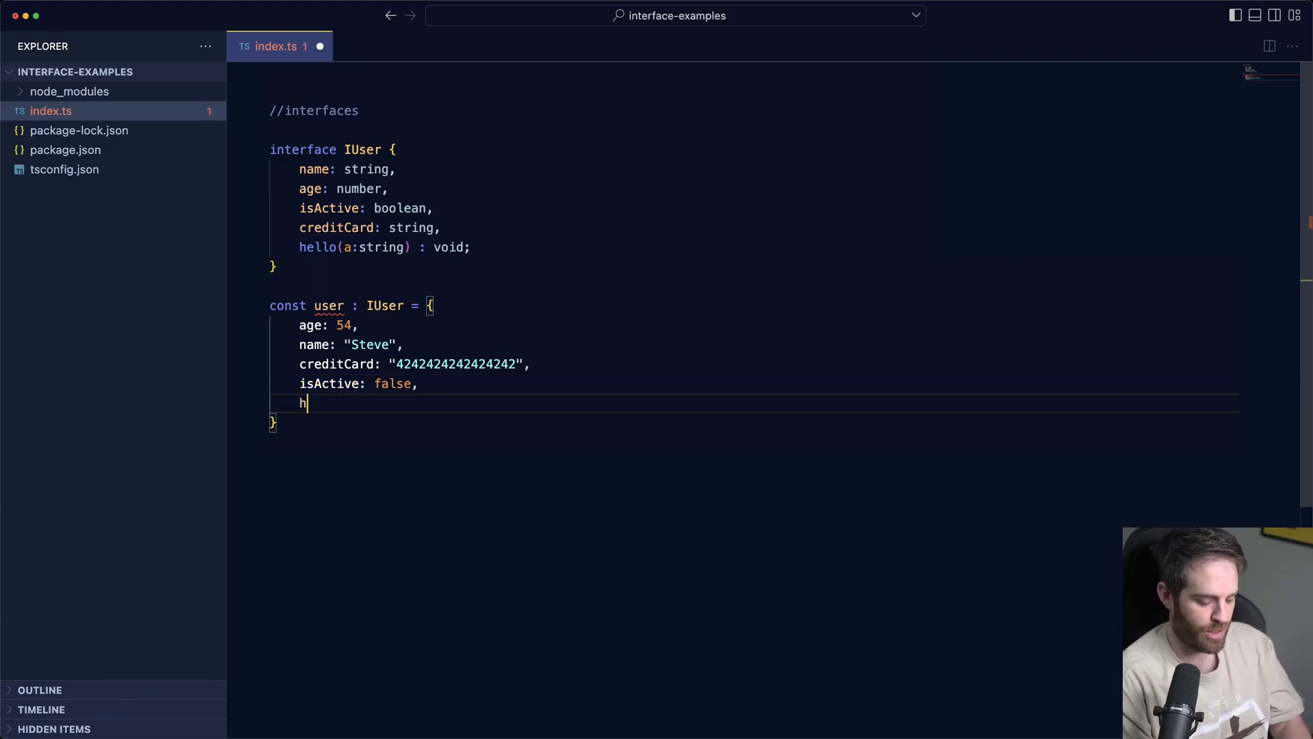
pyautogui.write('ello')
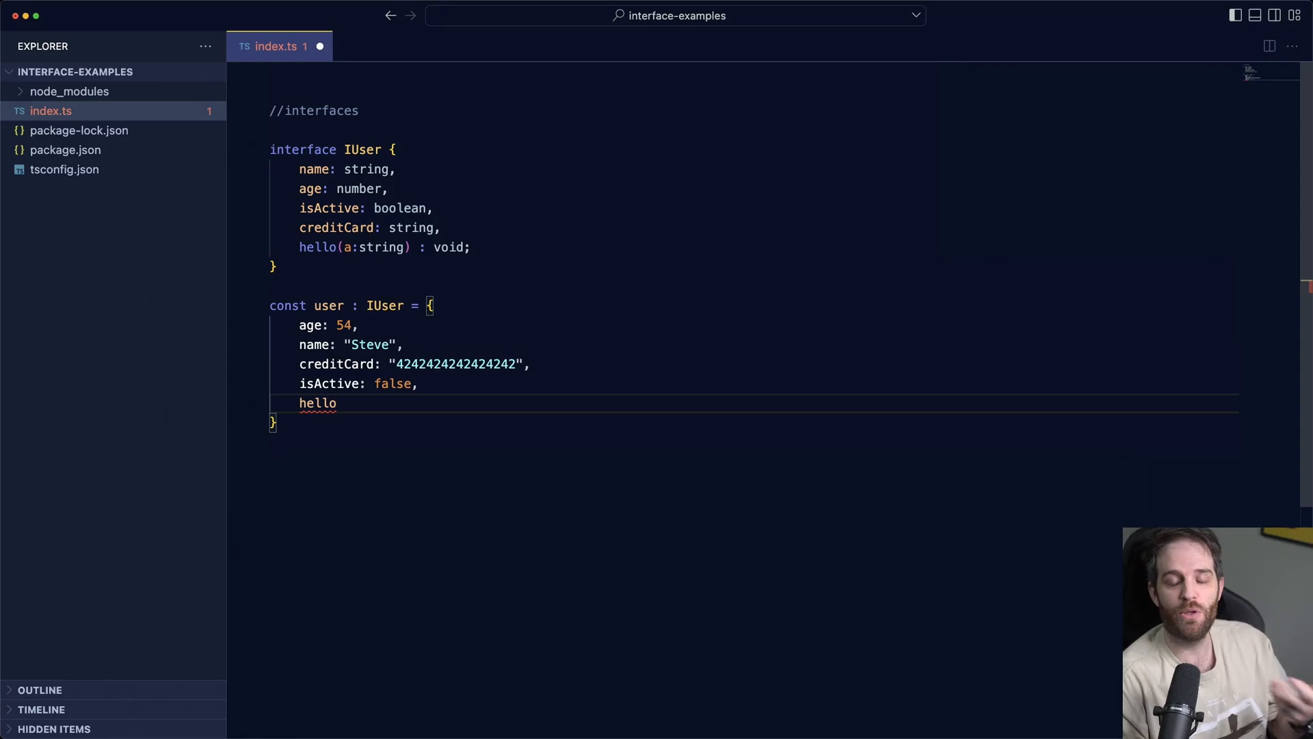
pyautogui.write('()')
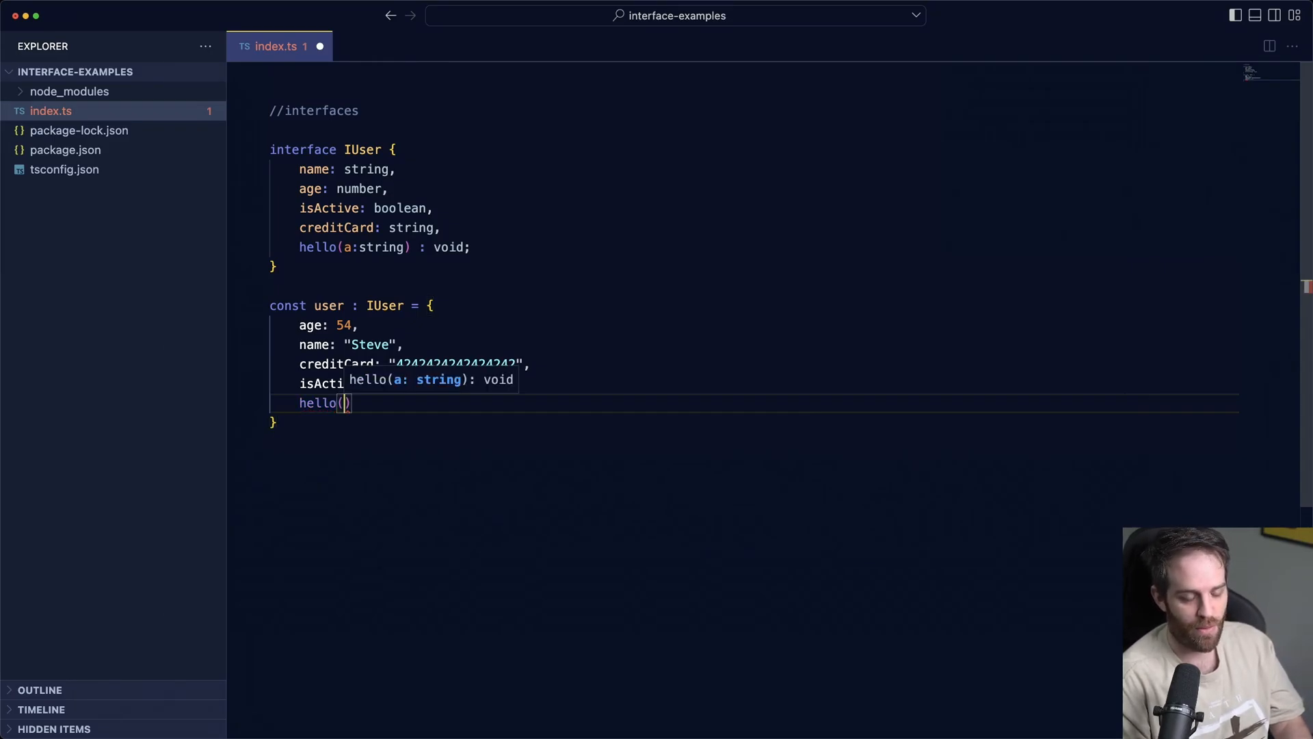
pyautogui.write('tex')
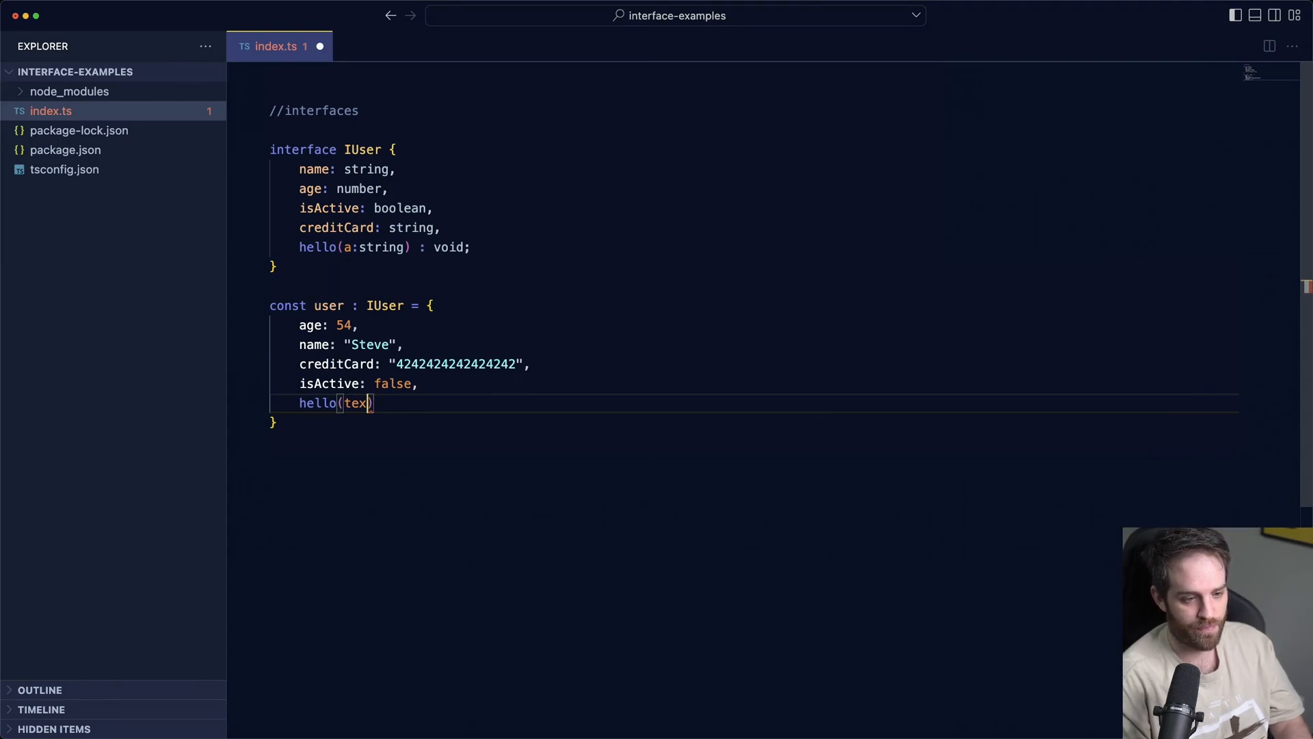
pyautogui.write('t: string')
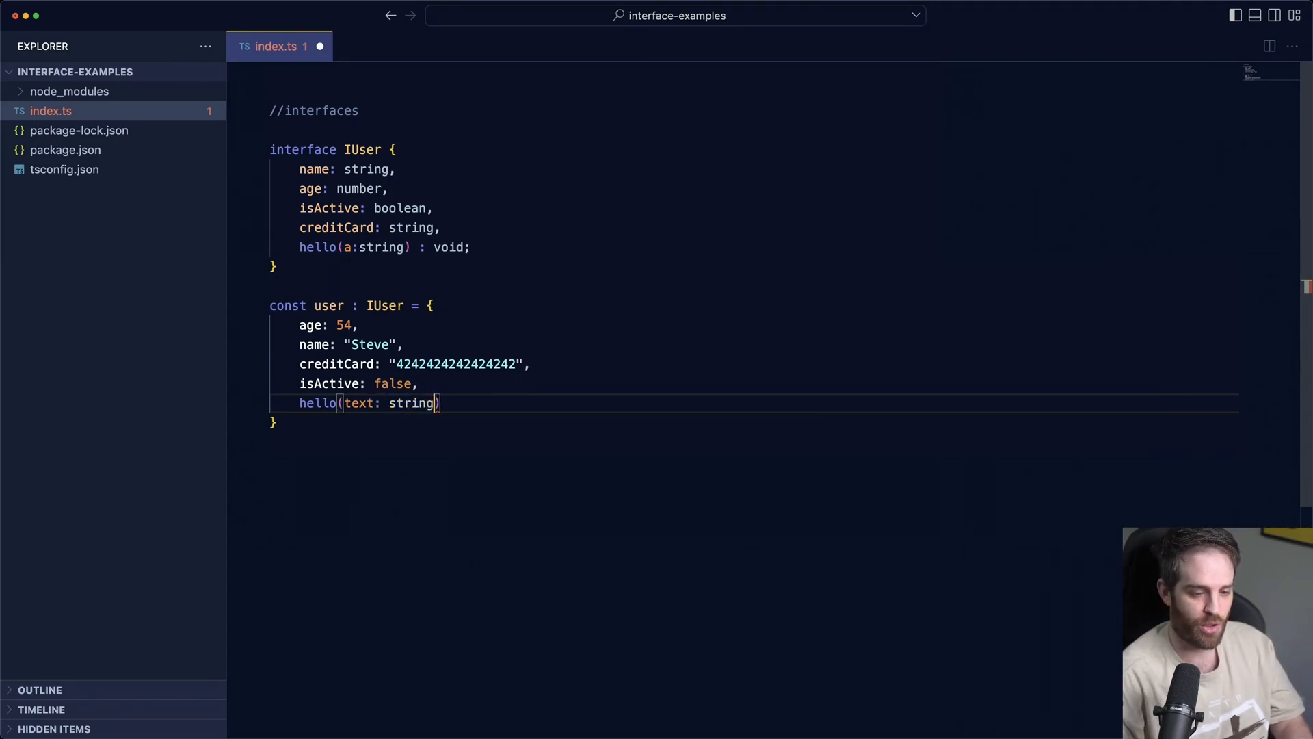
pyautogui.write(': void{}')
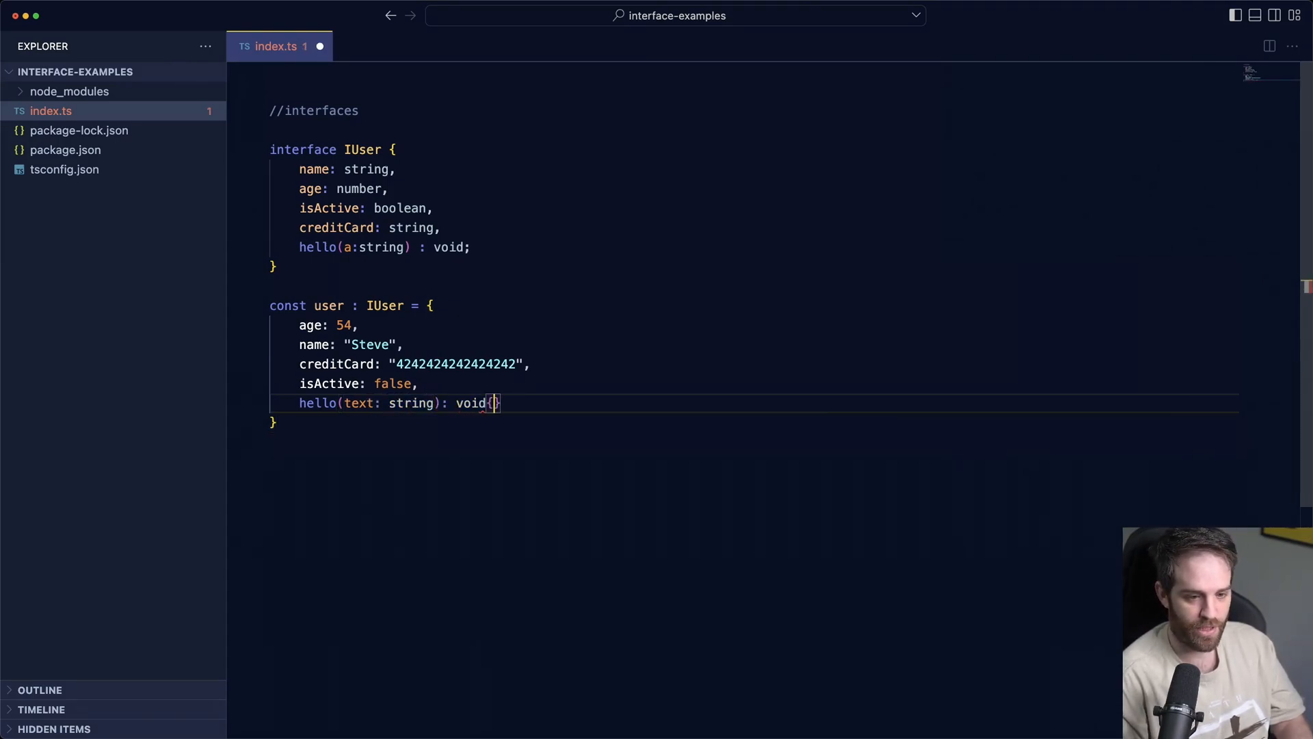
pyautogui.press('Enter')
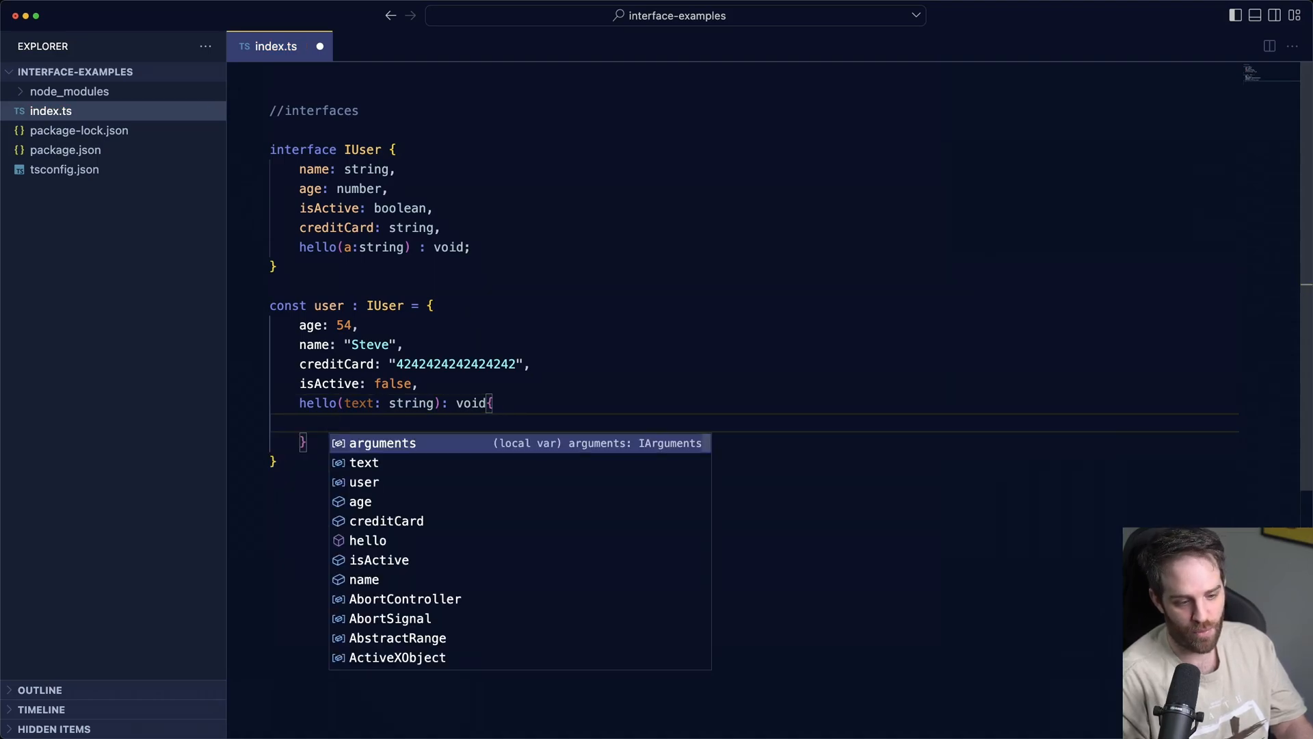
pyautogui.write('console.log(text')
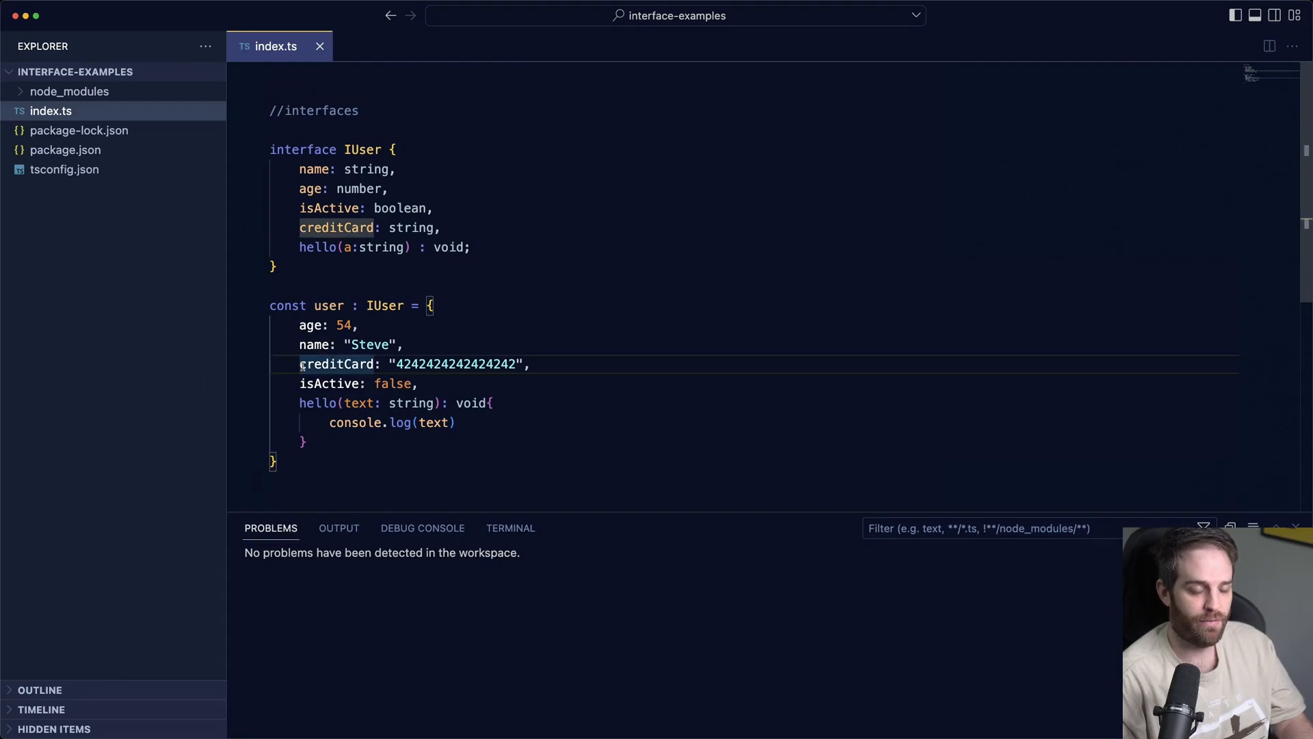
# Step: Make IUser's creditCard optional and remove it and its blank line from user
pyautogui.press('Backspace')
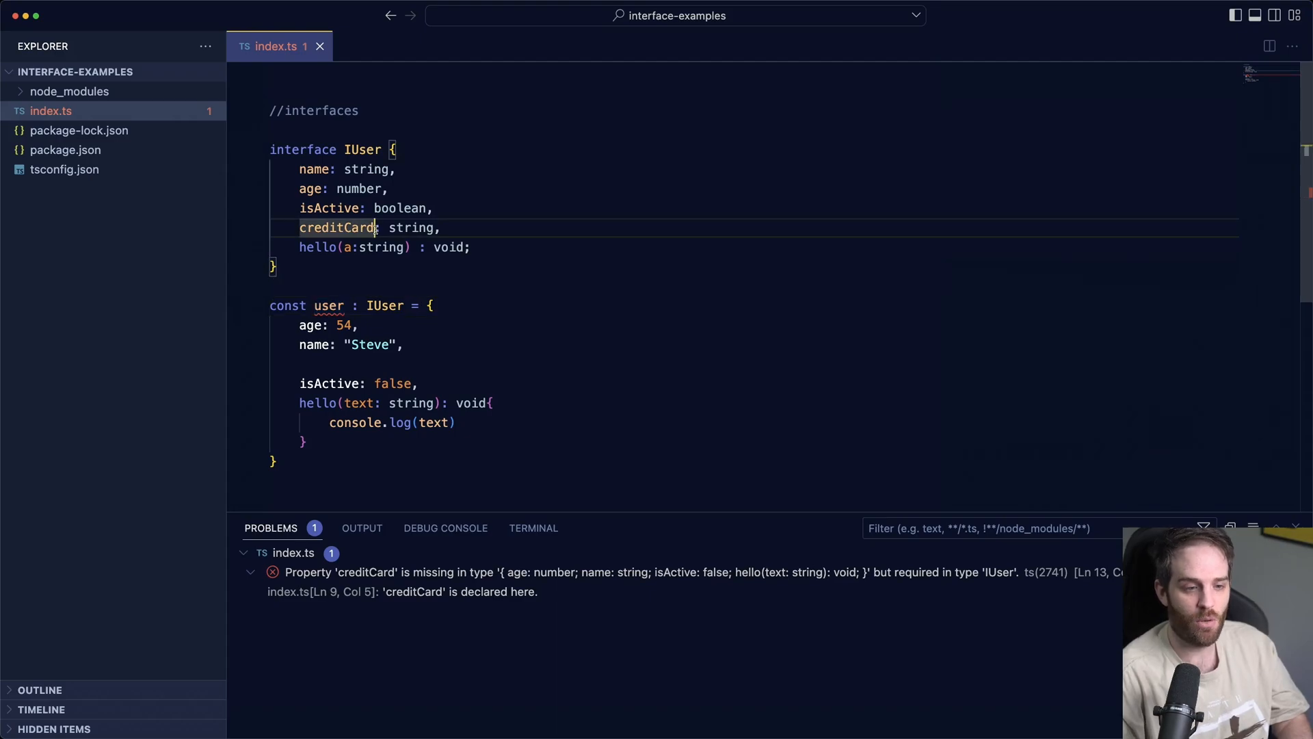
pyautogui.write('?')
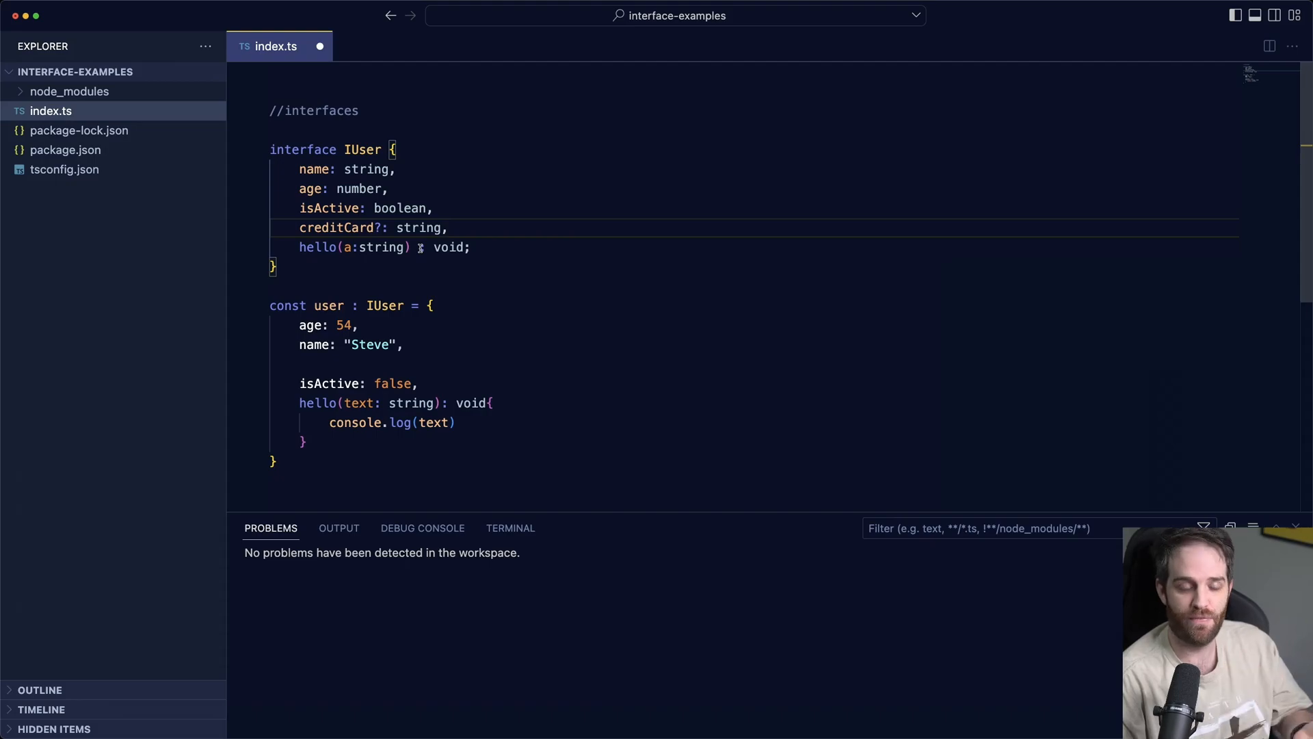
pyautogui.doubleClick(339, 227)
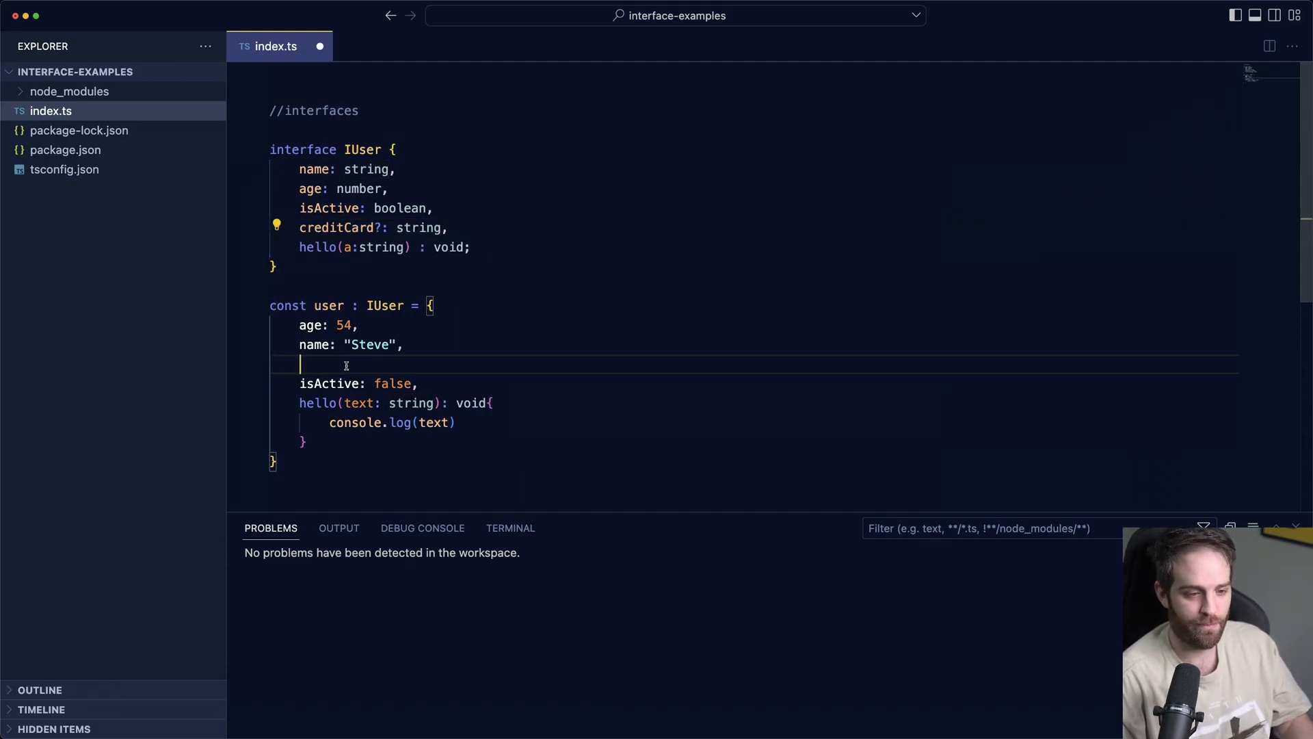
pyautogui.press('Backspace')
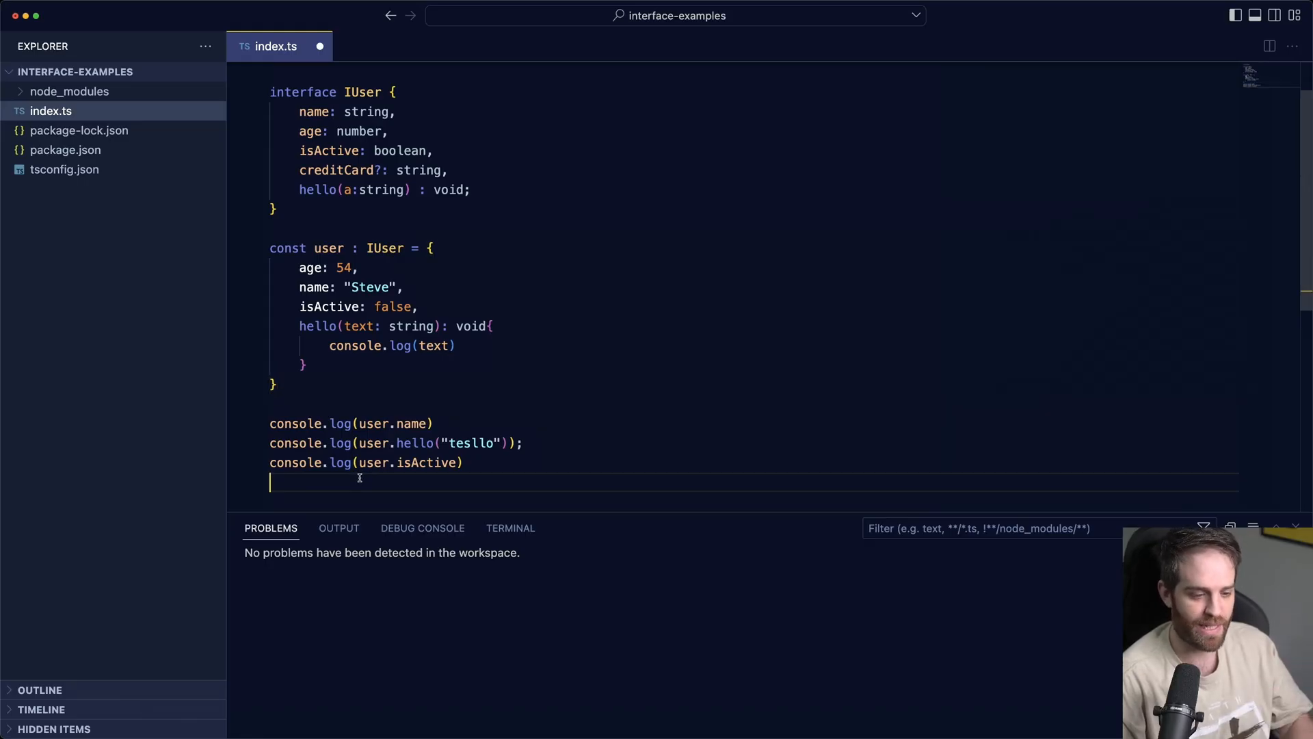
# Step: Add an empty IUserProps interface and an empty userFunction arrow function
pyautogui.write('inte')
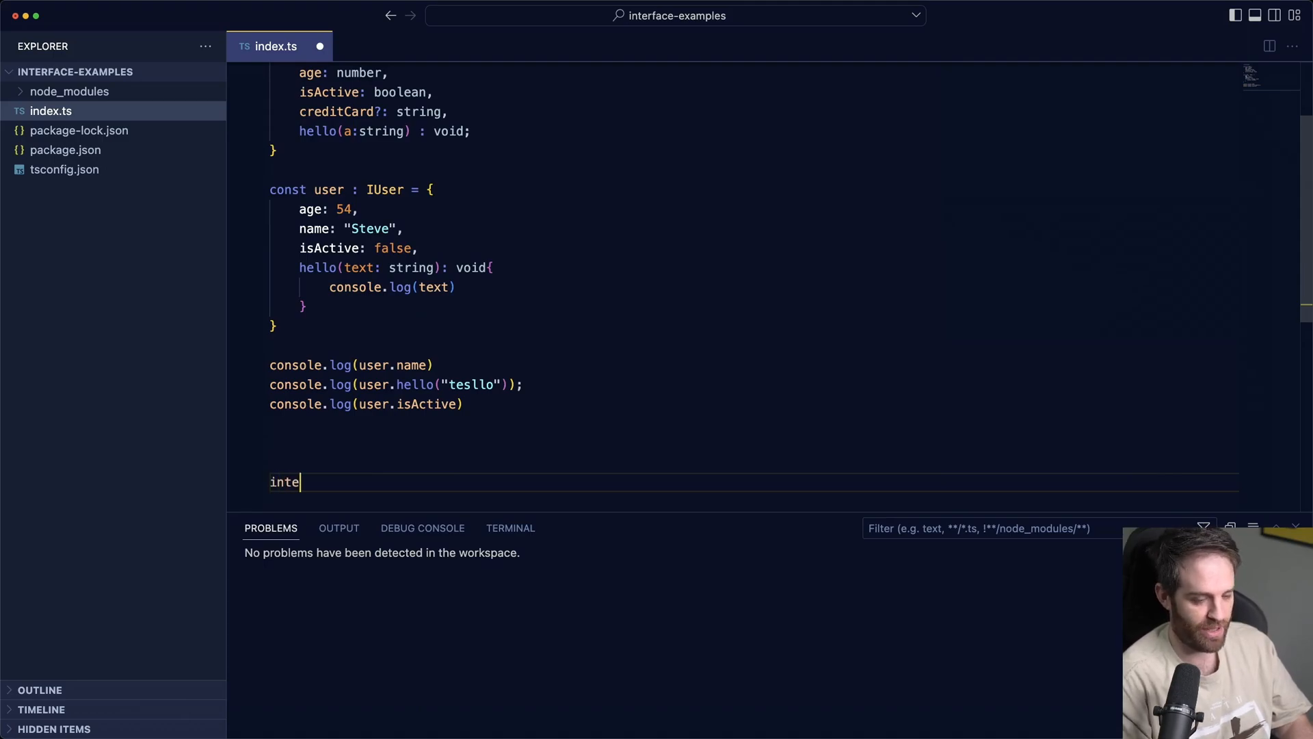
pyautogui.write('rface')
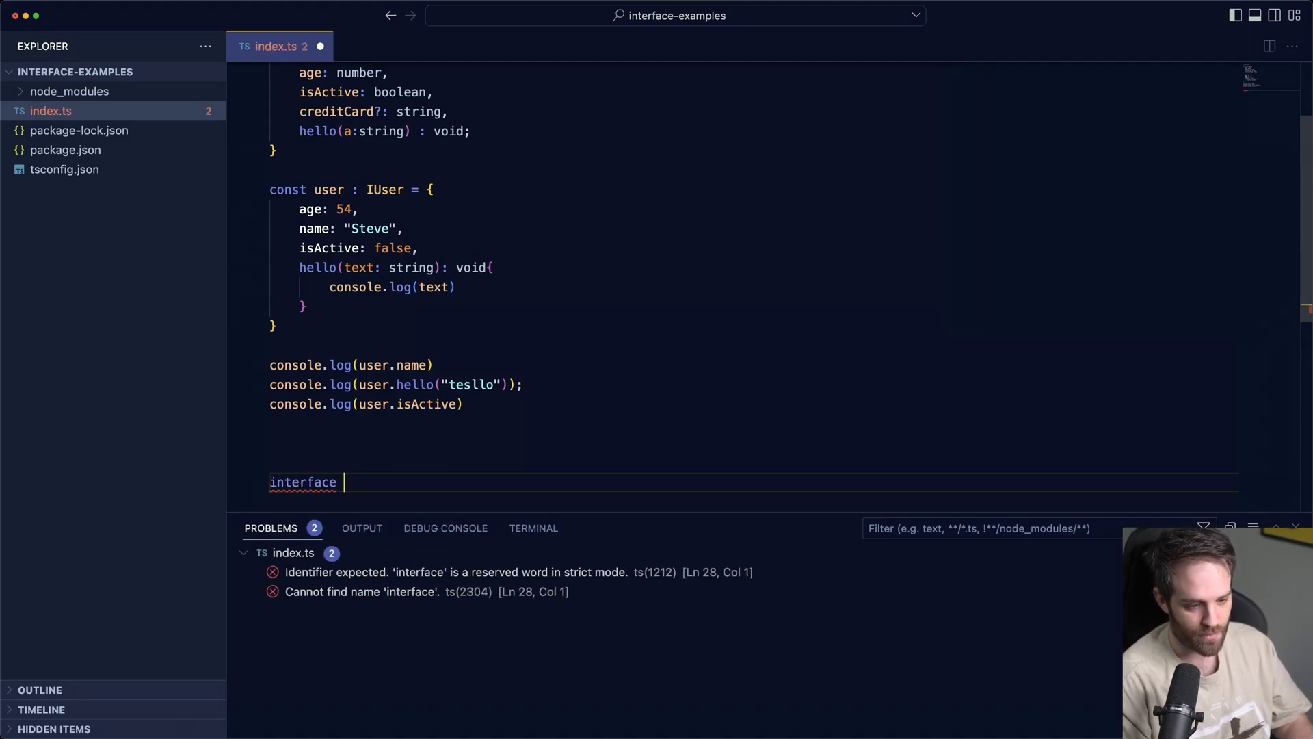
pyautogui.write('IUserProps{')
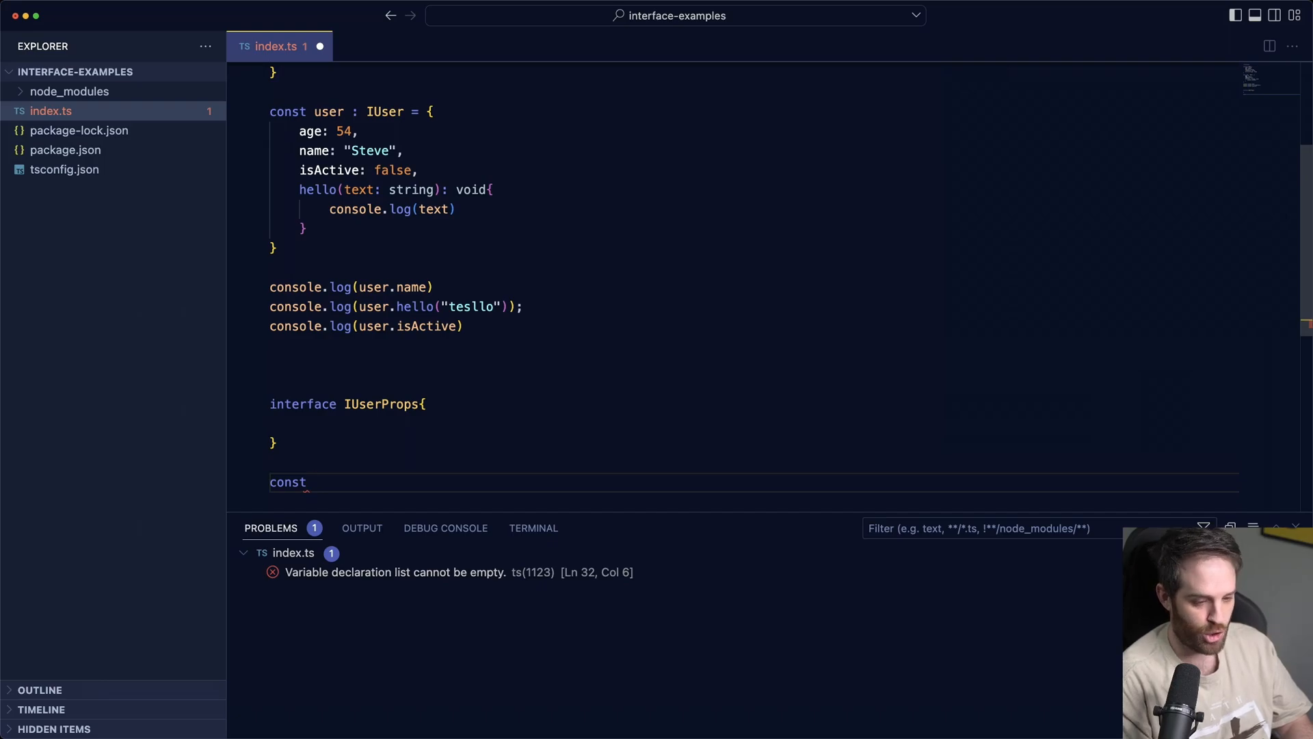
pyautogui.write('userFunction =')
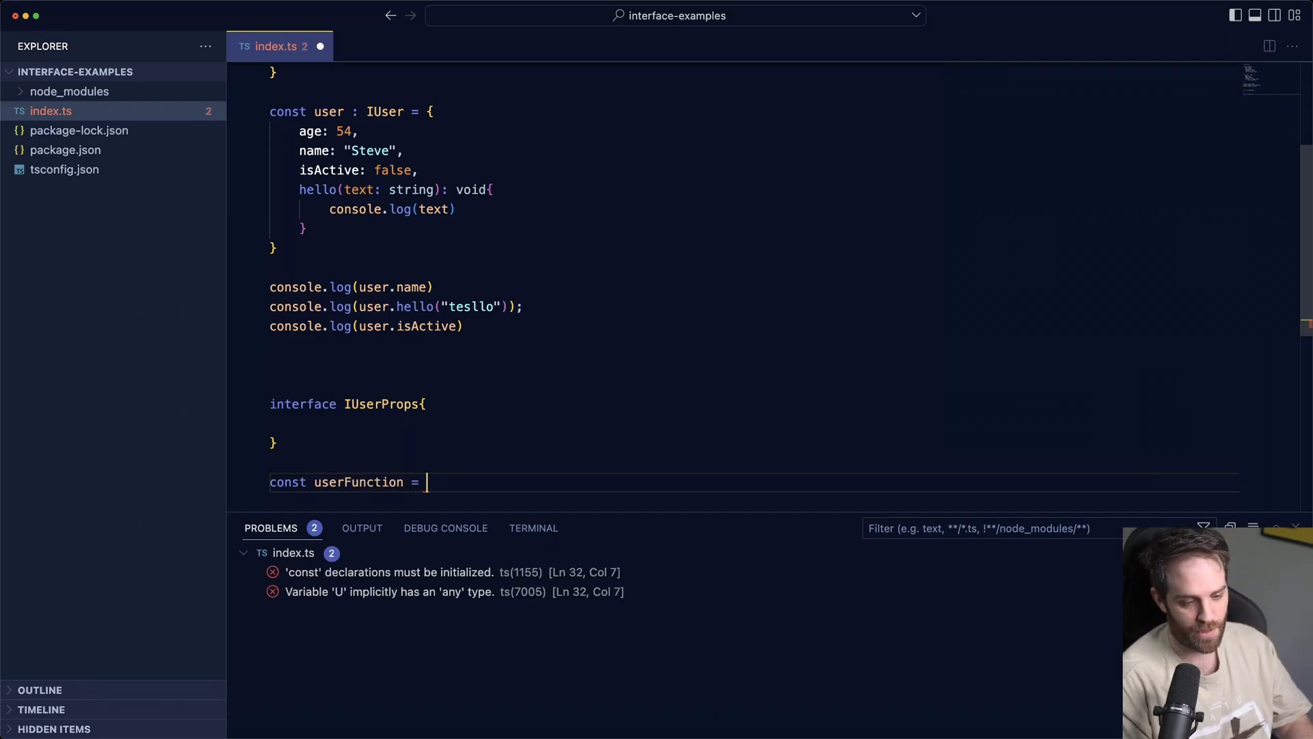
pyautogui.write('() =>')
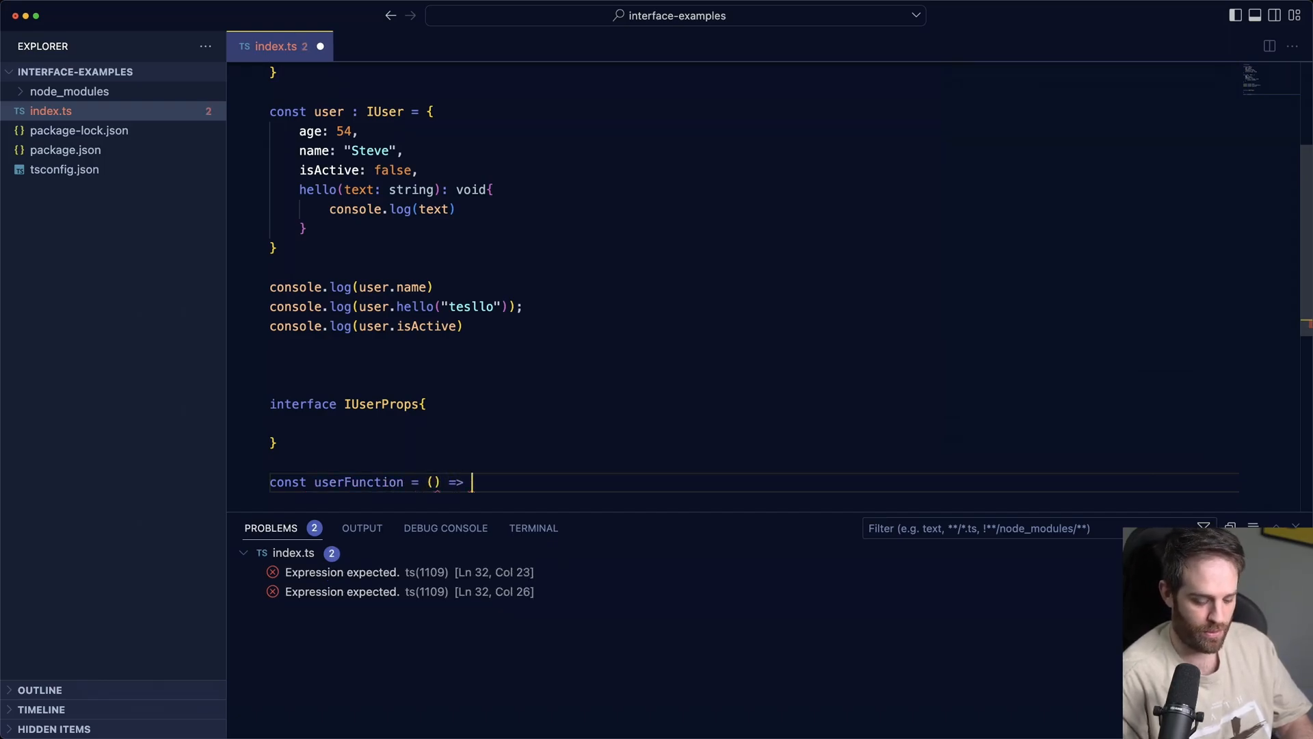
pyautogui.write('{')
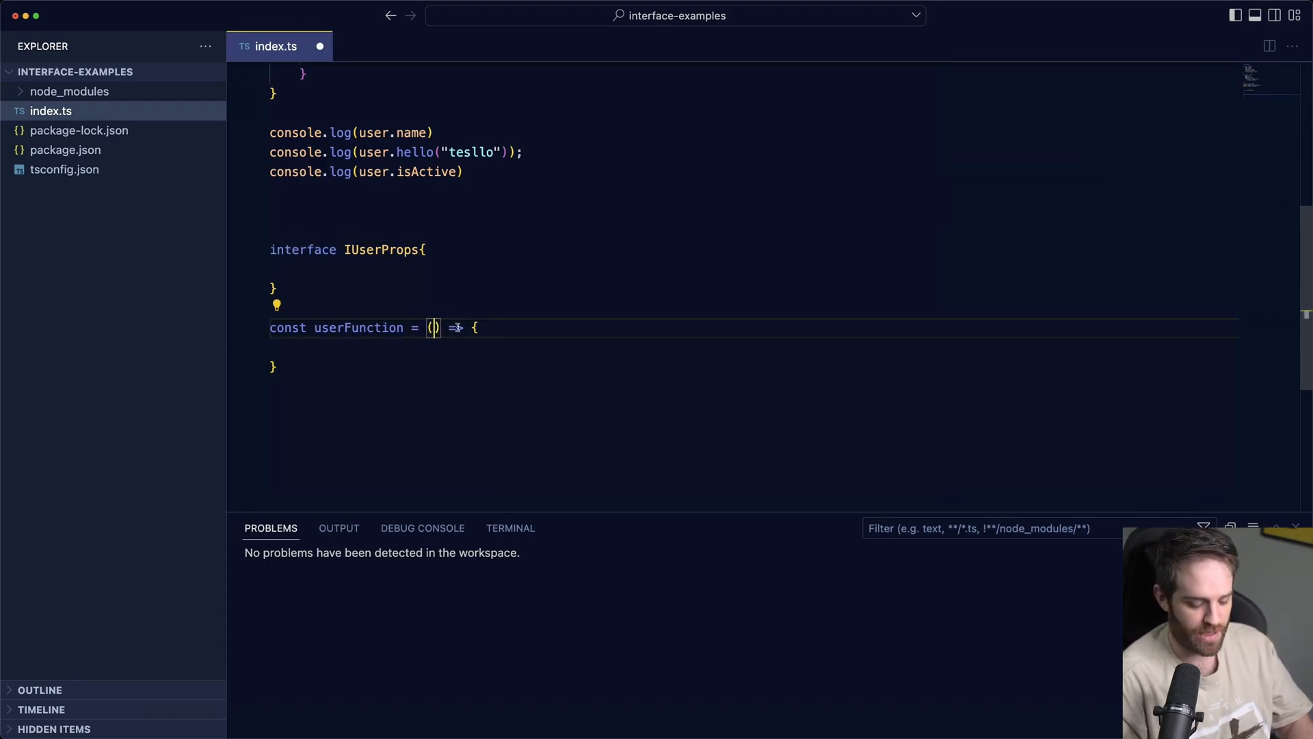
# Step: Destructure {name, age, city} and return `${name} is ${age} and lives in ${city}`
pyautogui.write('{name, age,')
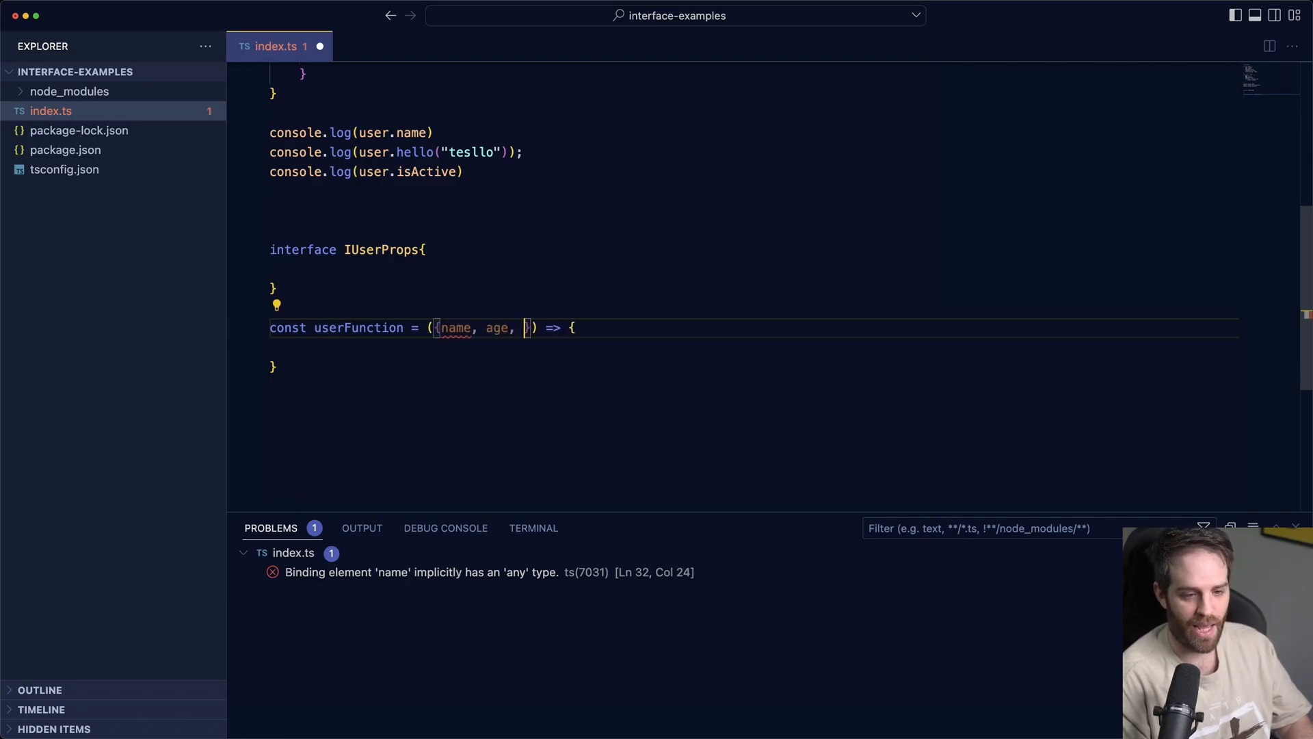
pyautogui.write('city')
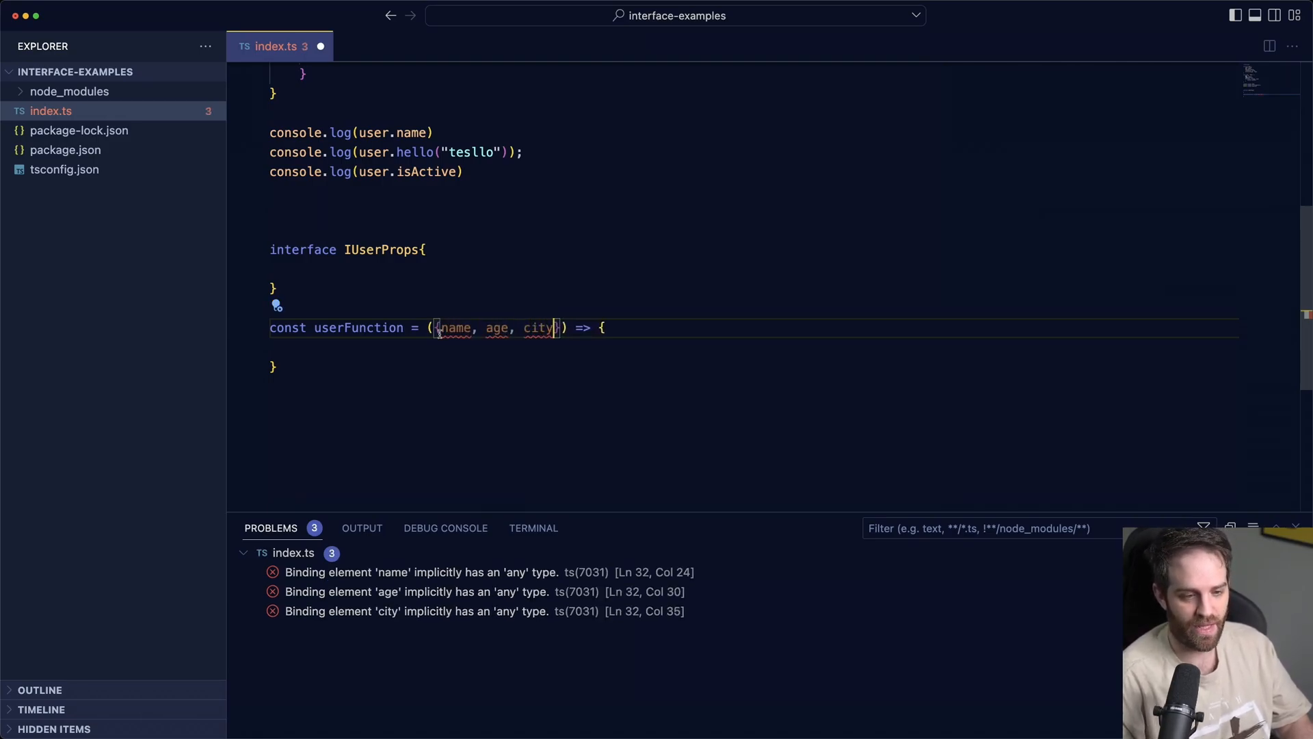
pyautogui.write('return')
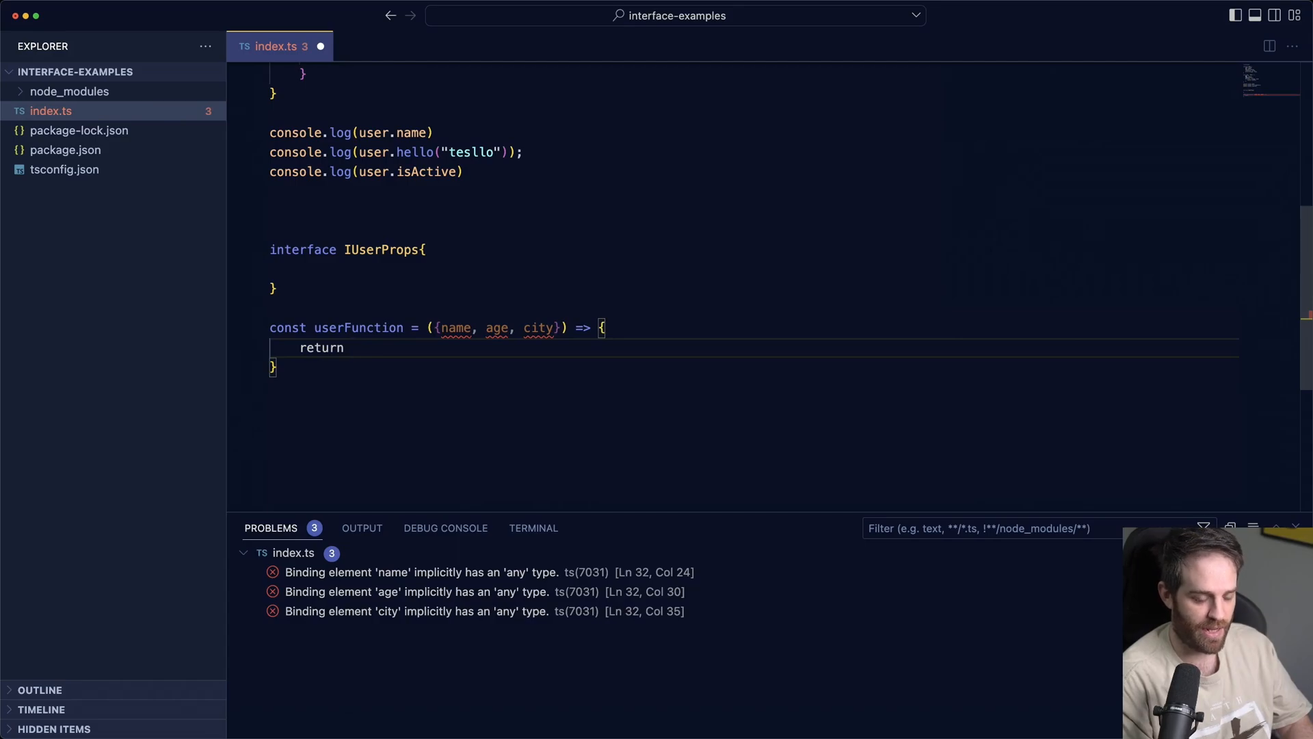
pyautogui.write('``')
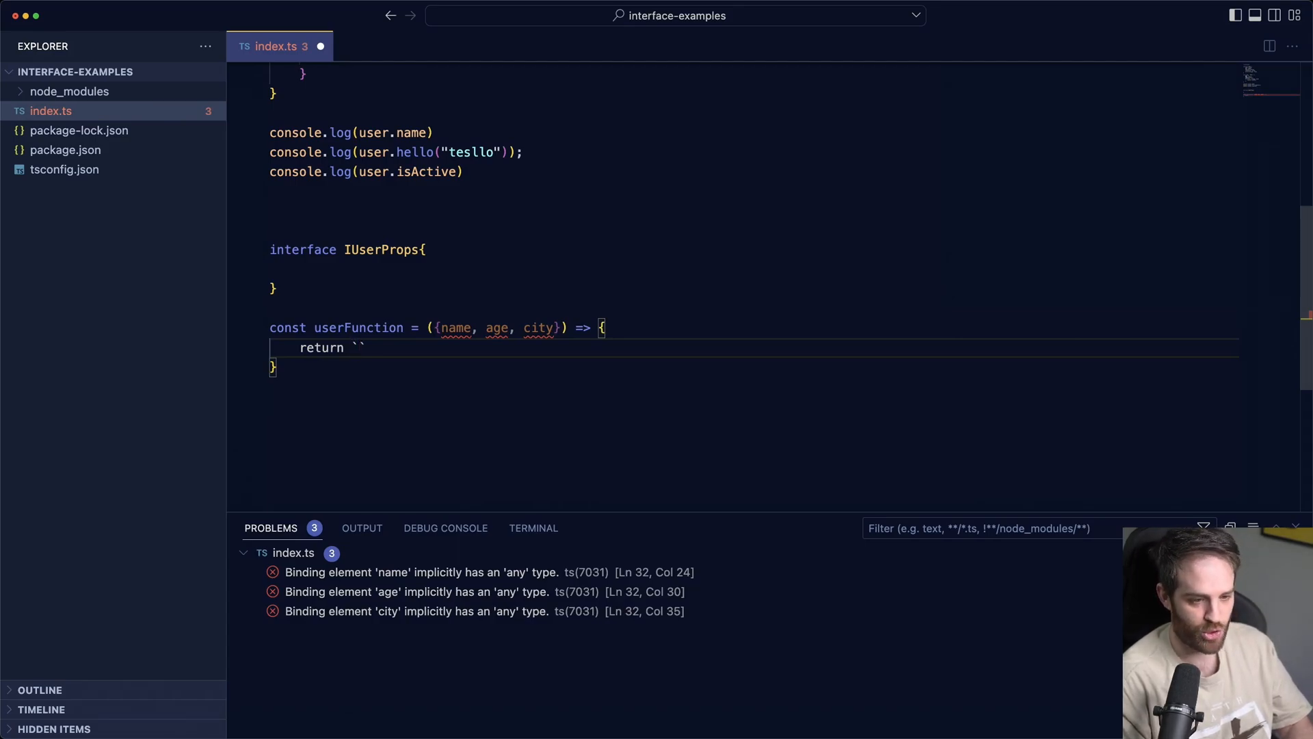
pyautogui.write('$')
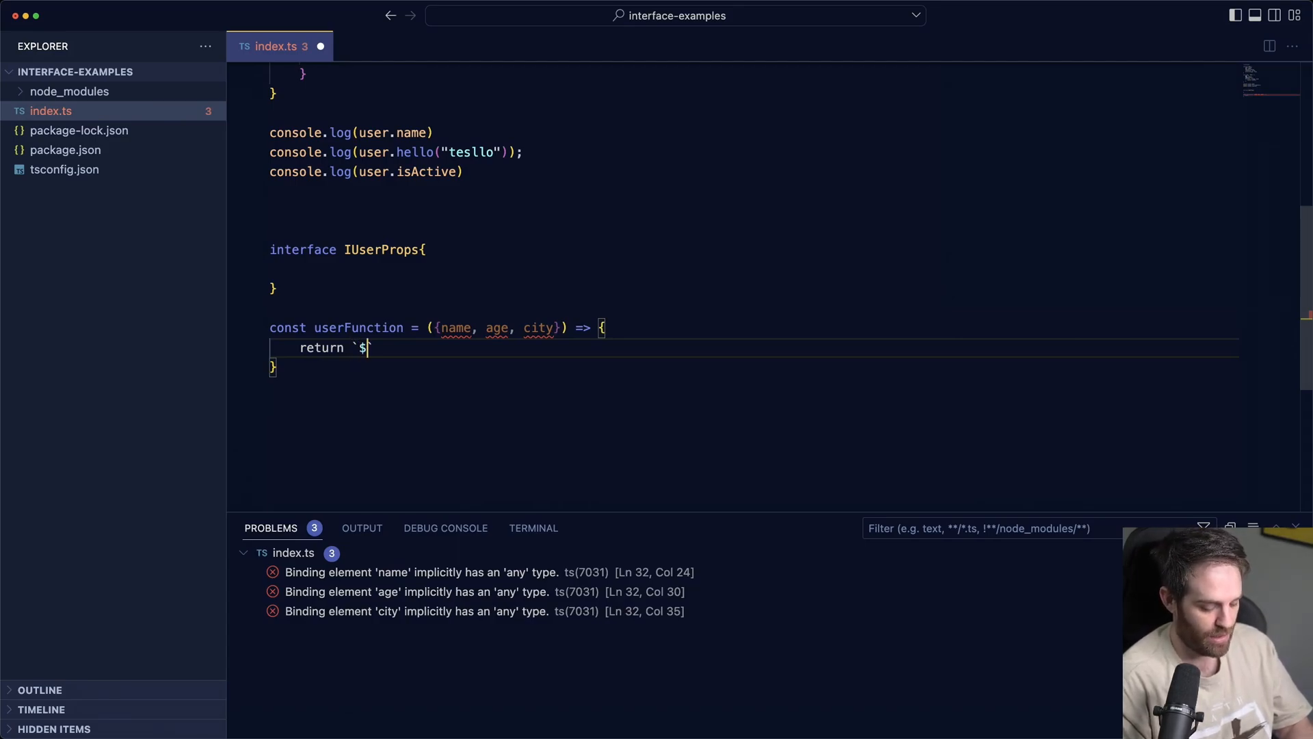
pyautogui.write('{name} is ${age} and lives in ${city')
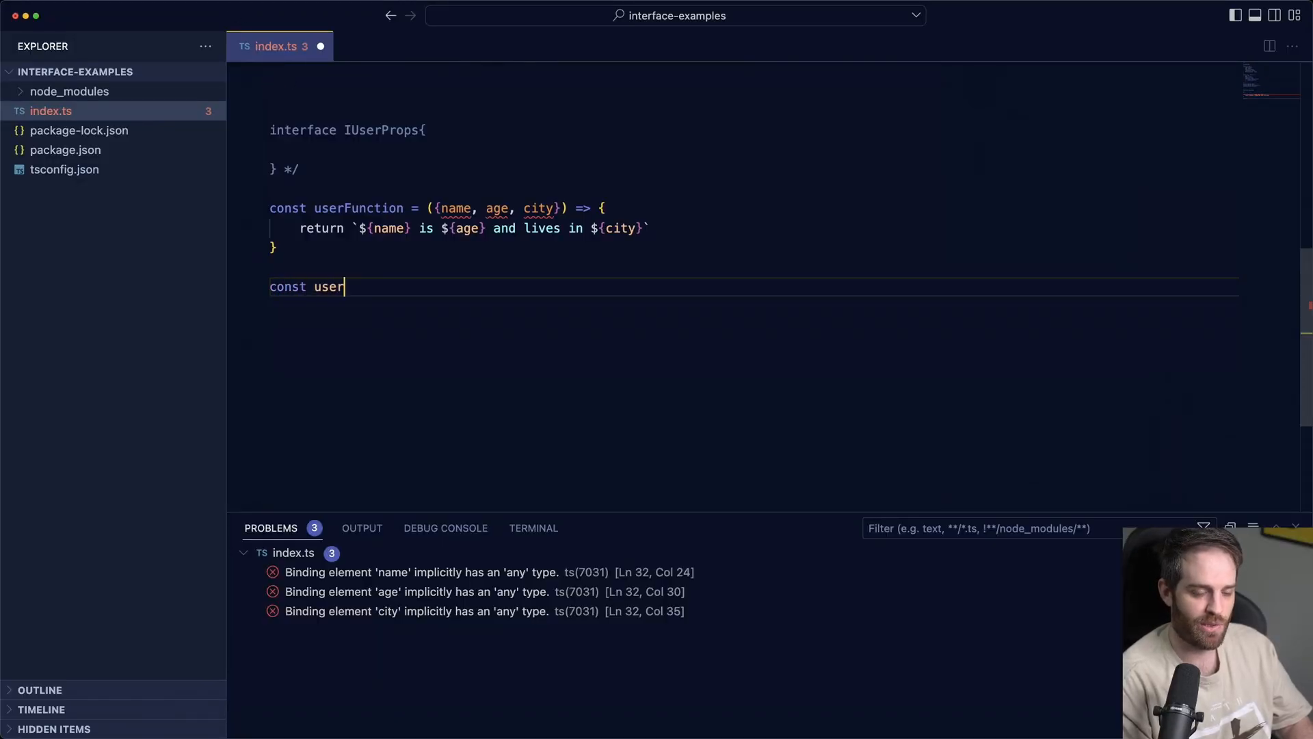
# Step: Set user to userFunction({age: 42, name: "steve", city: "Raleigh"}) and log it
pyautogui.write('= userFunction(')
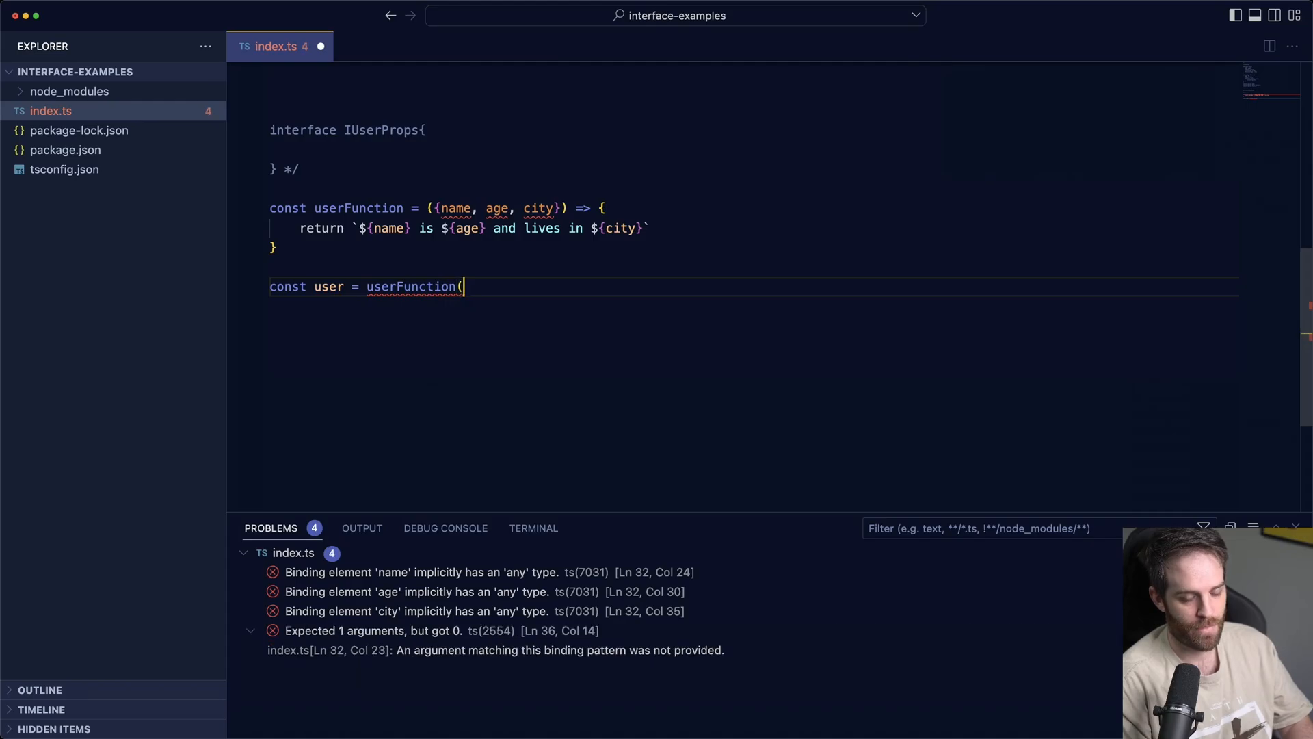
pyautogui.write('{age}')
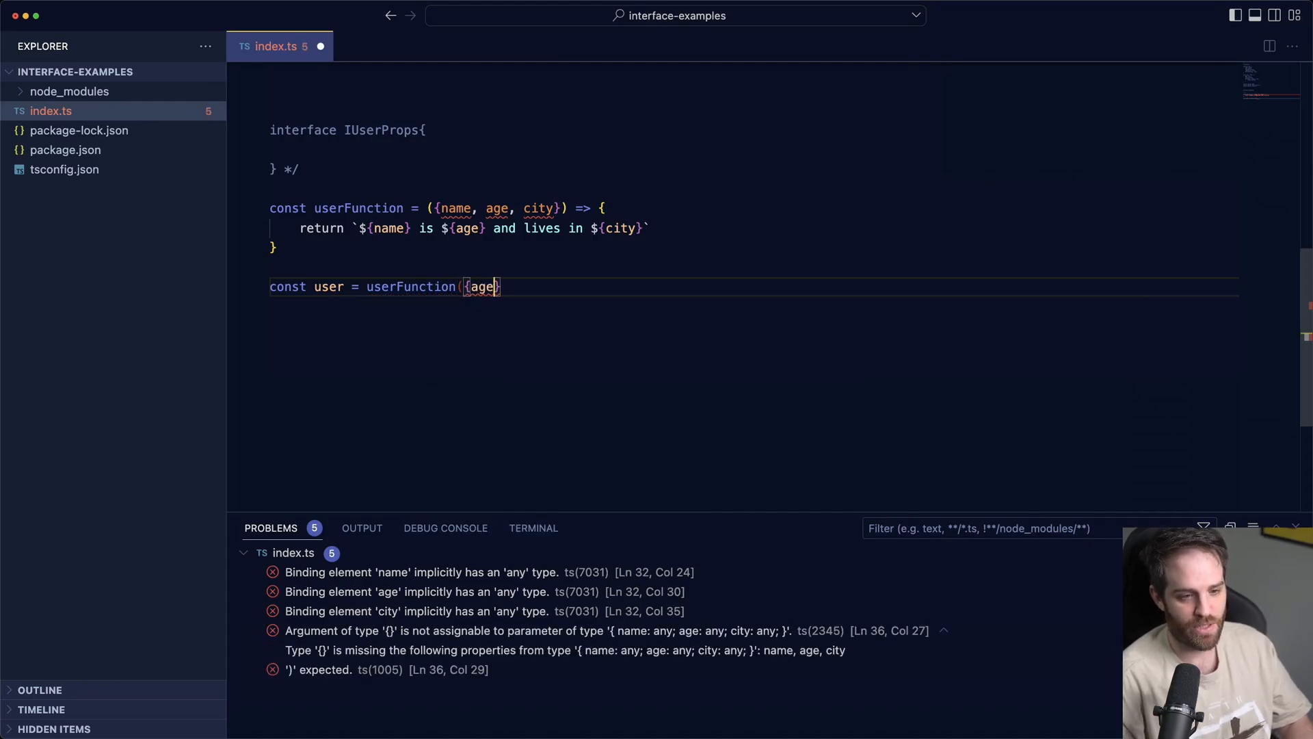
pyautogui.write(': 42')
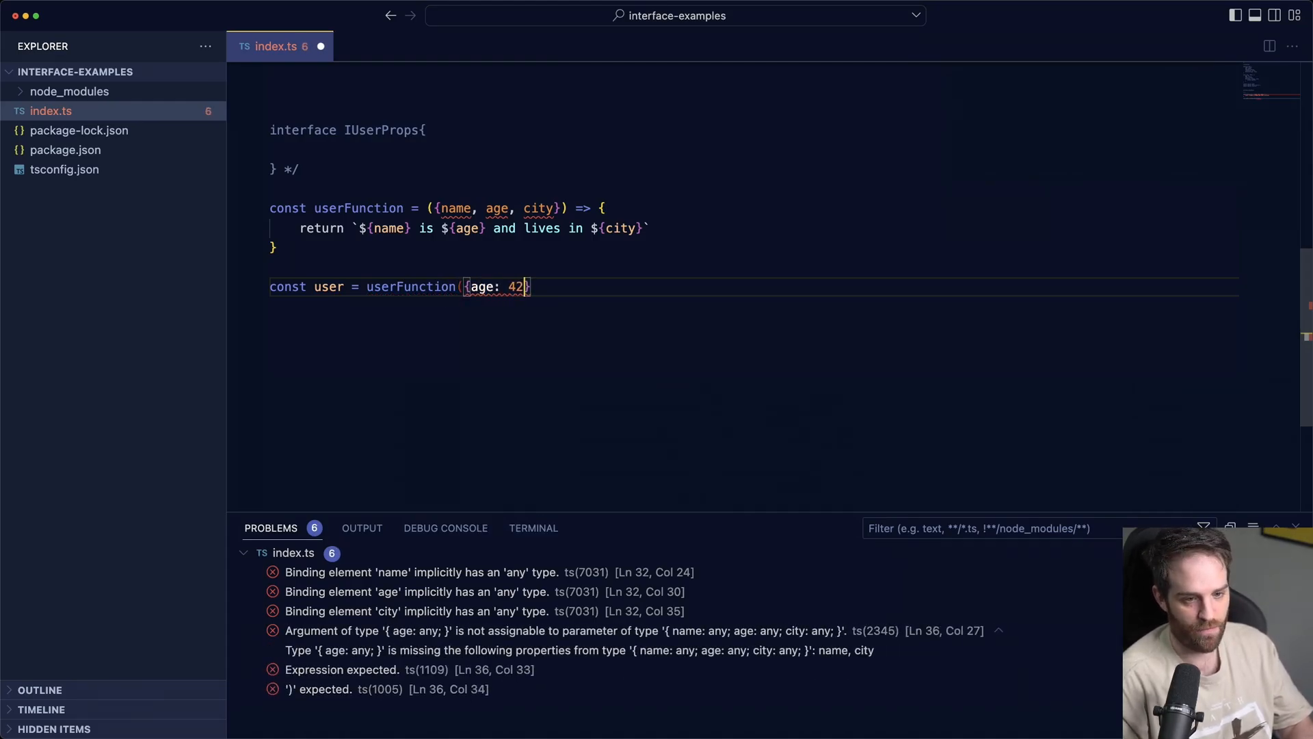
pyautogui.write(', name:')
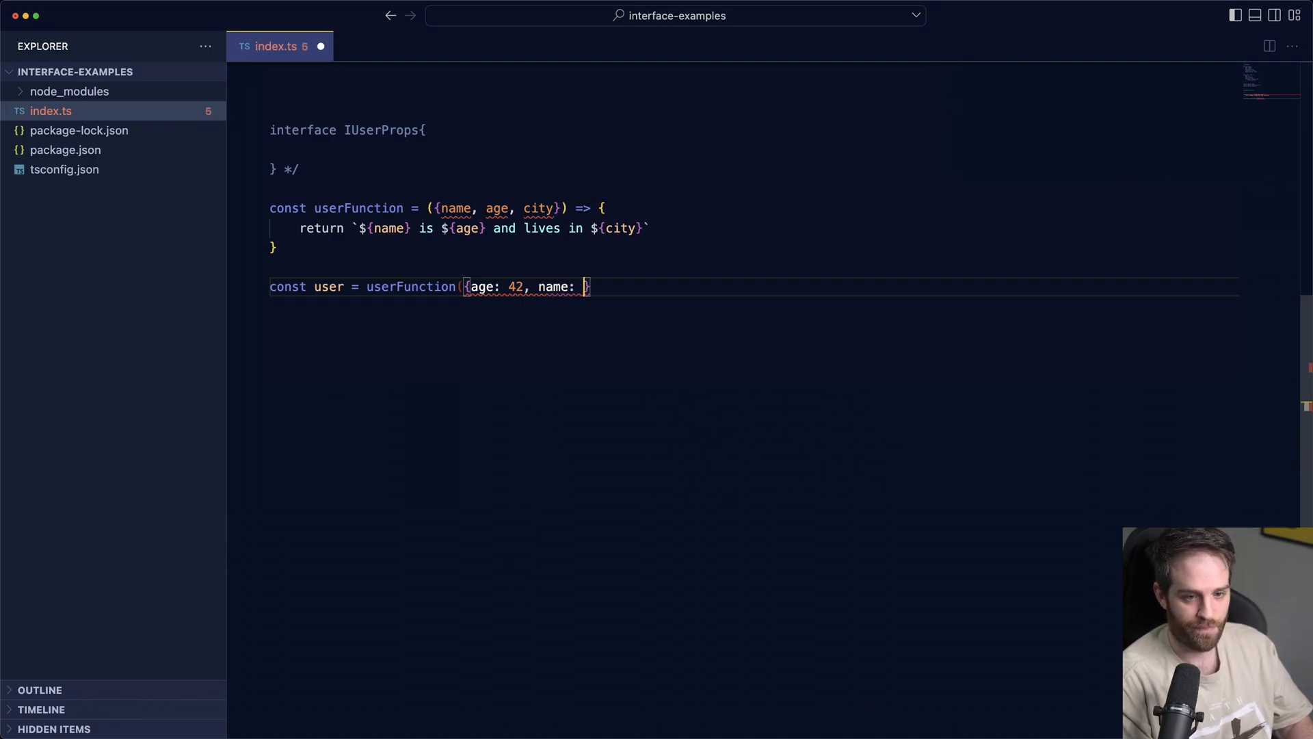
pyautogui.write('"steve"')
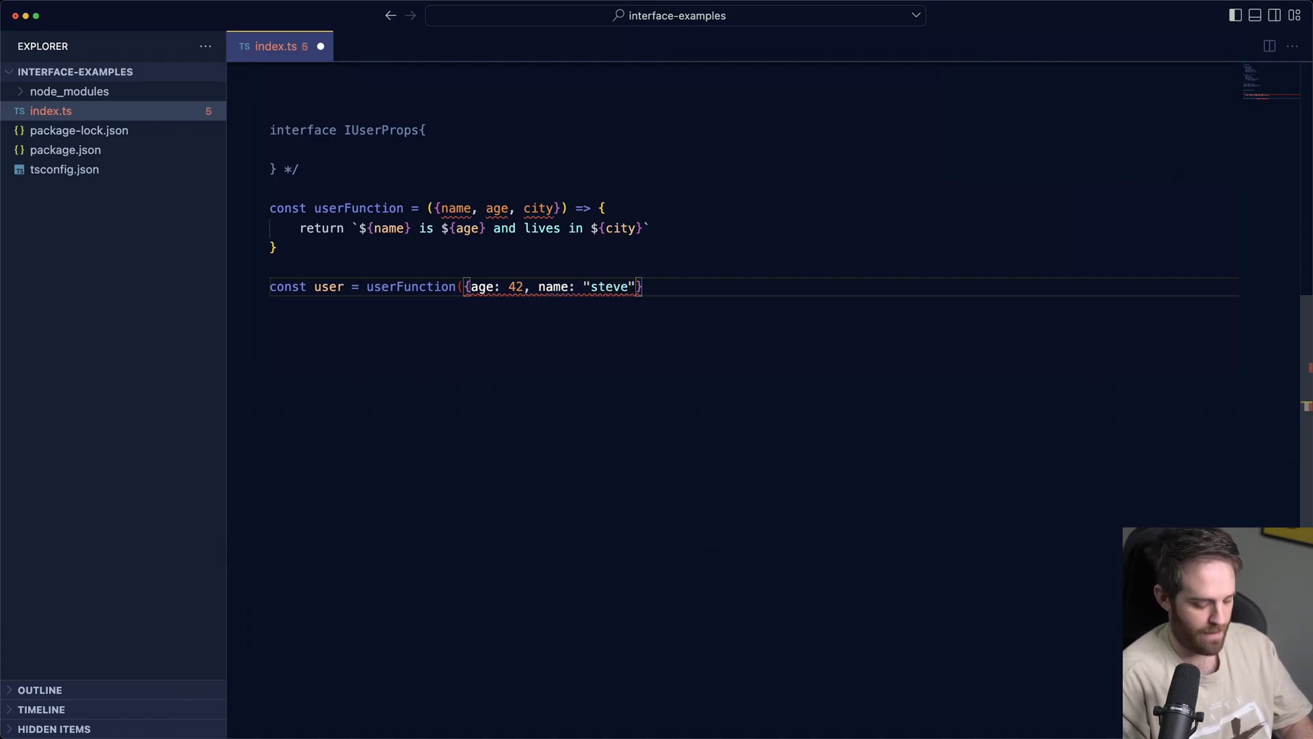
pyautogui.write(', city')
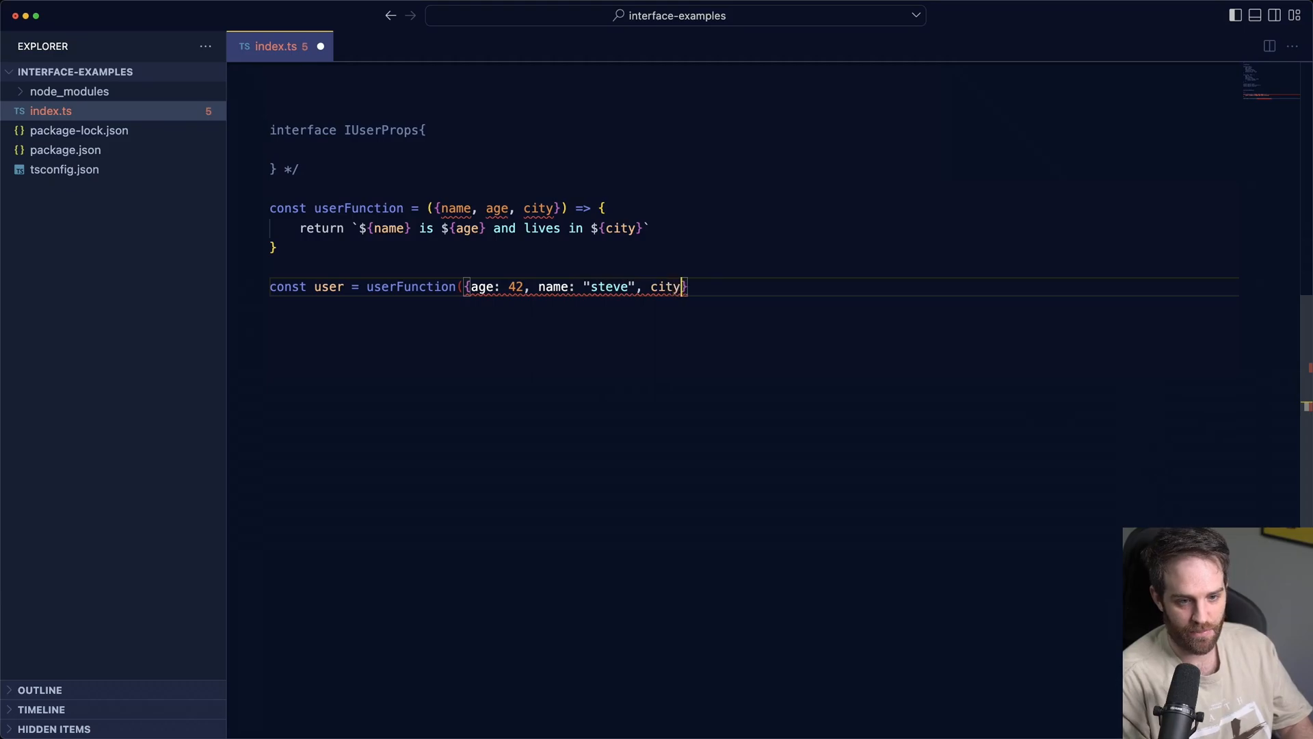
pyautogui.write(': "Raleigh"});')
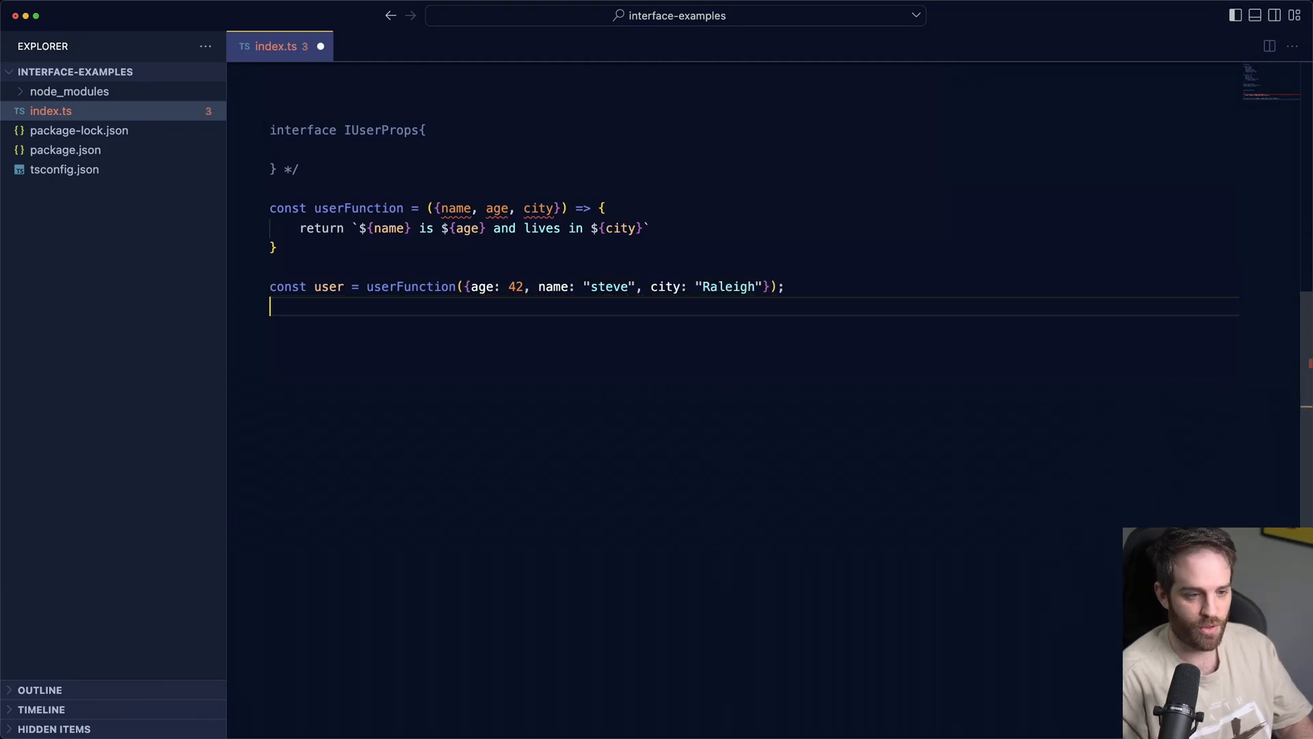
pyautogui.write('console.log(user)')
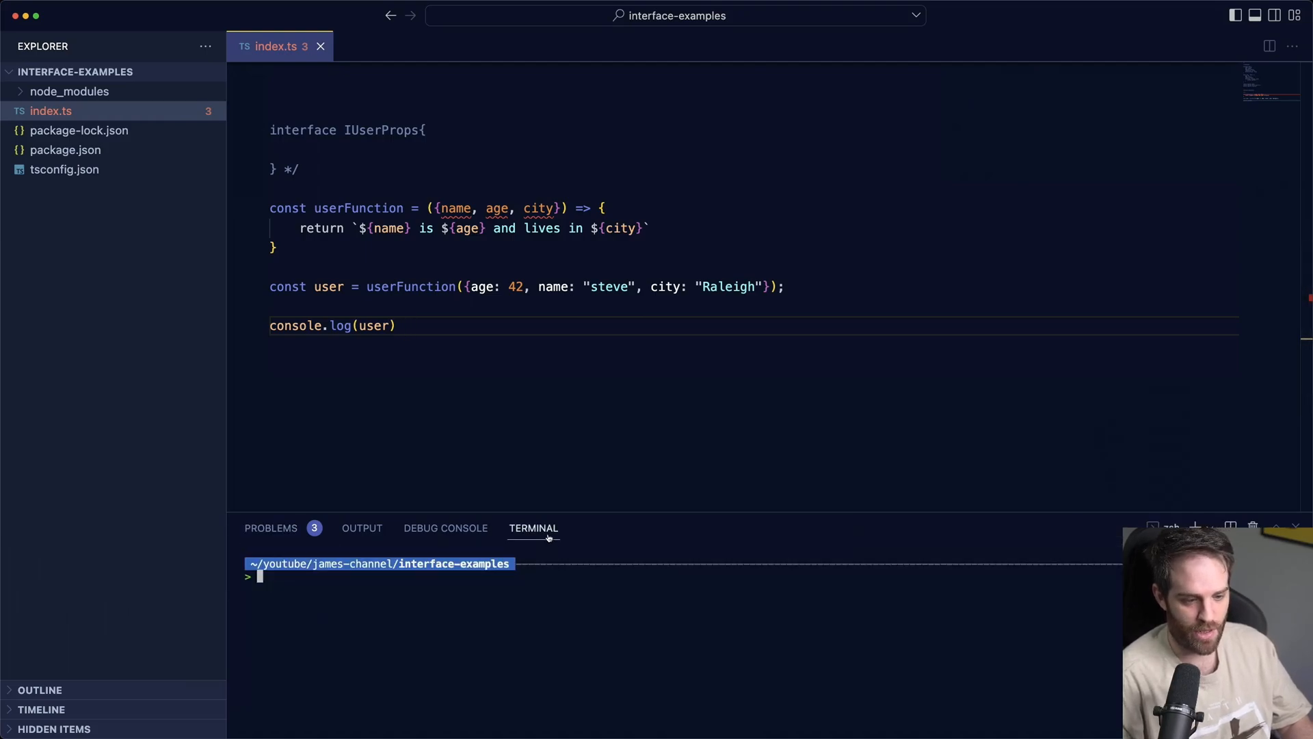
# Step: Run 'node index.ts' in the terminal
pyautogui.write('node')
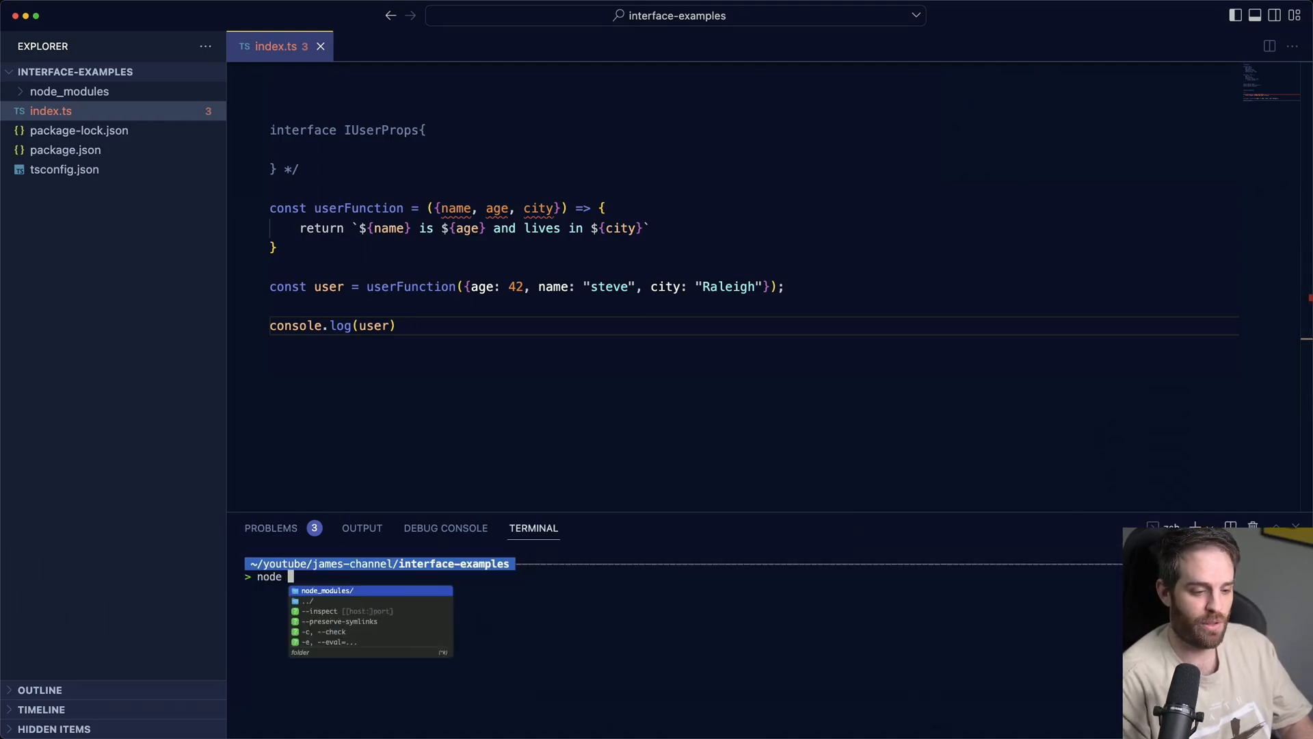
pyautogui.write('index.ts')
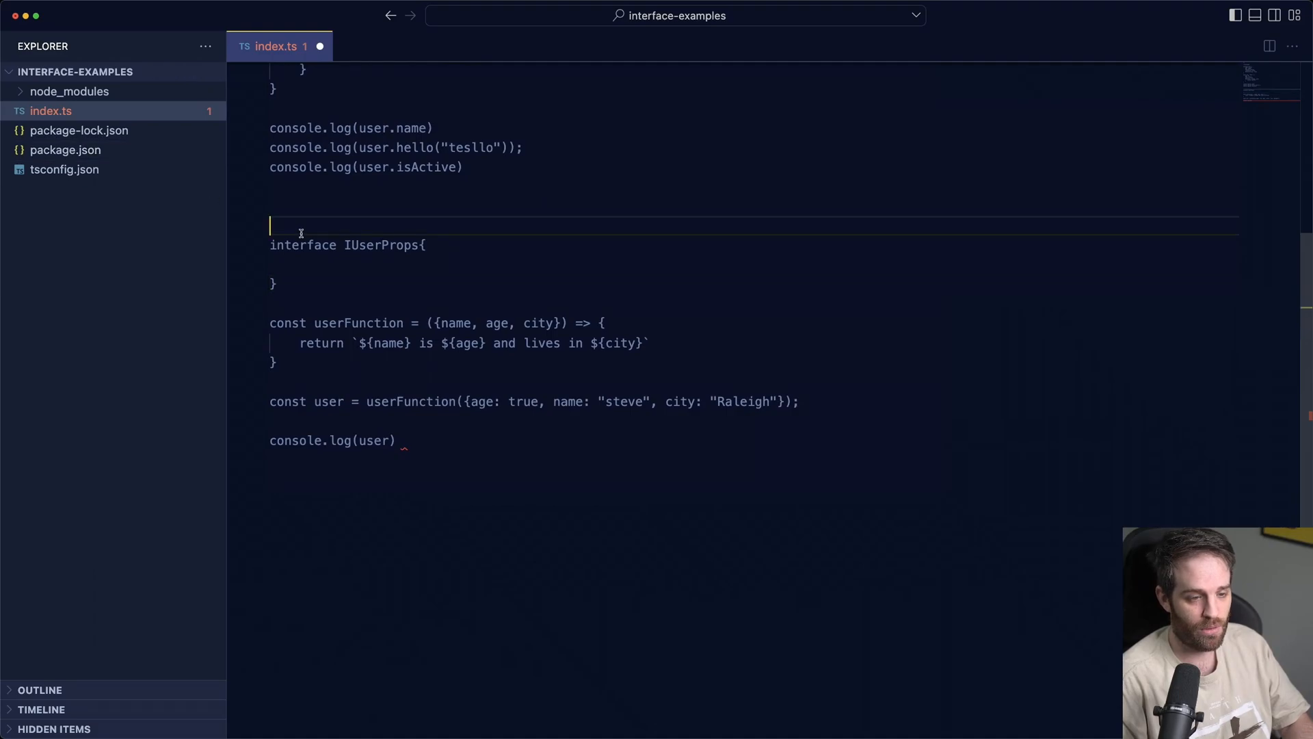
# Step: Change the age argument to true and close the block comment above IUserProps
pyautogui.write('8')
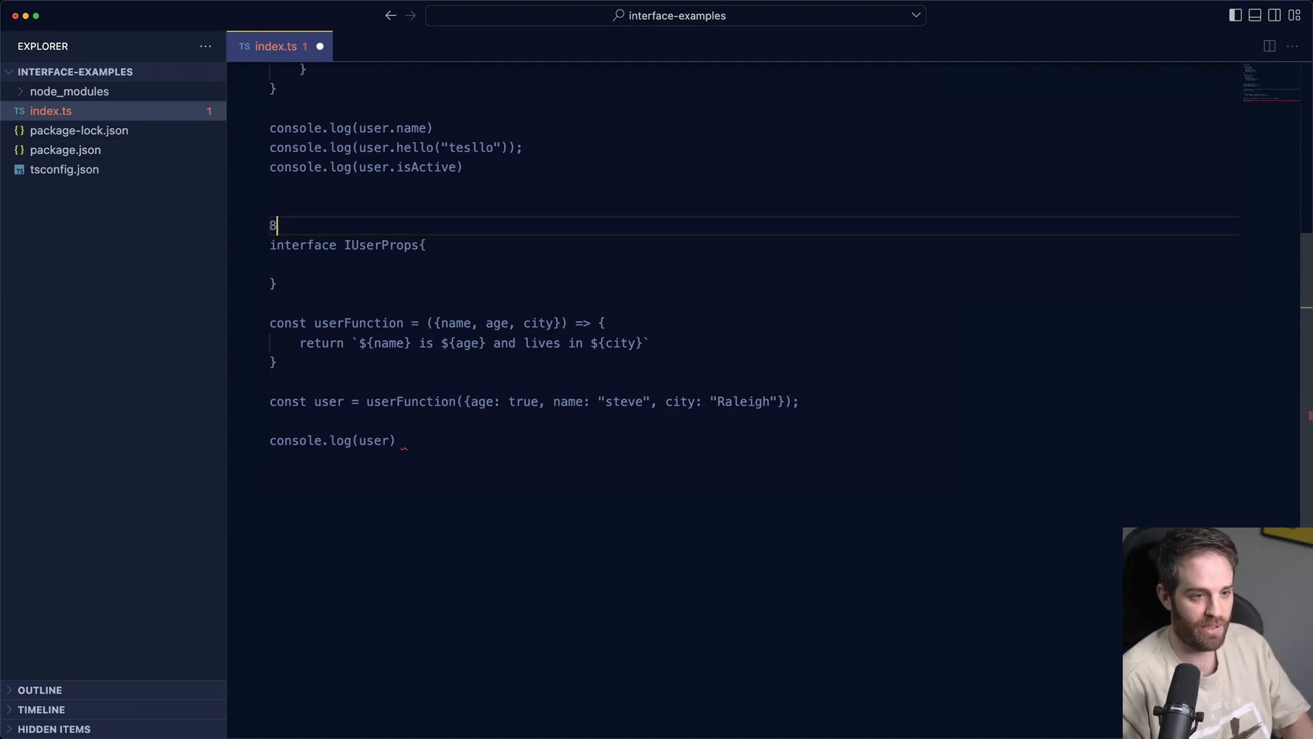
pyautogui.write('*/')
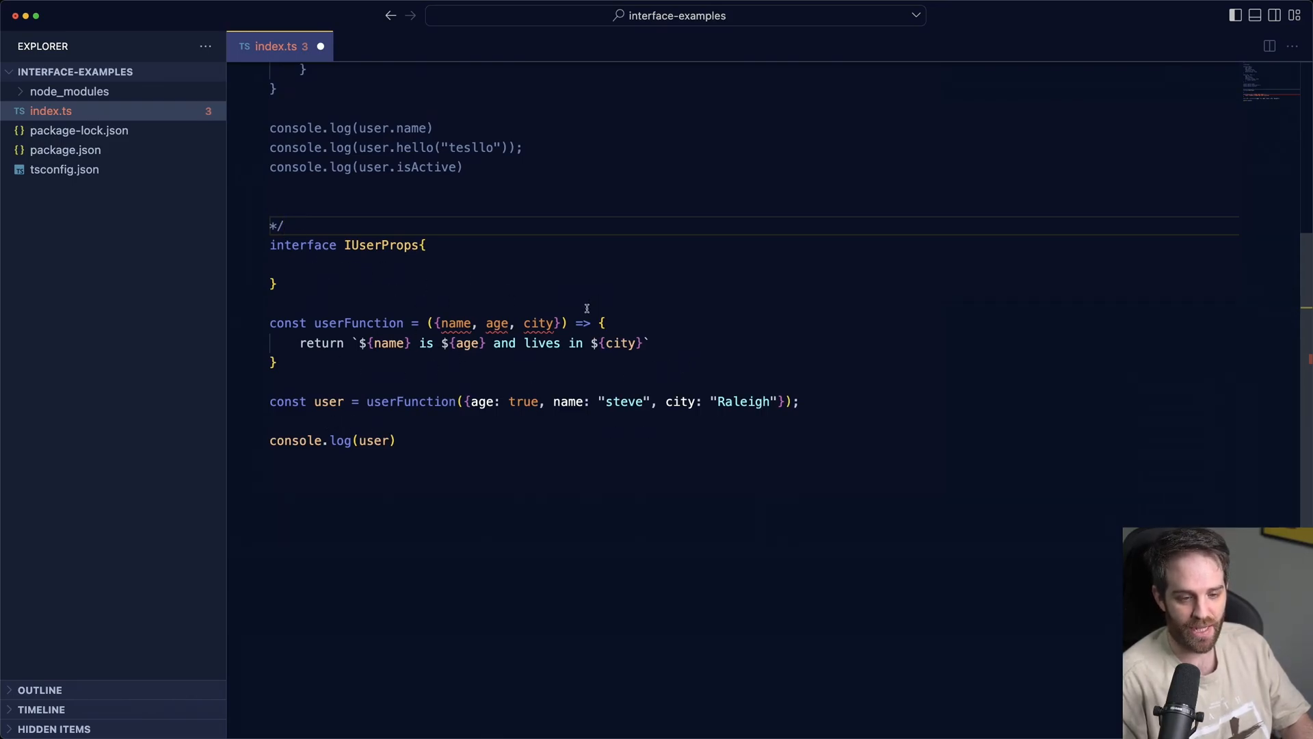
pyautogui.doubleClick(380, 245)
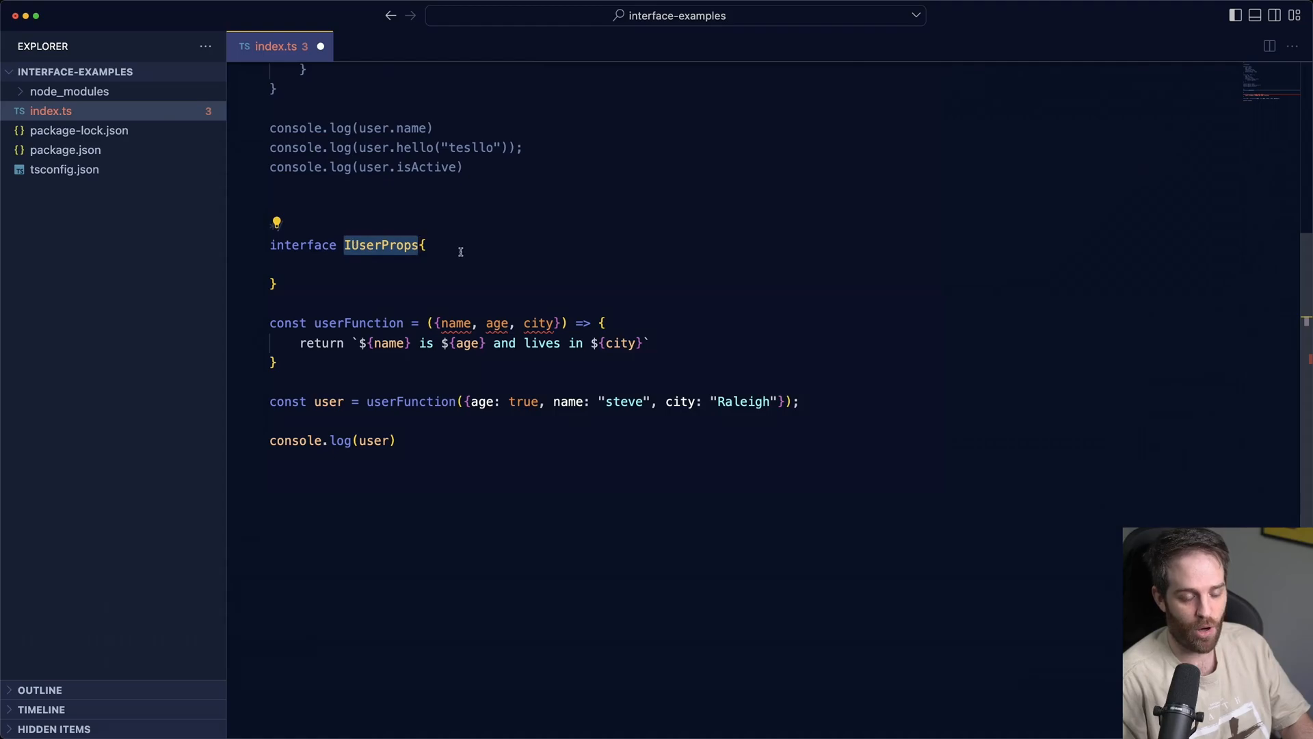
# Step: Declare IUserProps fields name: string, age: number and city: string
pyautogui.write('name')
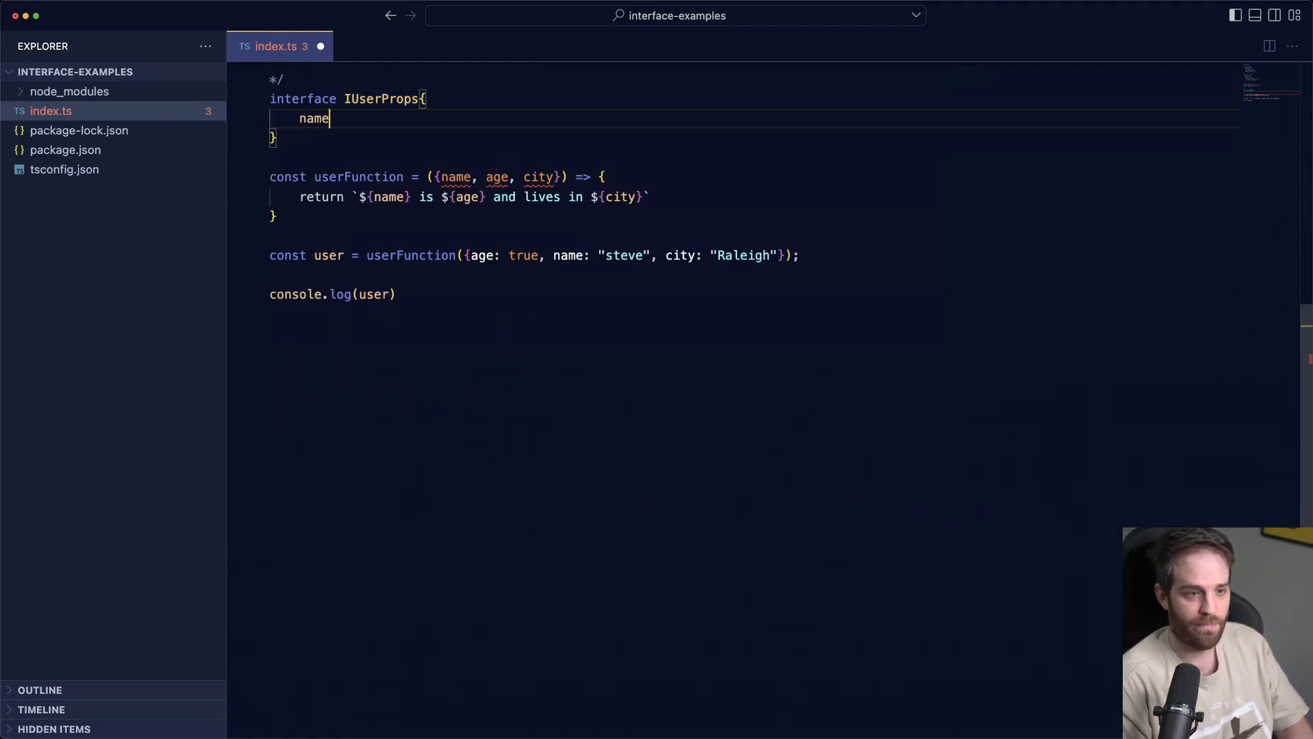
pyautogui.write(': string,')
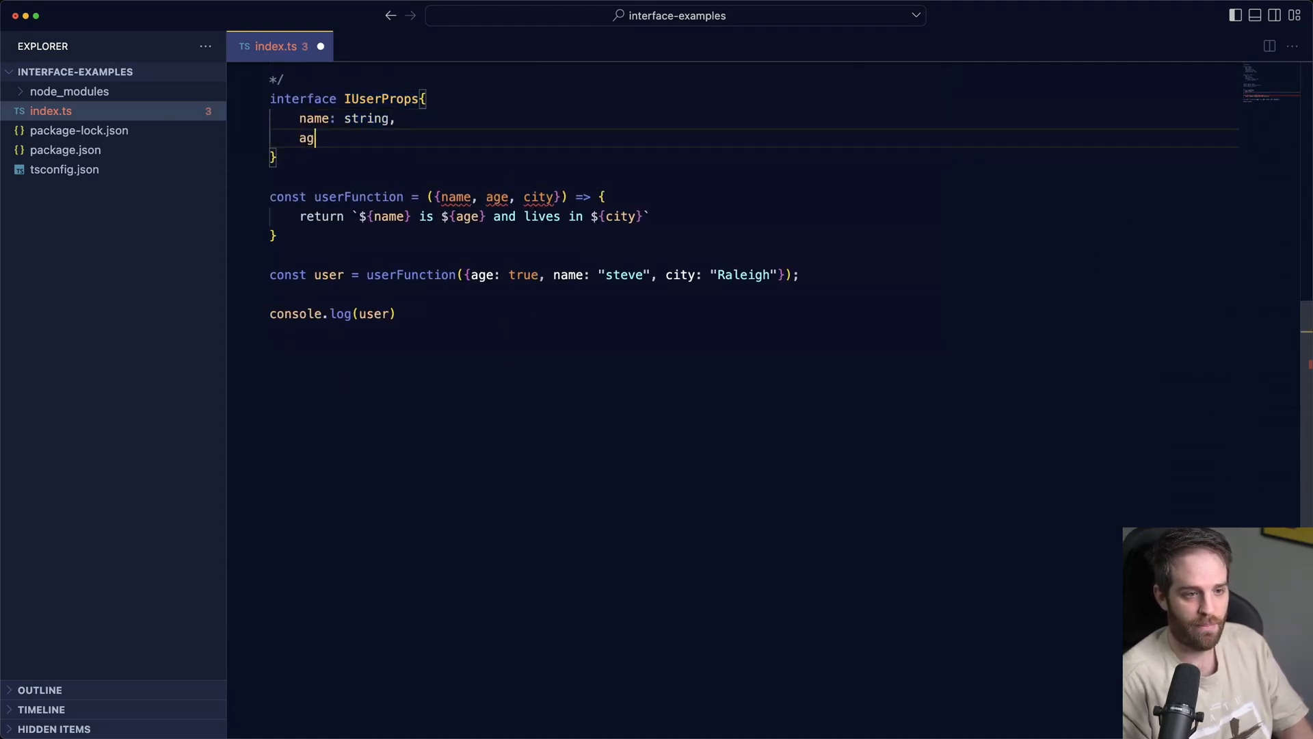
pyautogui.write('e: n')
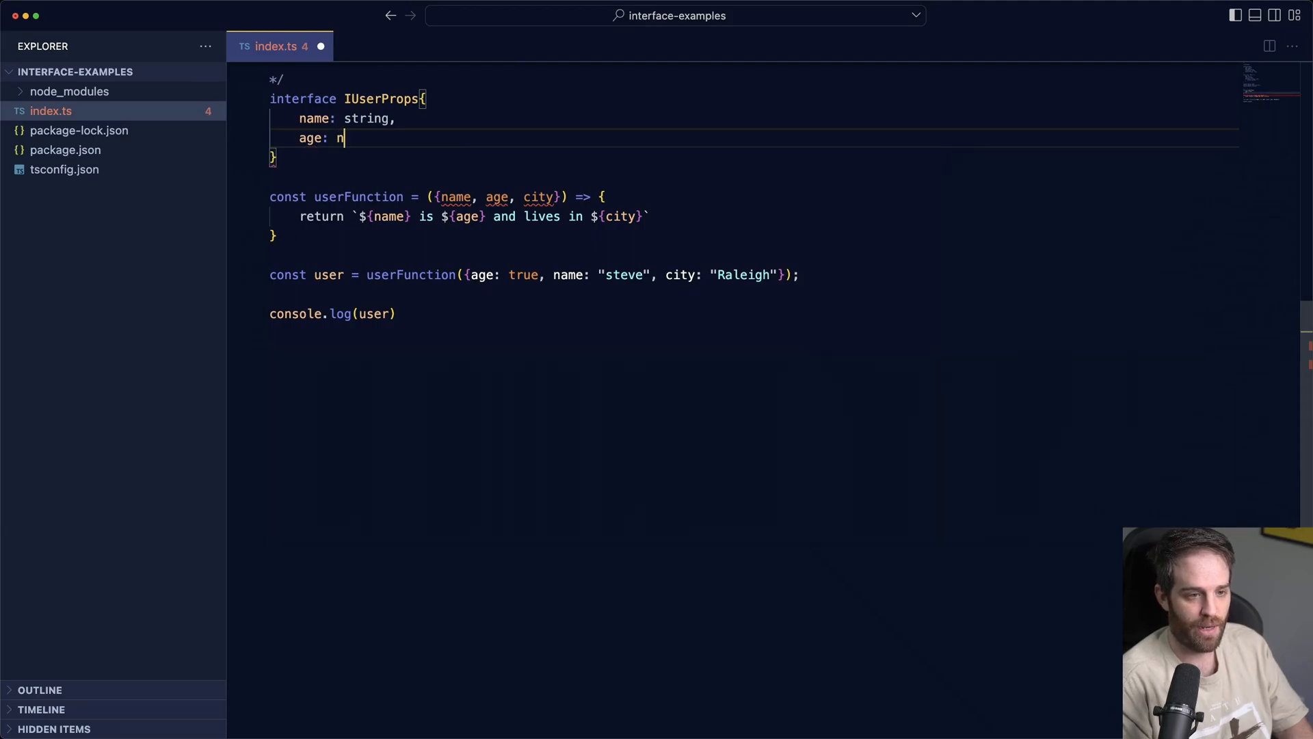
pyautogui.write('umber,')
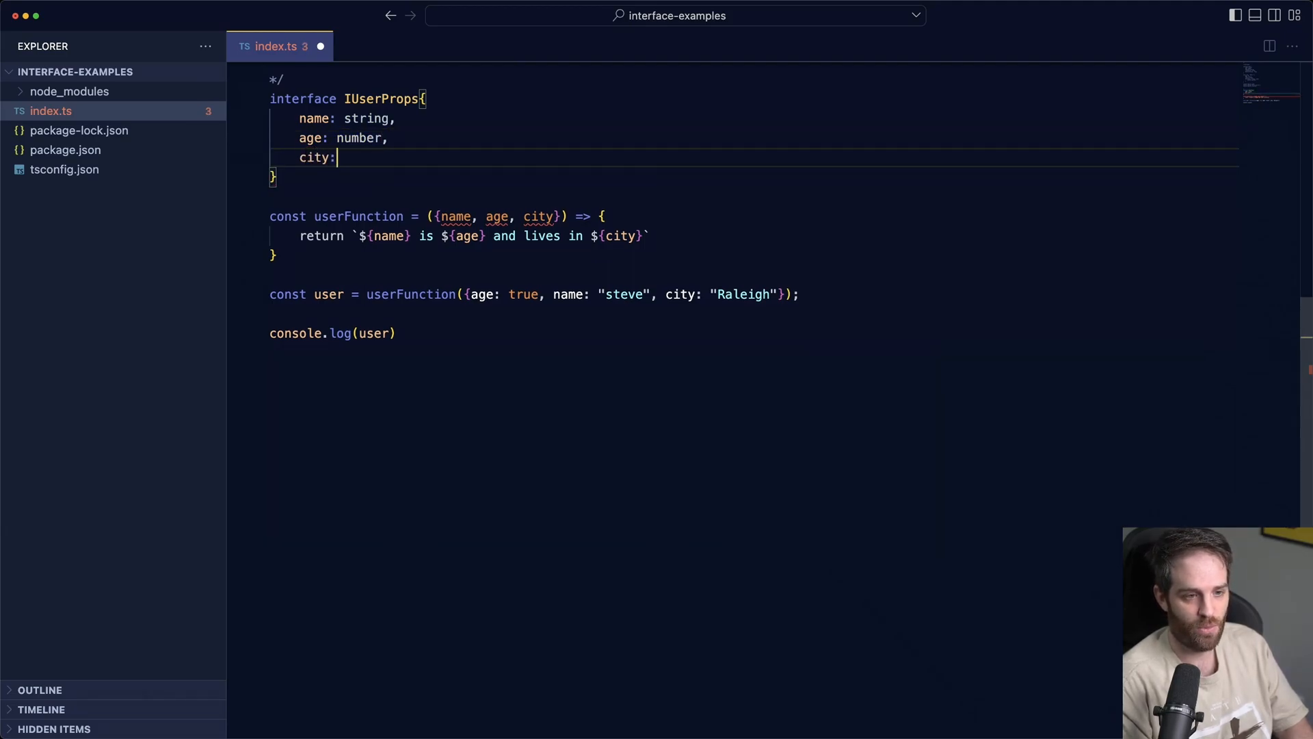
pyautogui.write('string,')
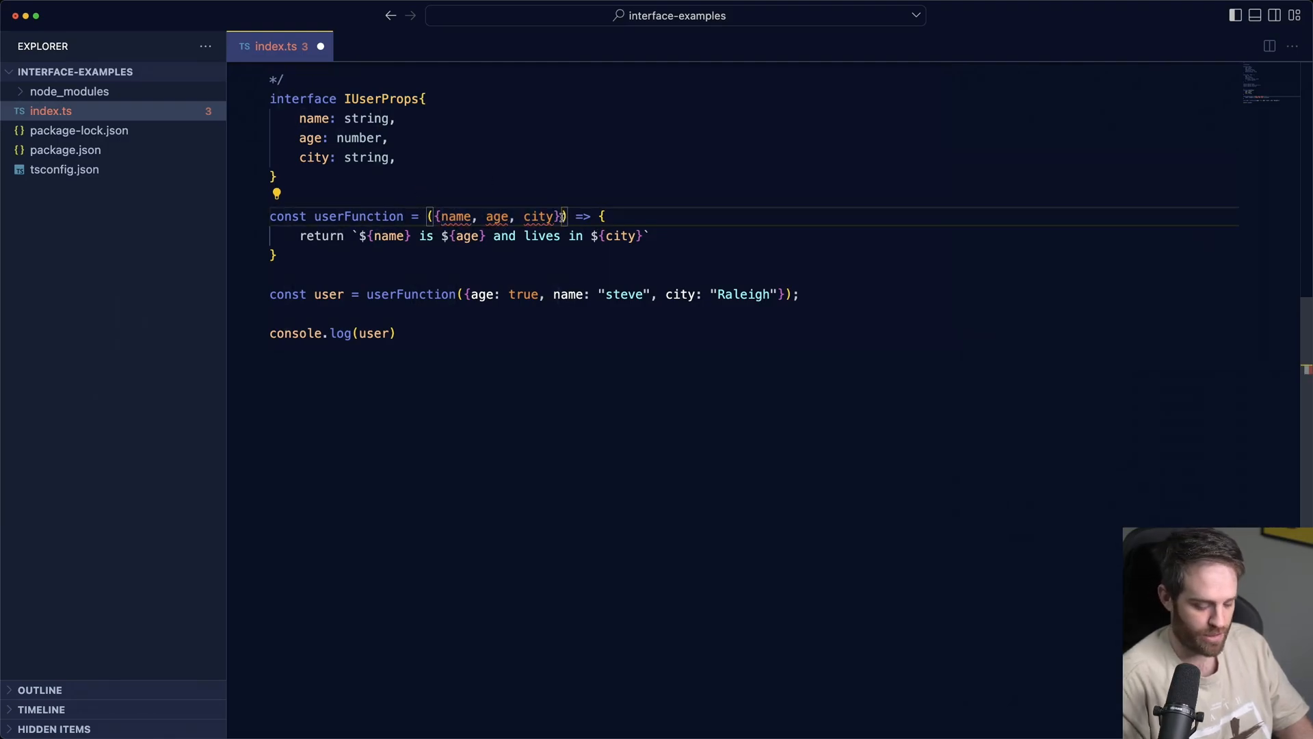
# Step: Type userFunction's destructured parameters as IUserProps and change the call's age from true to 52
pyautogui.write(': IUserProps')
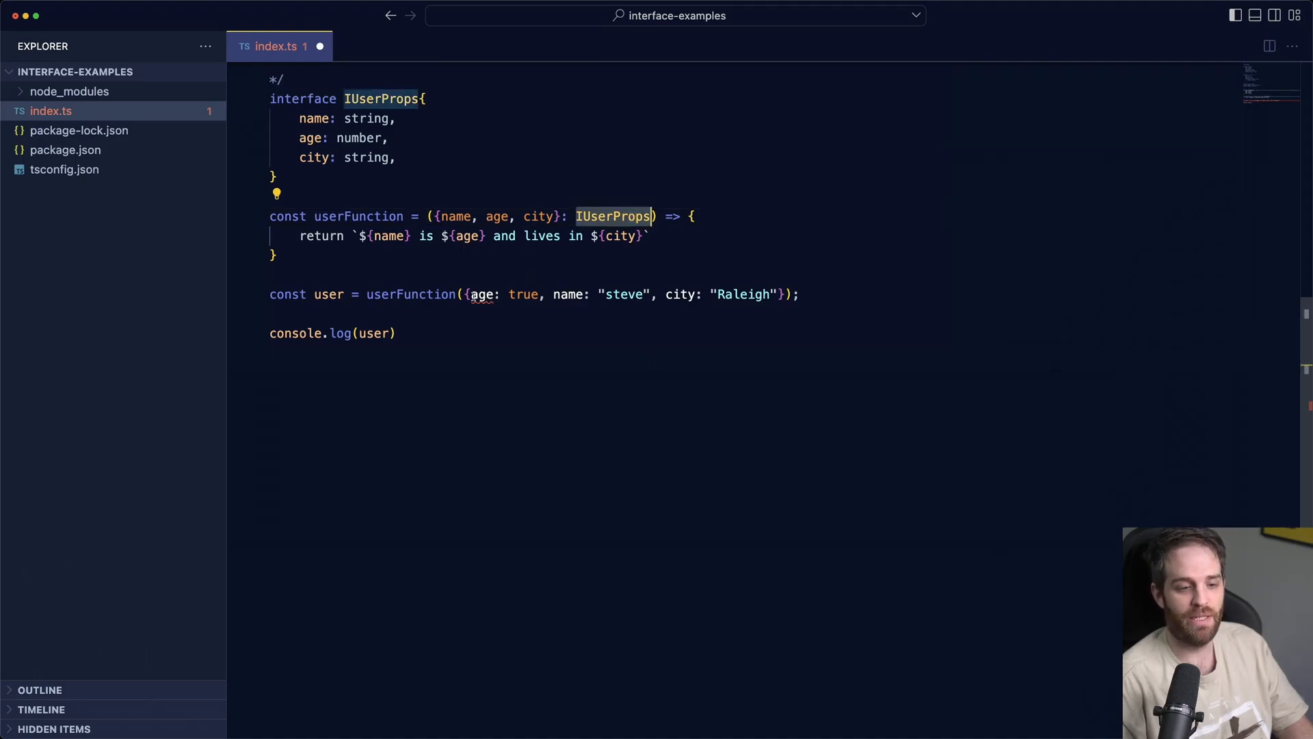
pyautogui.moveTo(522, 284)
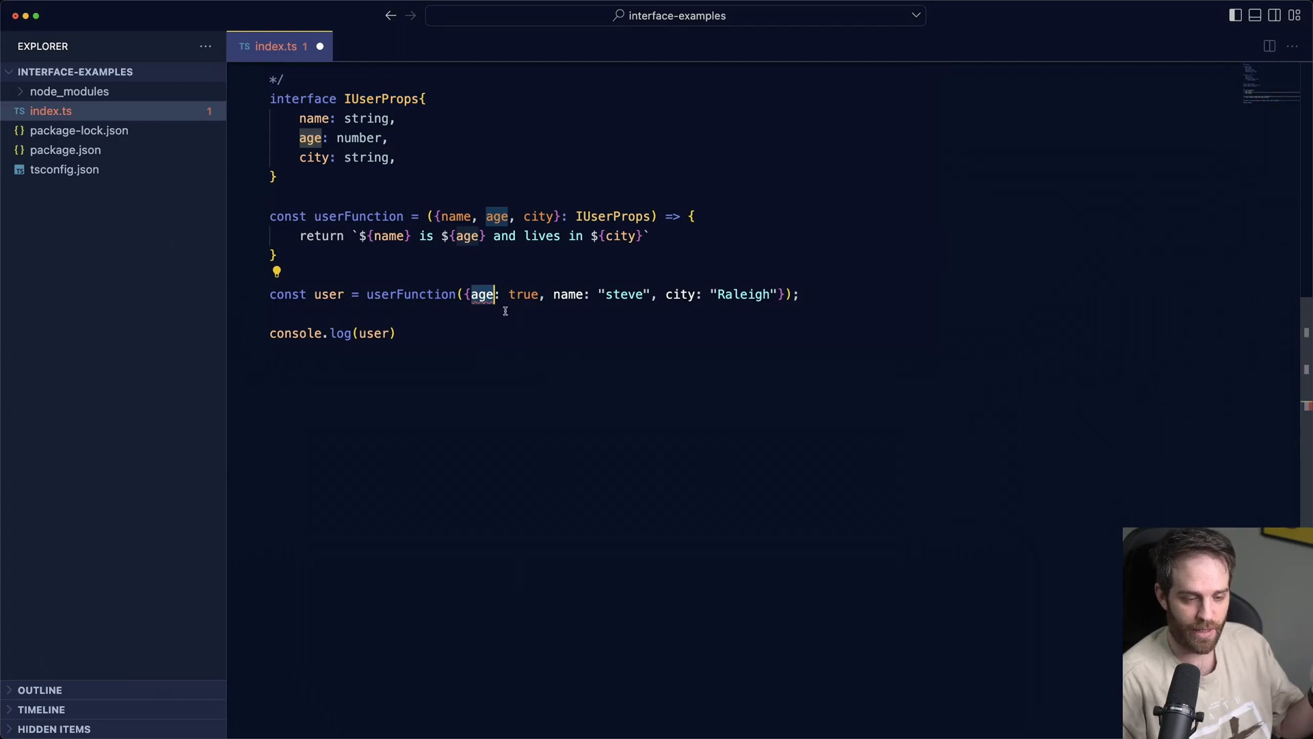
pyautogui.click(271, 527)
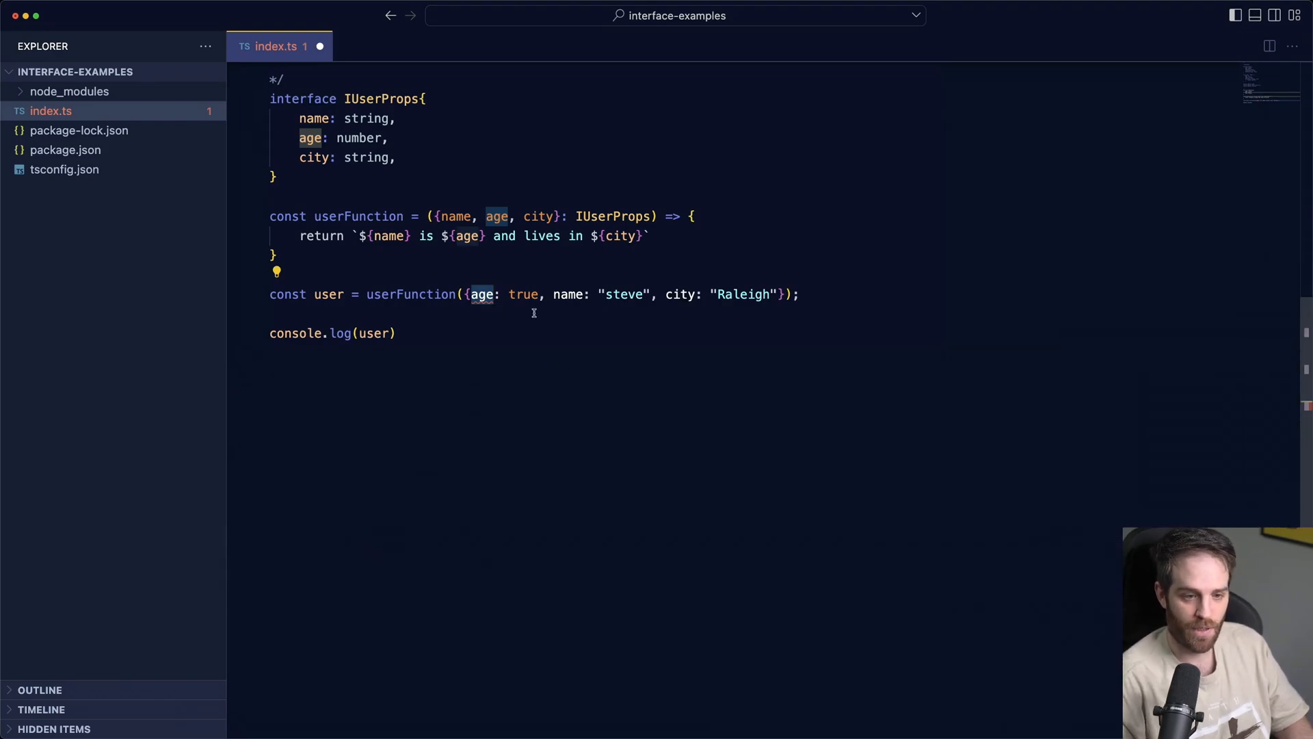
pyautogui.write('52')
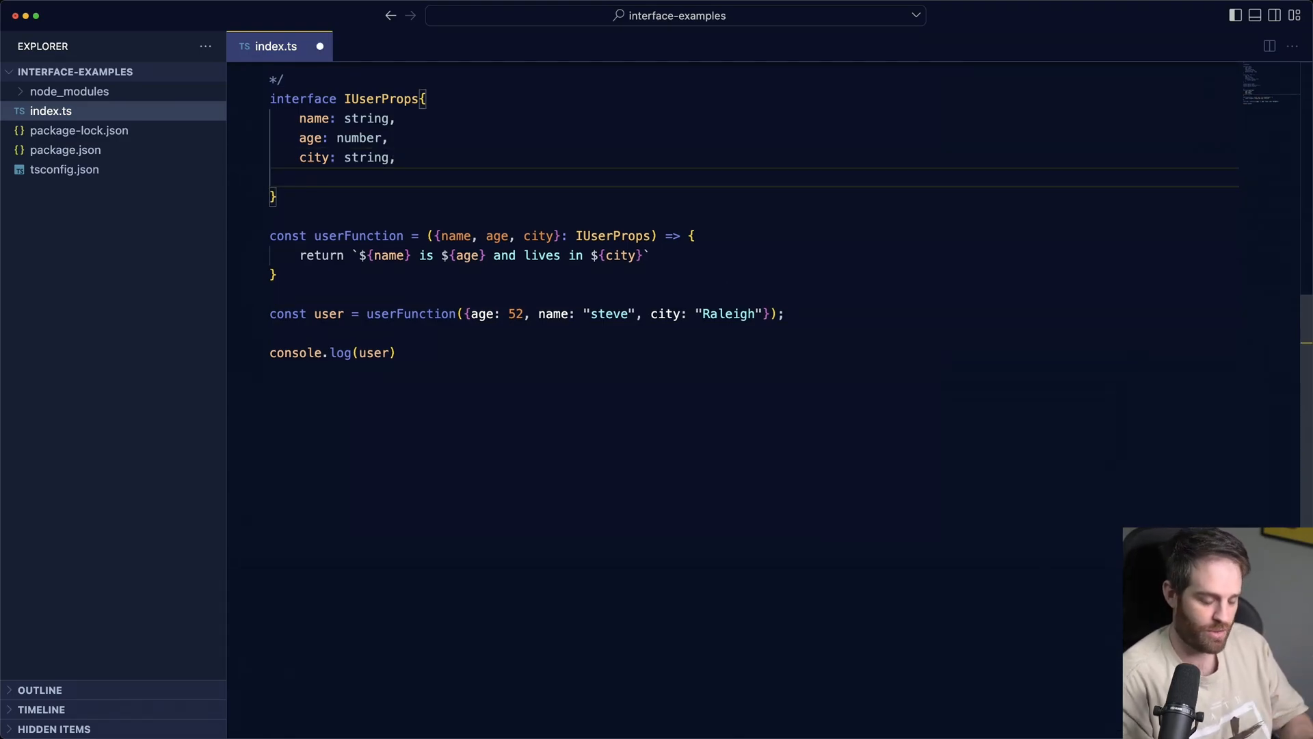
# Step: Add membership: "basic" | "super" to IUserProps and pass membership "super" in the userFunction call
pyautogui.write('membership')
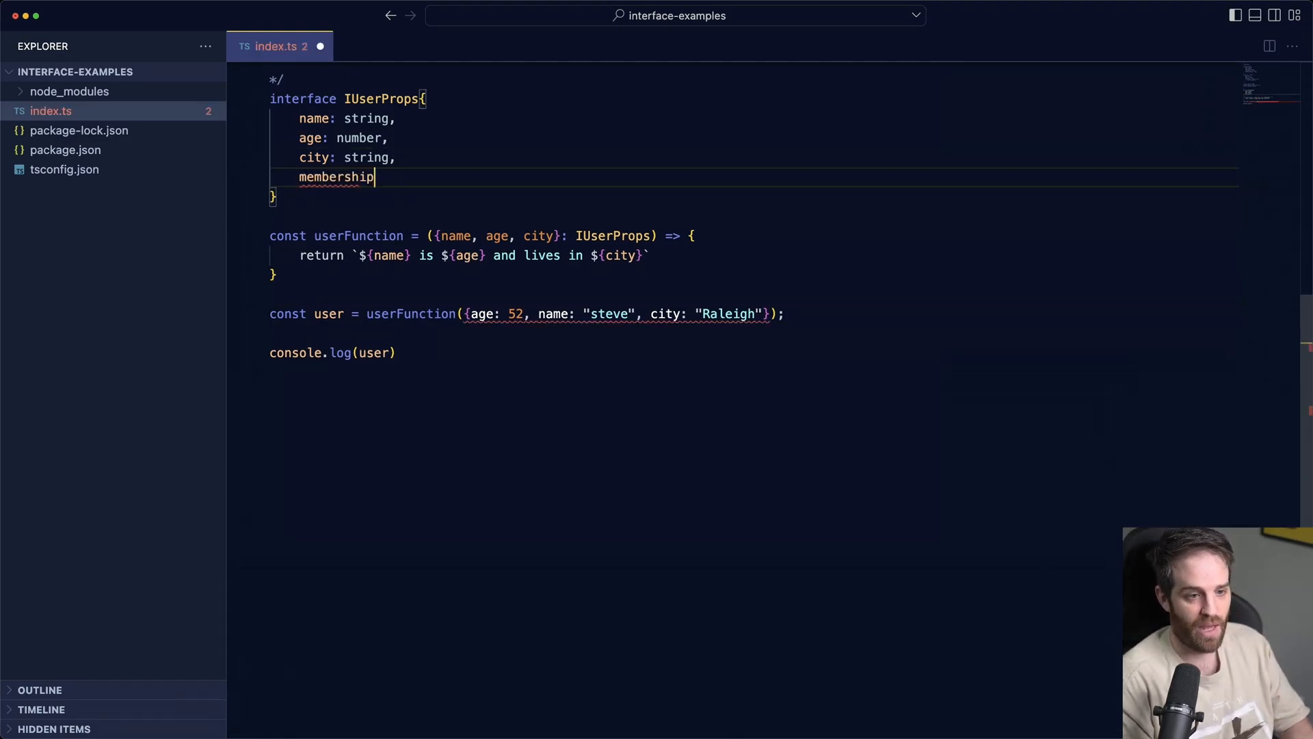
pyautogui.write(':')
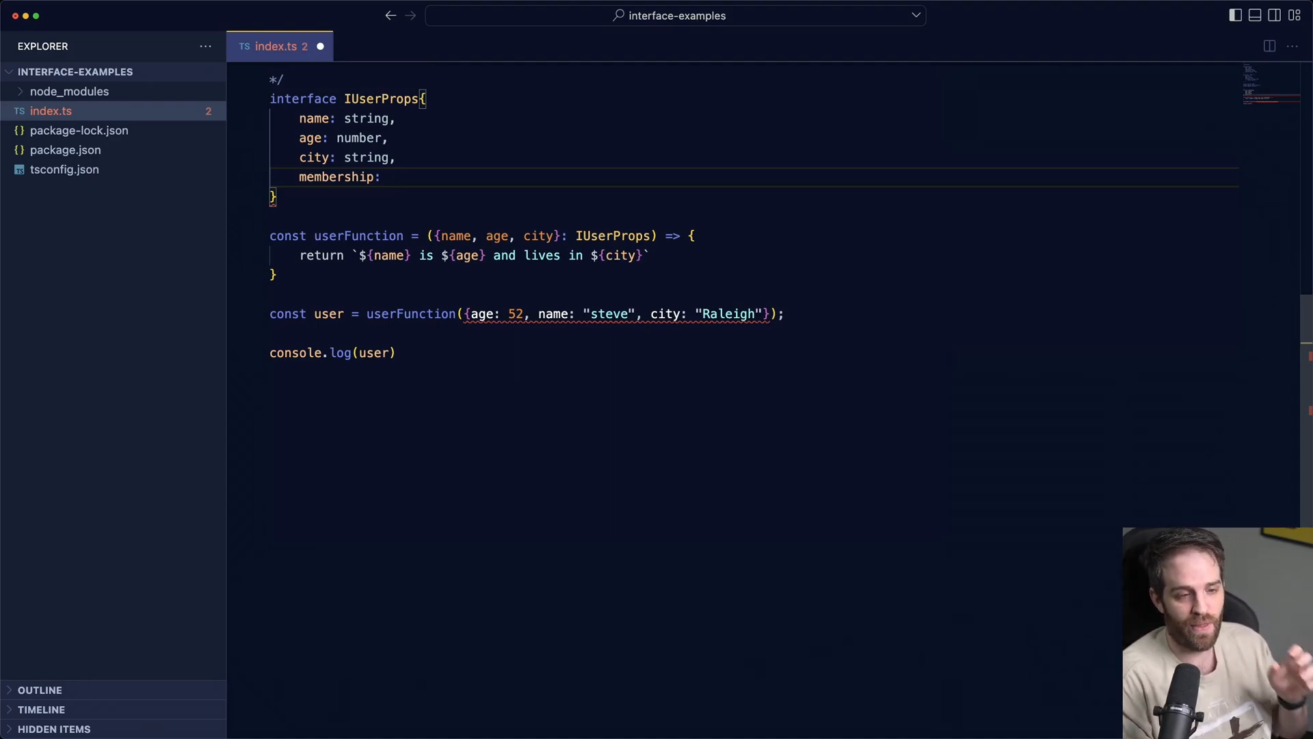
pyautogui.write('"basi')
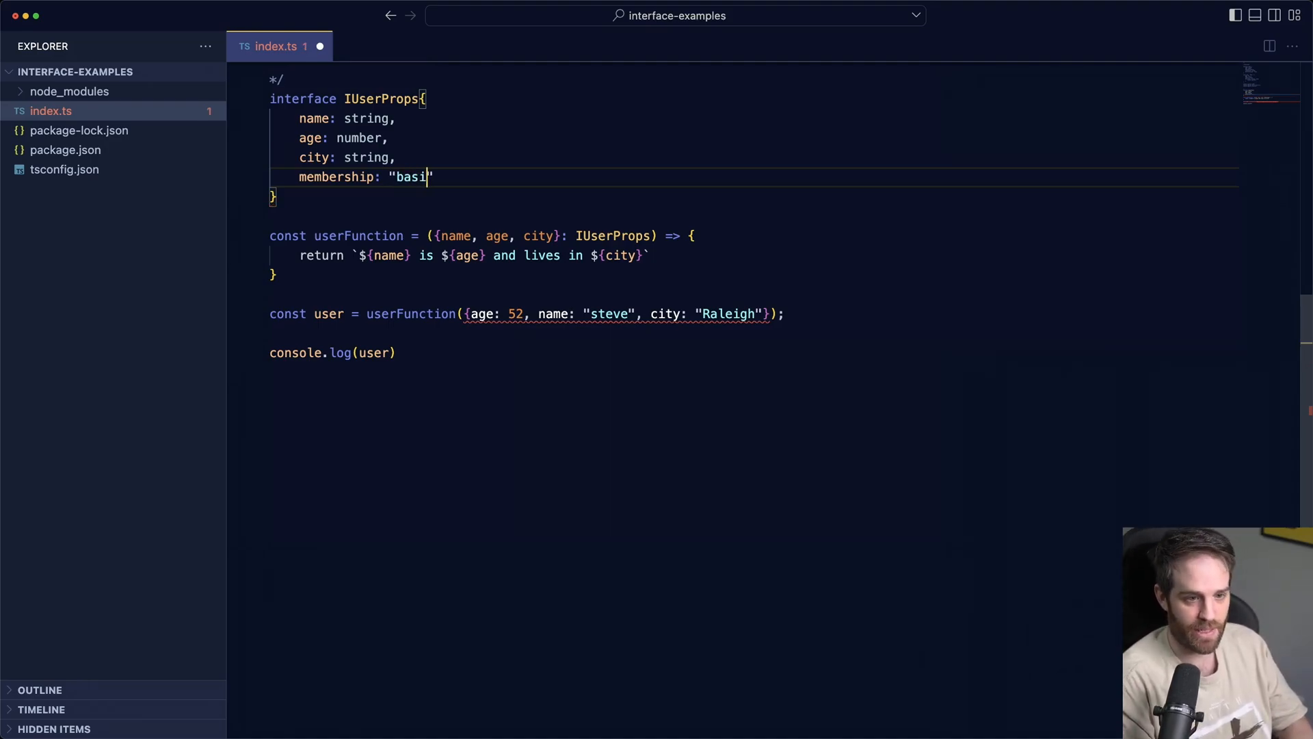
pyautogui.write('c')
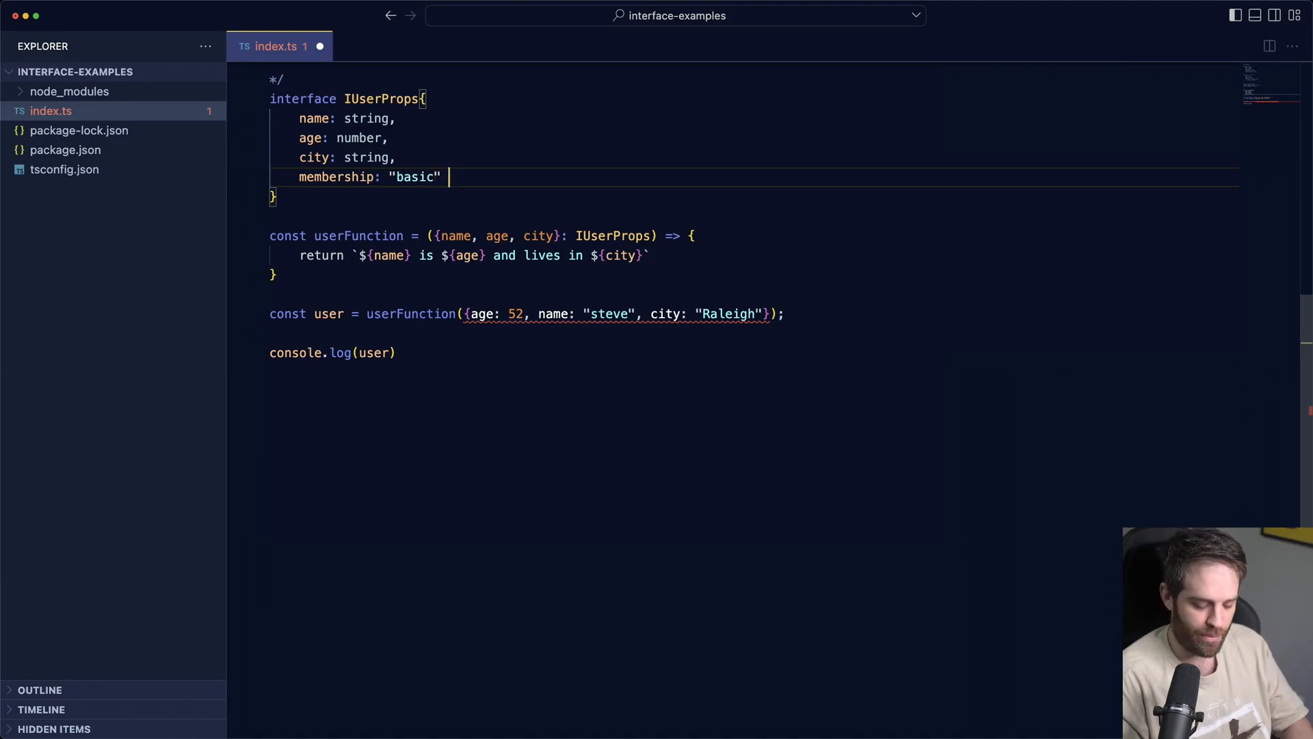
pyautogui.write('| "super"')
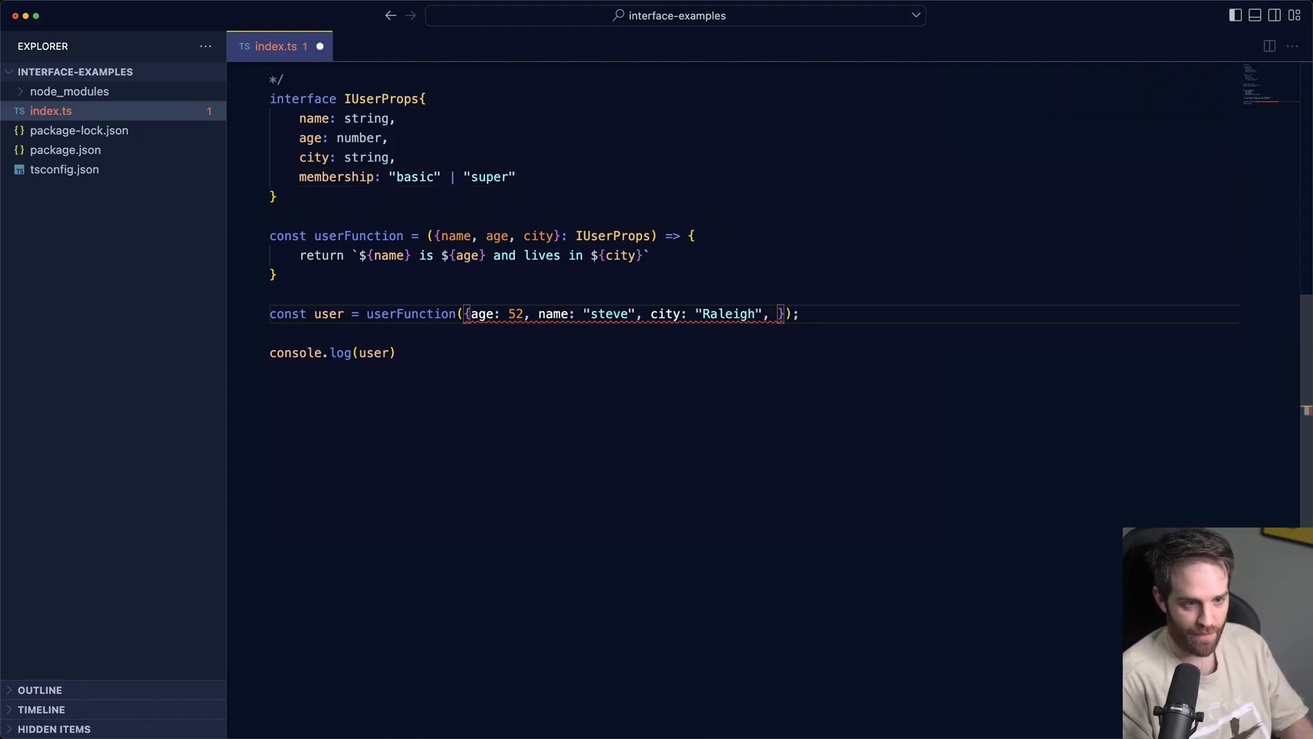
pyautogui.write('membership:')
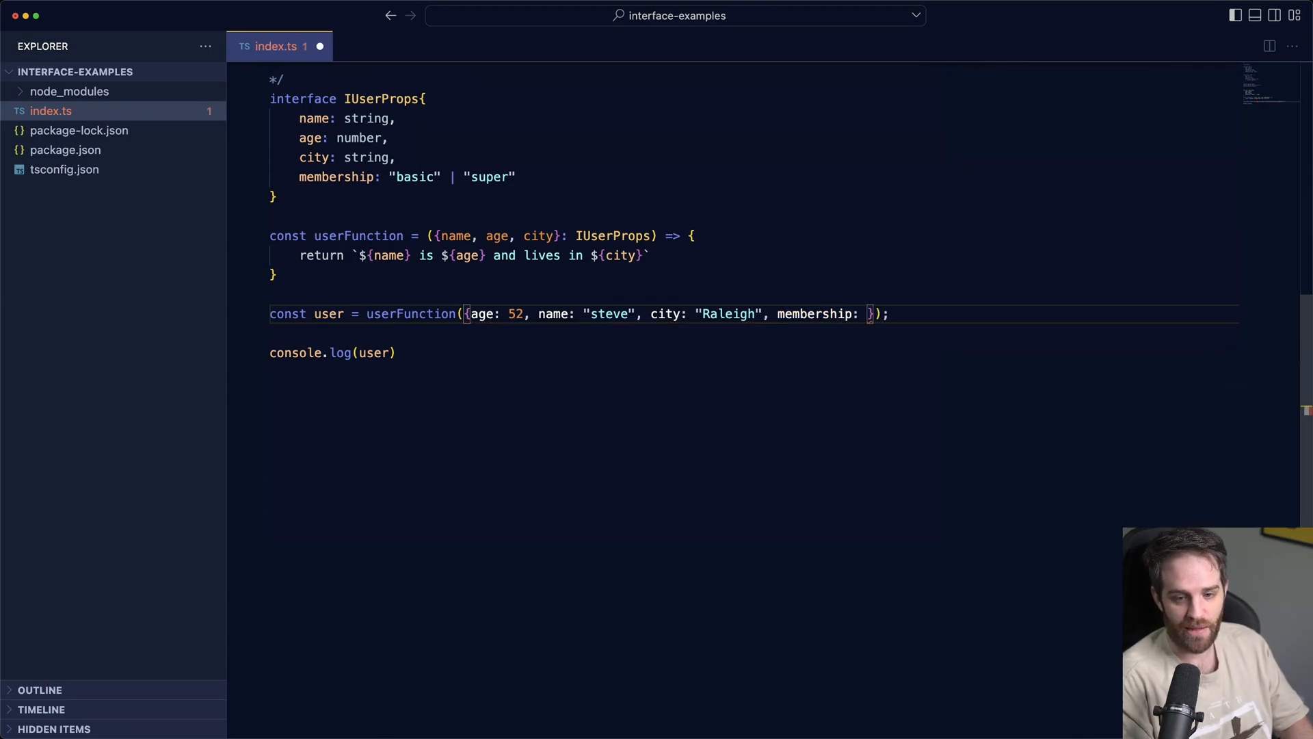
pyautogui.write('"super"')
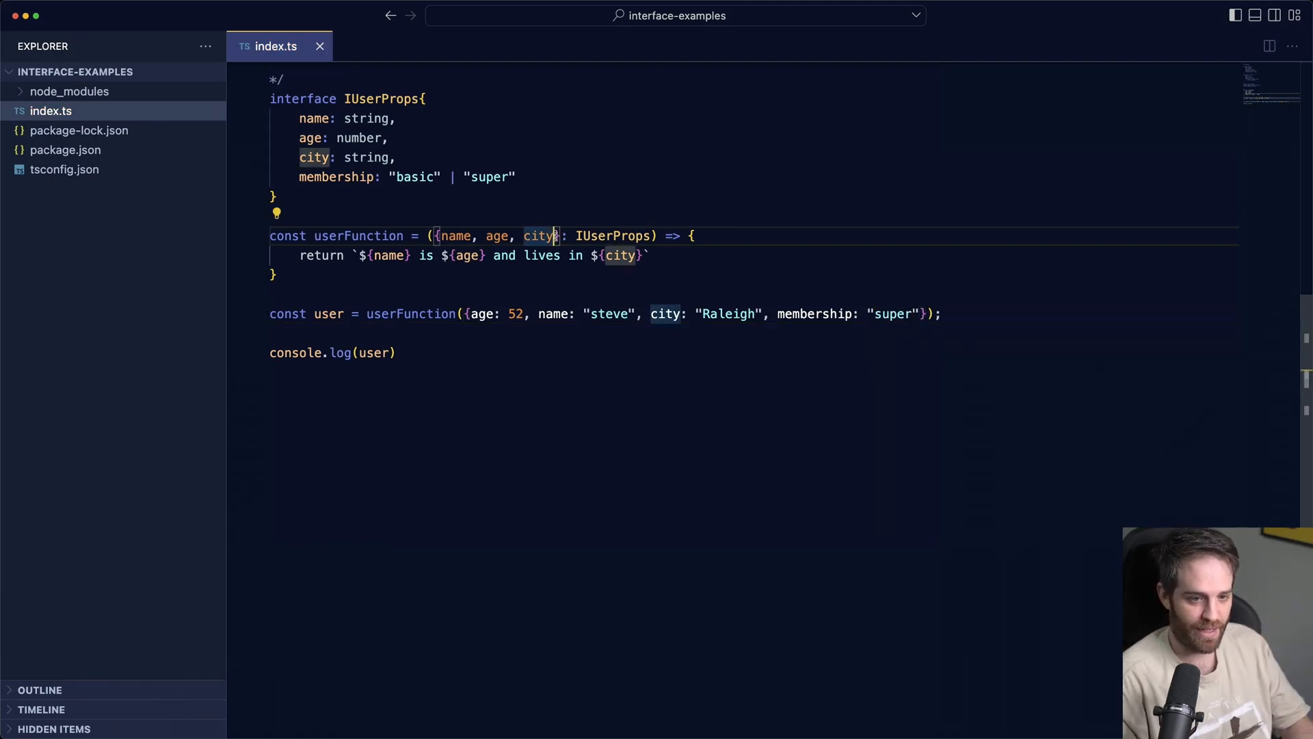
# Step: Destructure membership in userFunction and append `and membership is ${membership}` to its template string
pyautogui.write(',')
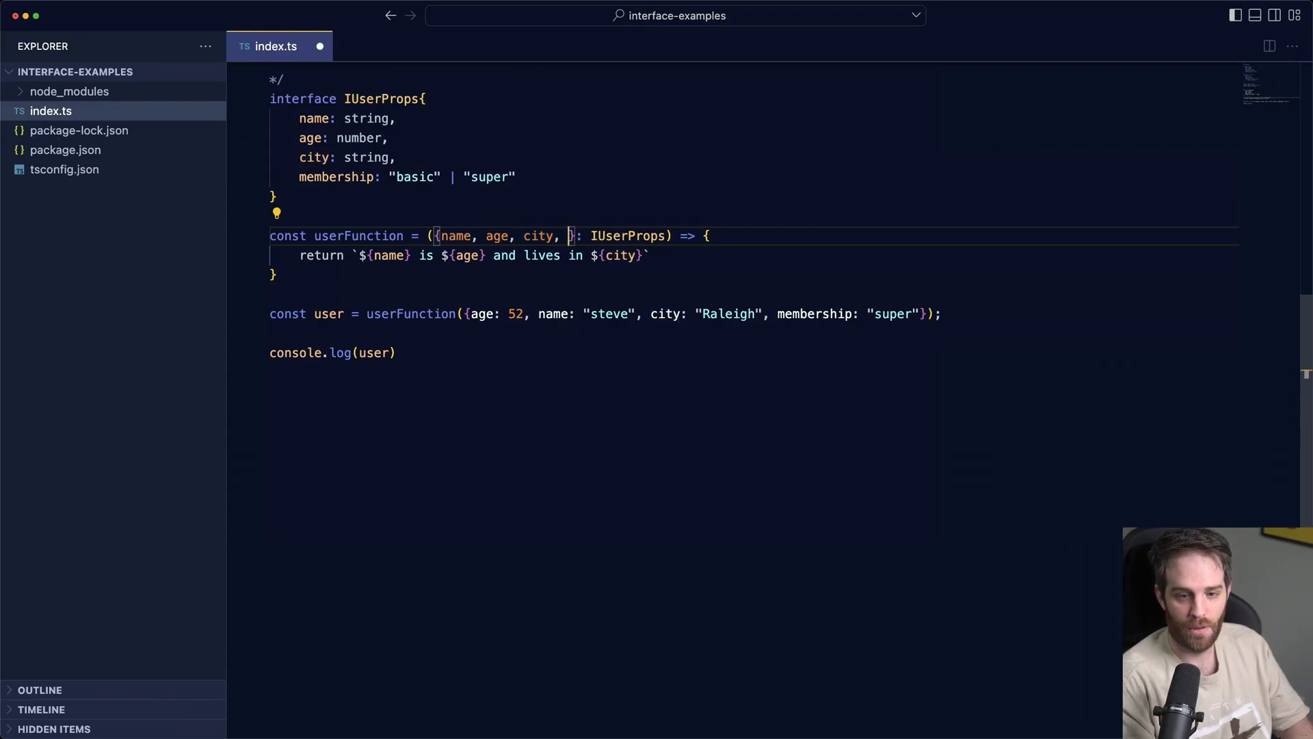
pyautogui.write('membership')
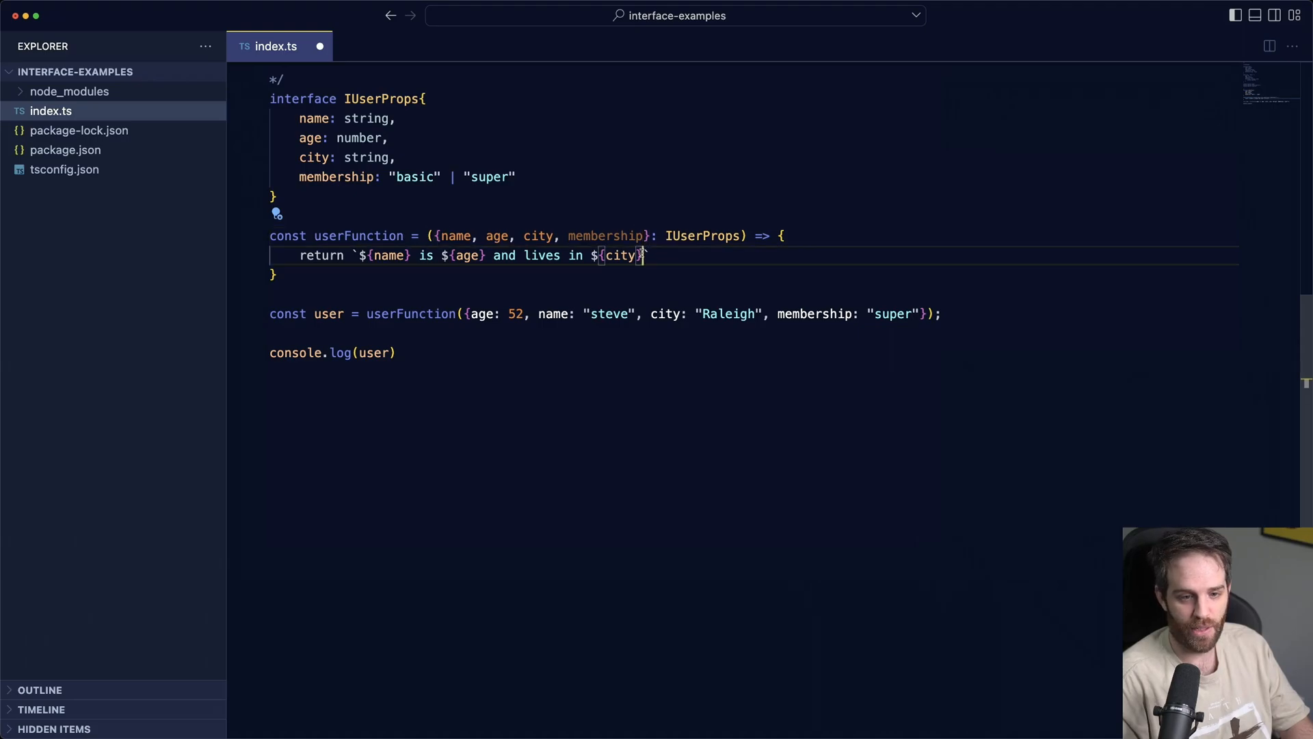
pyautogui.write('and meber')
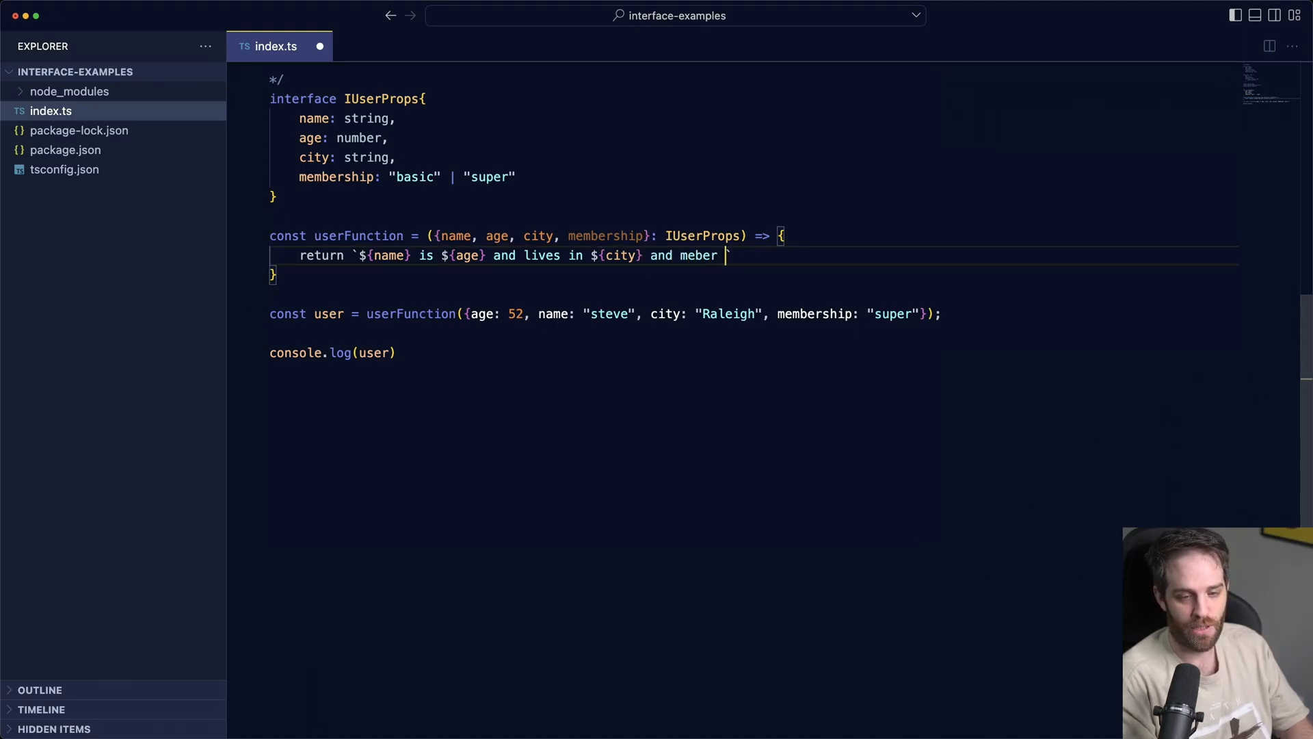
pyautogui.write('membership')
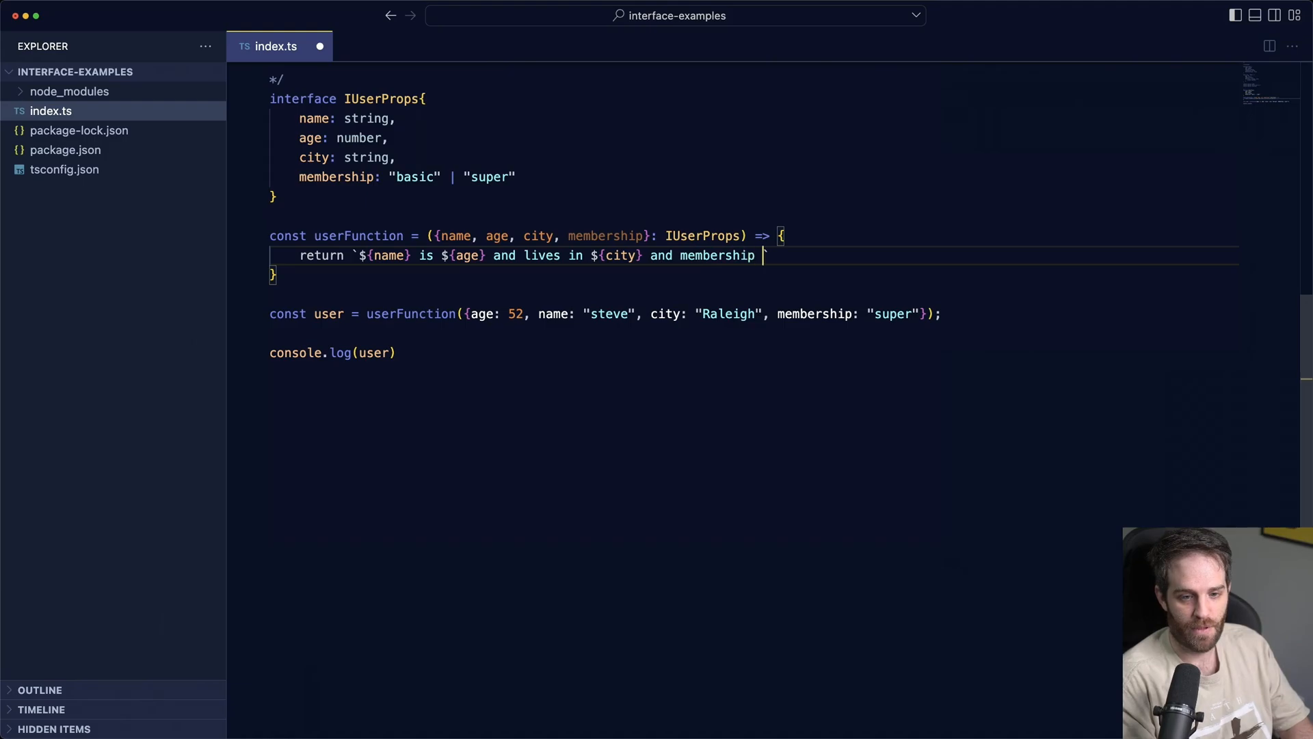
pyautogui.write('is ${membership')
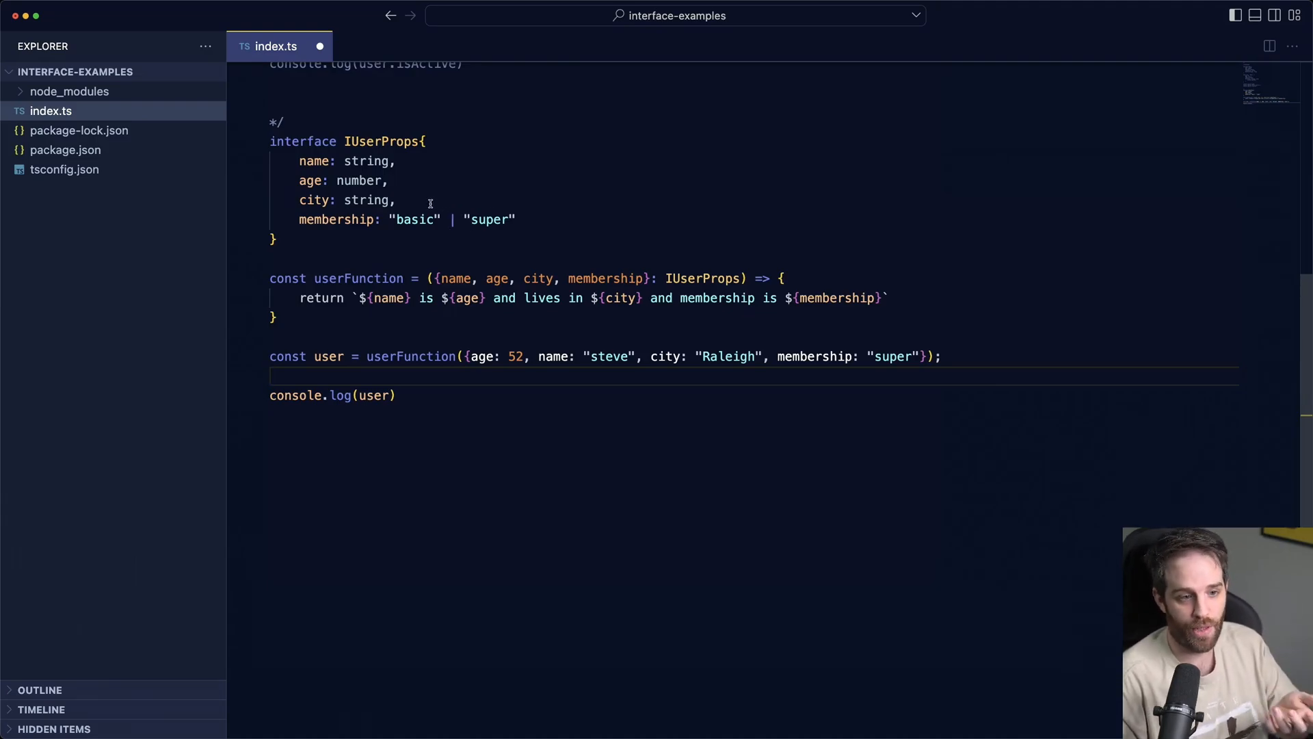
# Step: Add a creditCard: string | null field to IUserProps
pyautogui.write('credit')
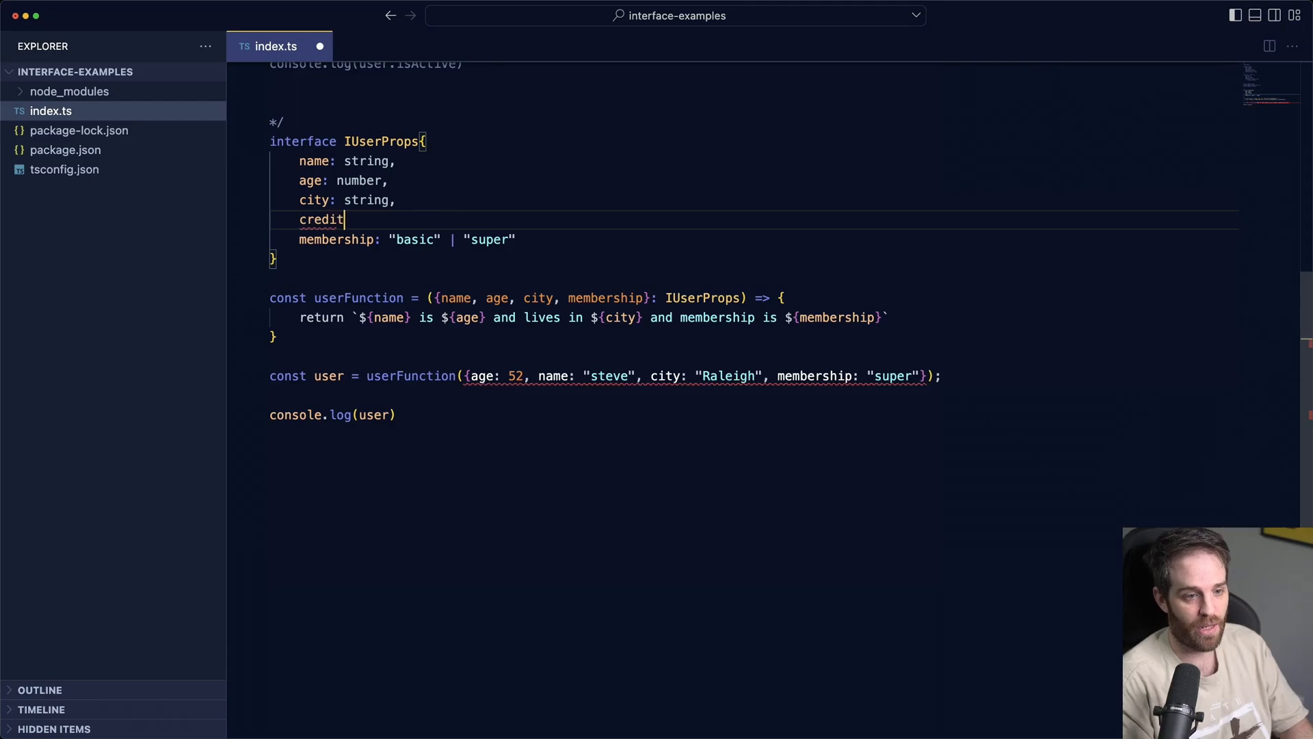
pyautogui.write('Card:')
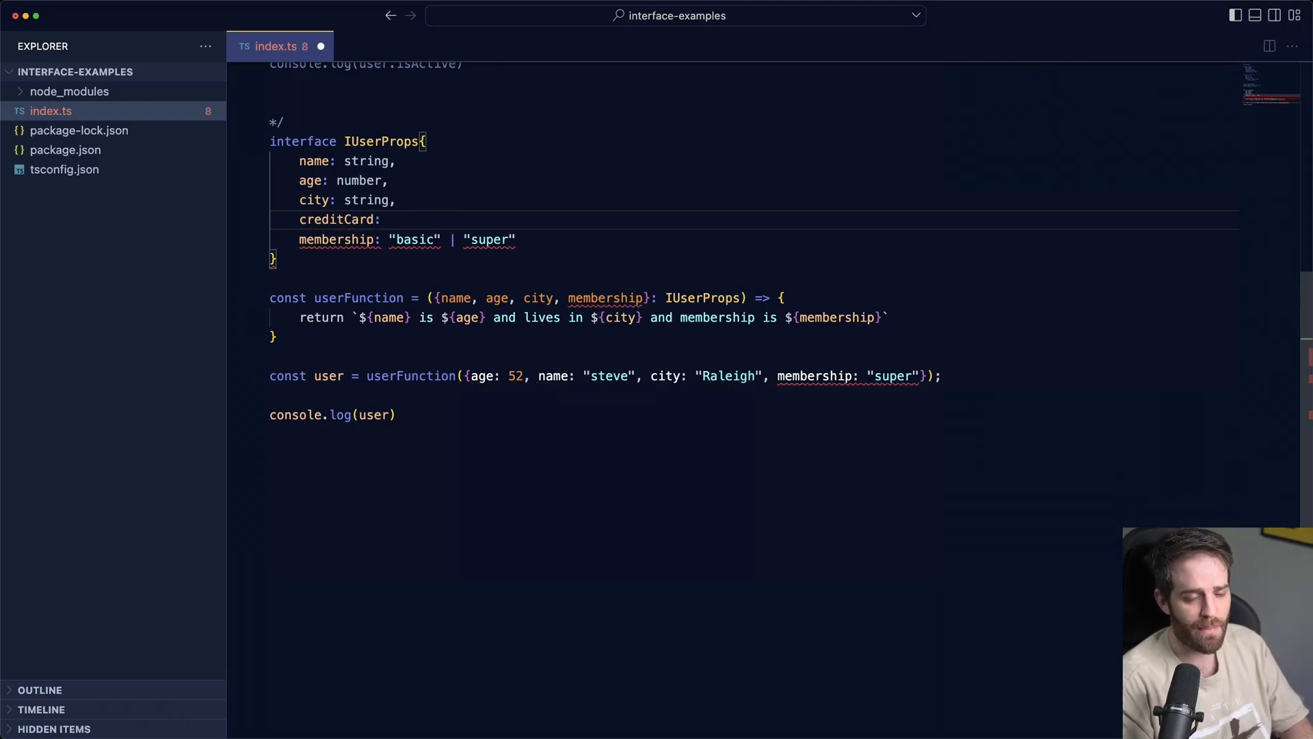
pyautogui.write('string | n')
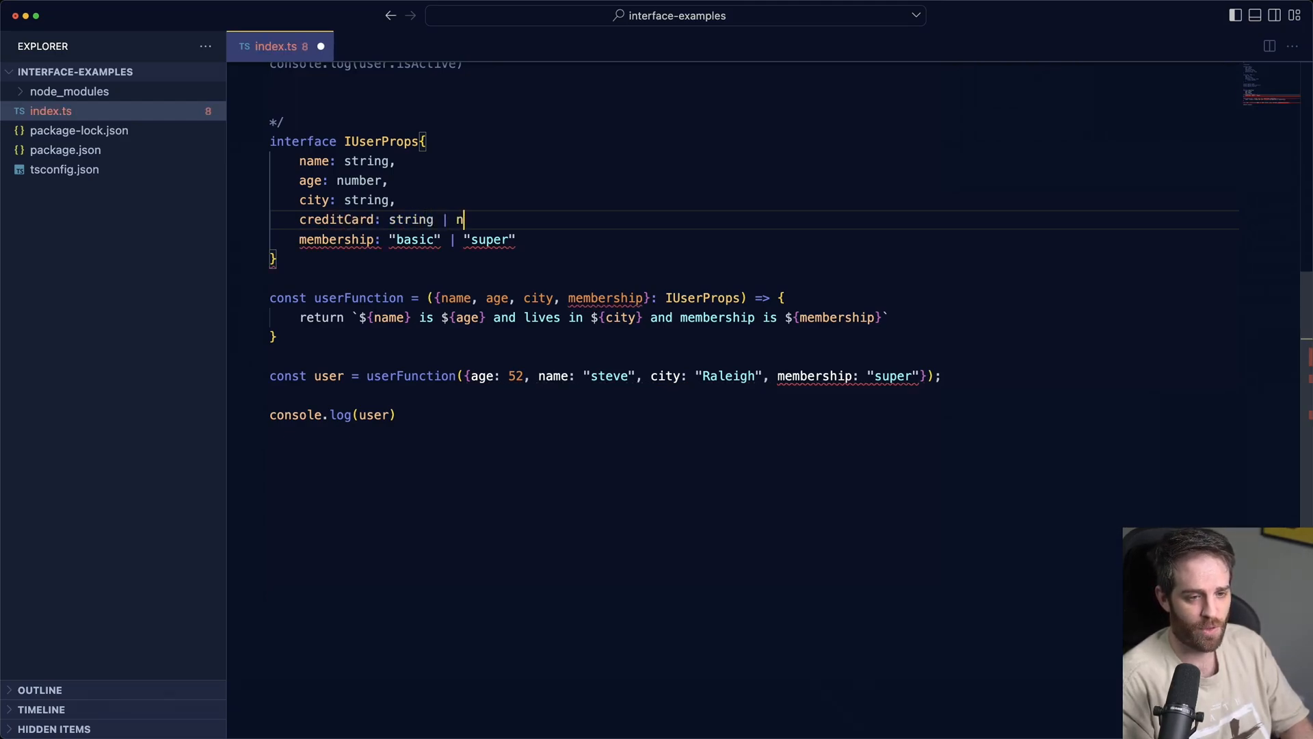
pyautogui.write('ull,')
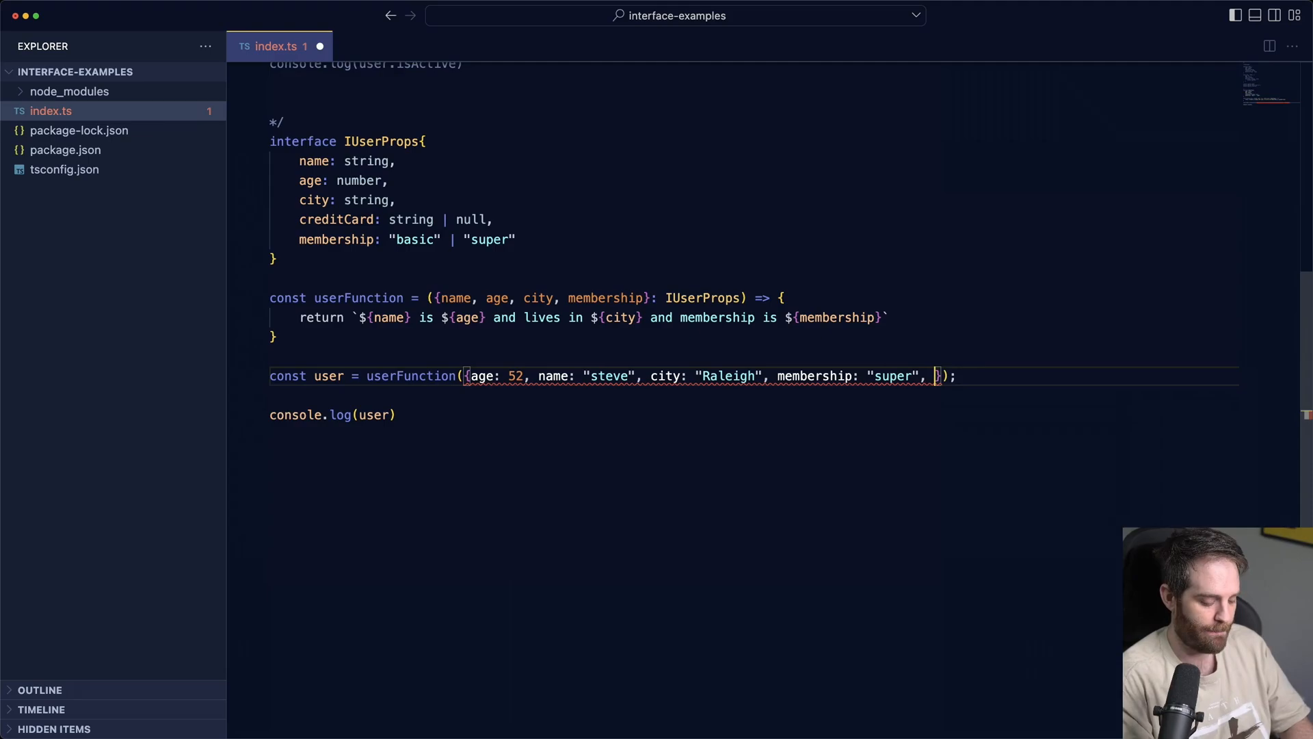
# Step: Pass creditCard: null in the call and duplicate that call as user2
pyautogui.write('creditCard')
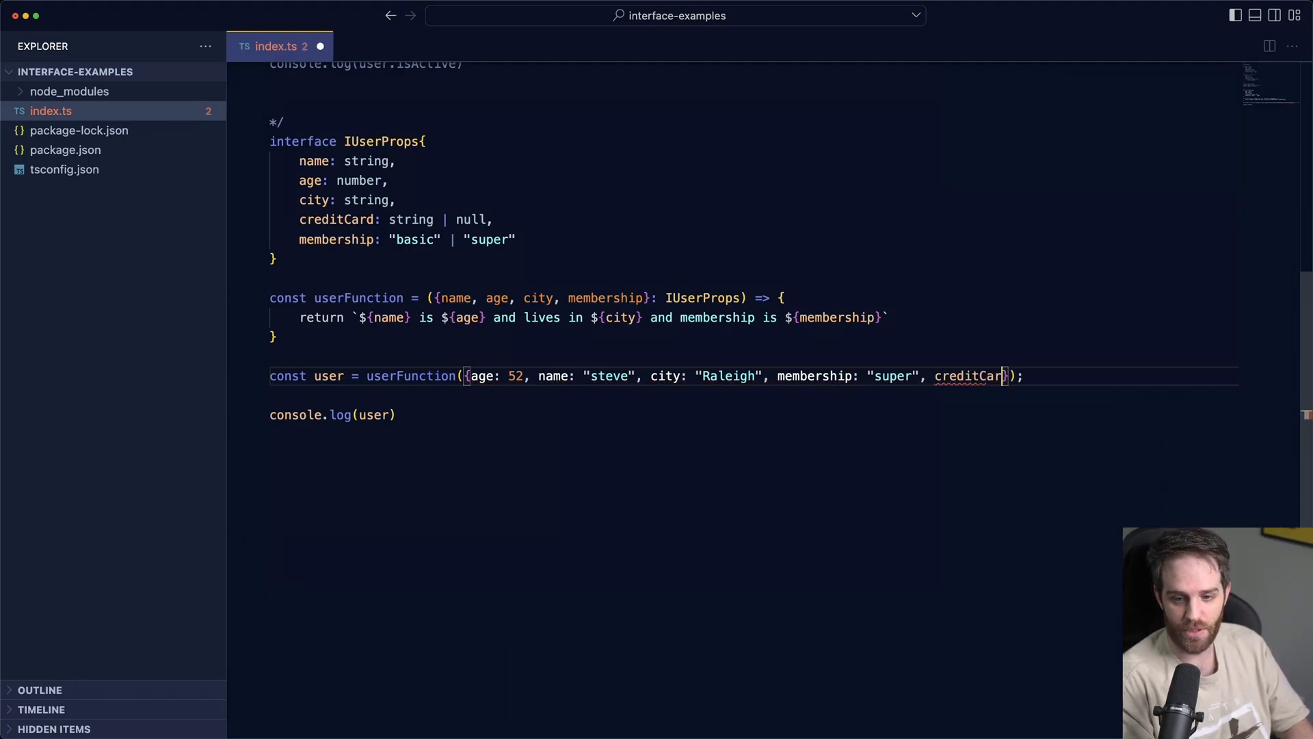
pyautogui.write(': null')
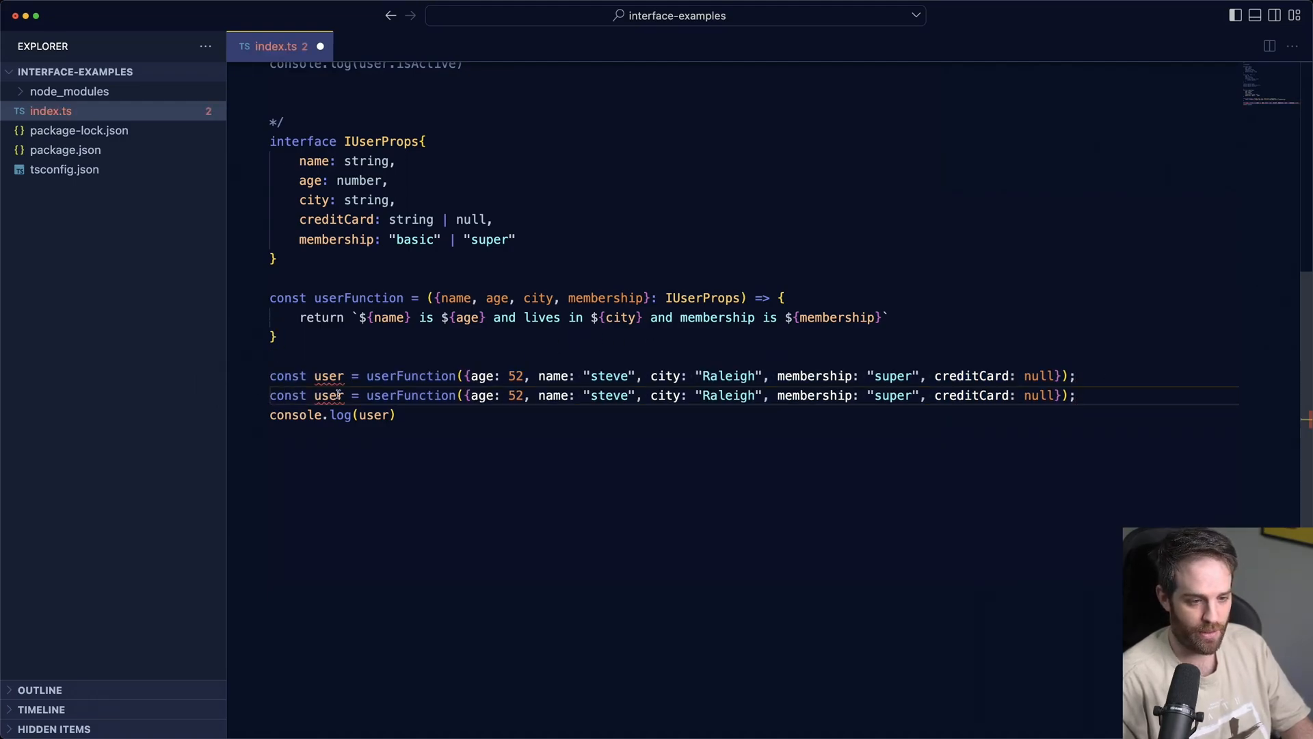
pyautogui.write('2')
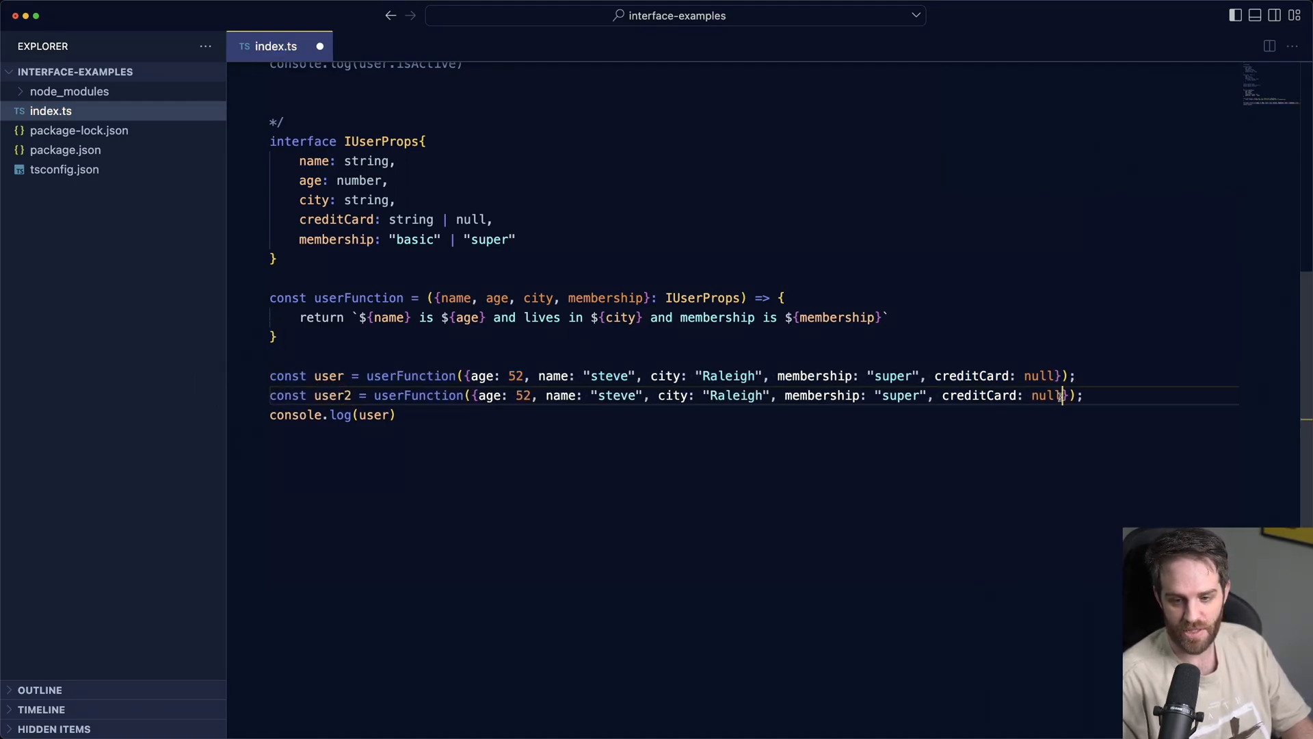